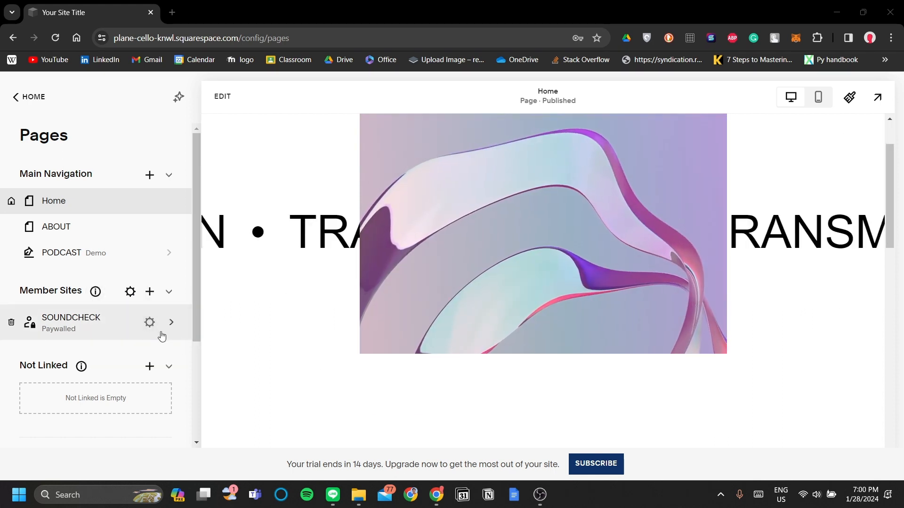
- Preview the SOUNDCHECK member homepage, then return to the site's pages list
{"action": "left_click", "coordinate": [170, 321]}
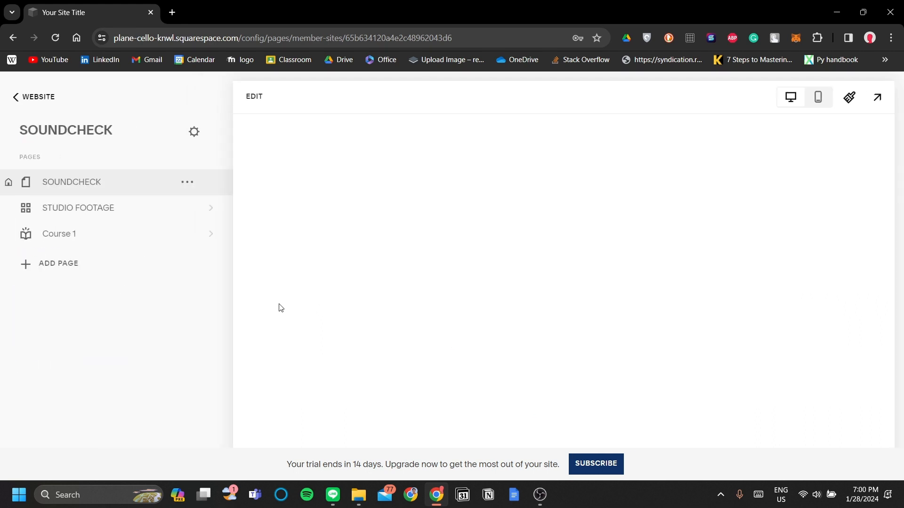
{"action": "left_click", "coordinate": [72, 182]}
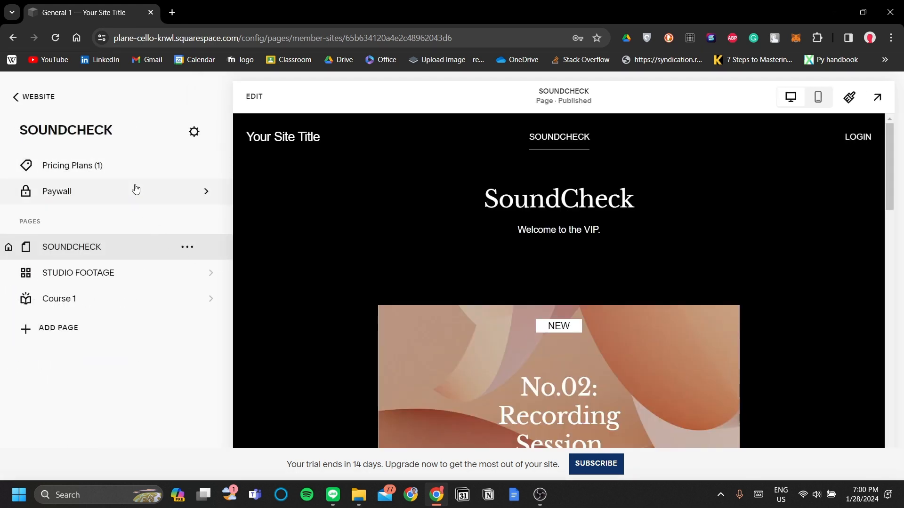
{"action": "scroll", "scroll_direction": "down", "scroll_amount": 3}
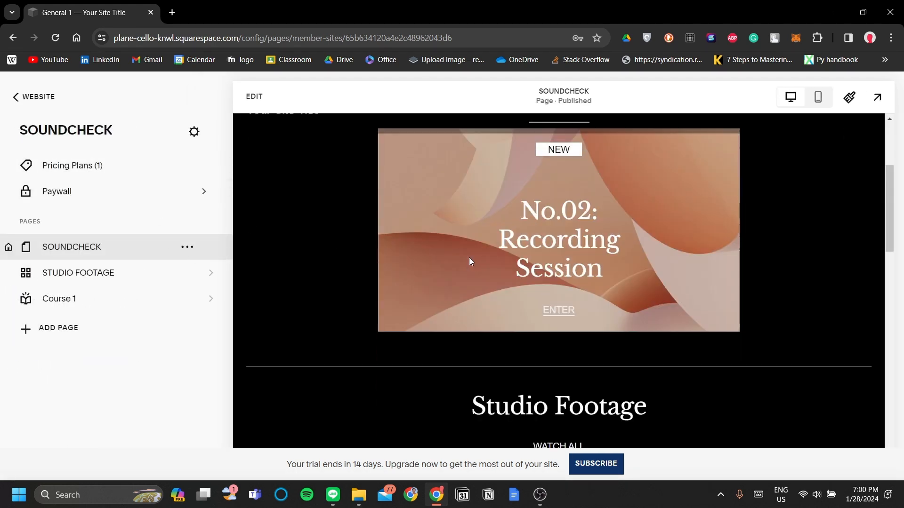
{"action": "scroll", "scroll_direction": "up", "scroll_amount": 3}
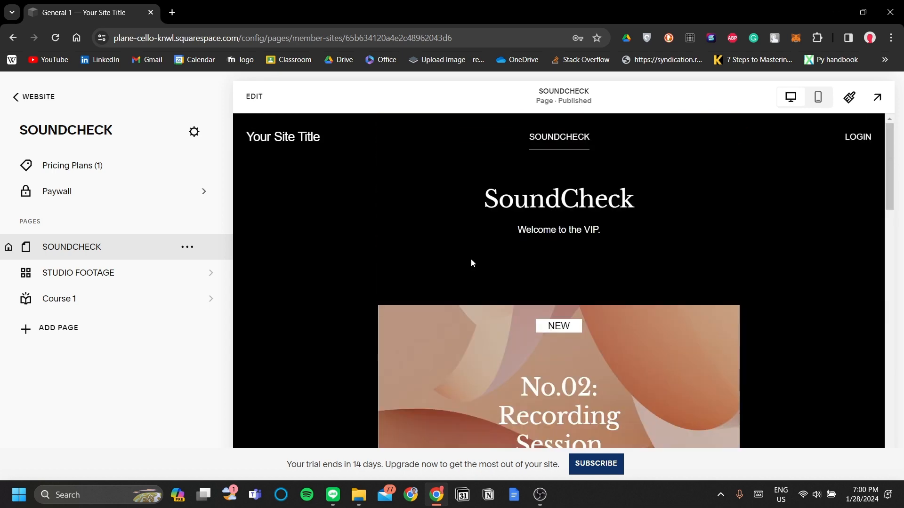
{"action": "left_click", "coordinate": [34, 96]}
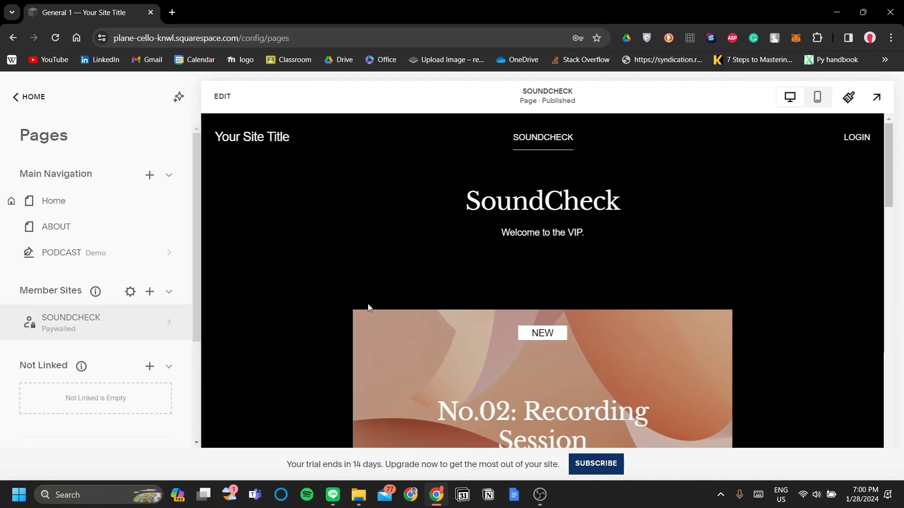
{"action": "mouse_move", "coordinate": [149, 296]}
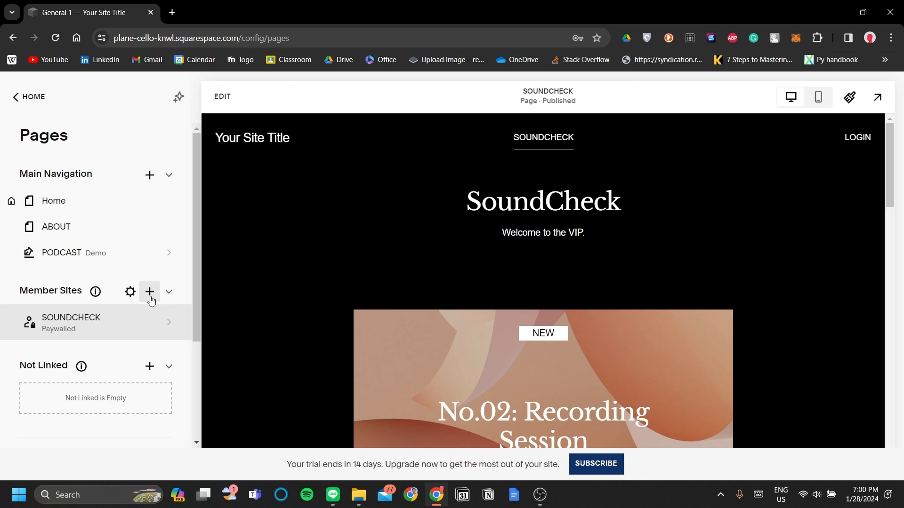
- Add a new member site from a homepage template and rename it Believers
{"action": "left_click", "coordinate": [148, 292]}
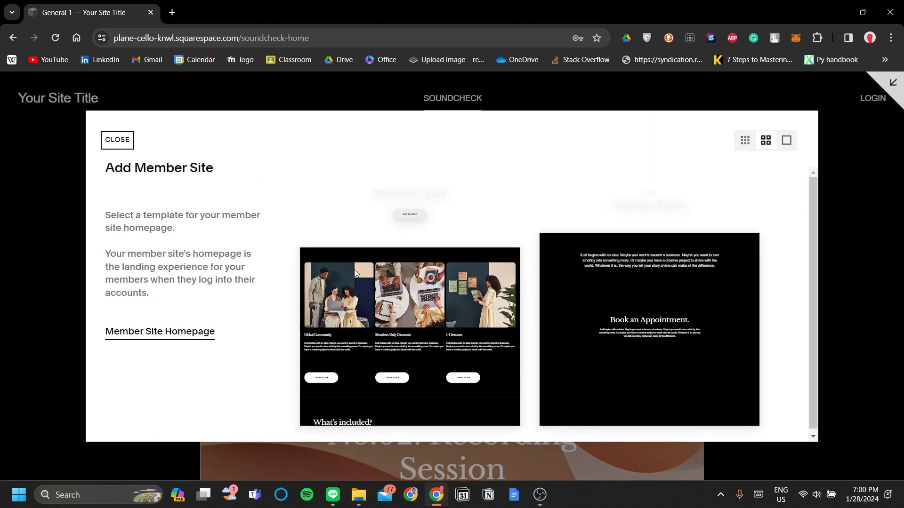
{"action": "left_click", "coordinate": [116, 140]}
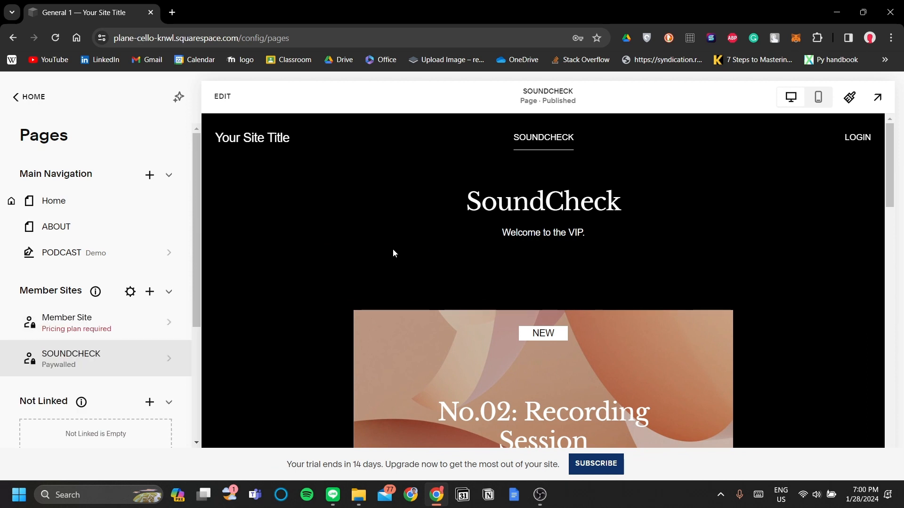
{"action": "double_click", "coordinate": [66, 322]}
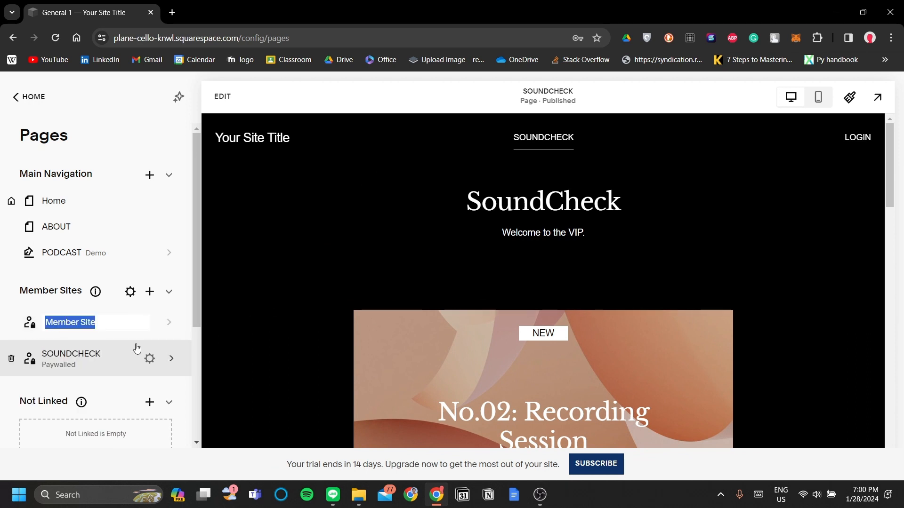
{"action": "scroll", "scroll_direction": "down", "scroll_amount": 3}
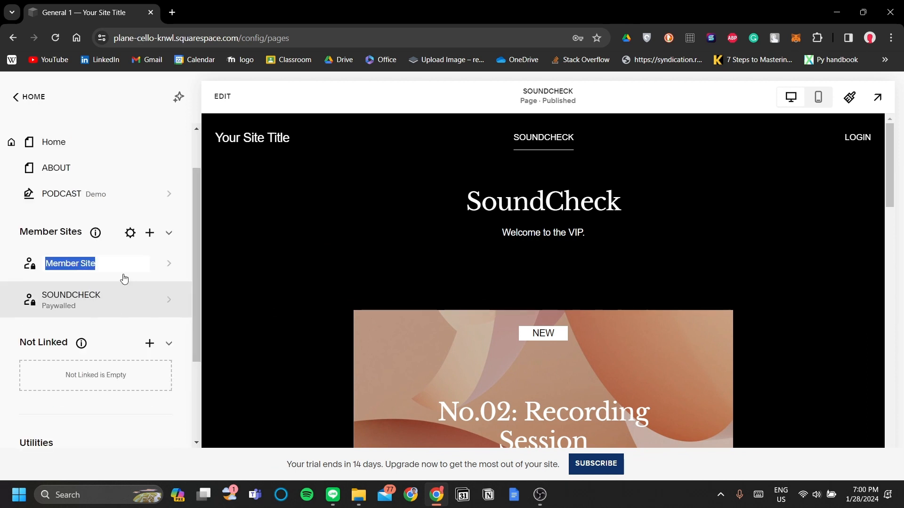
{"action": "type", "text": "B"}
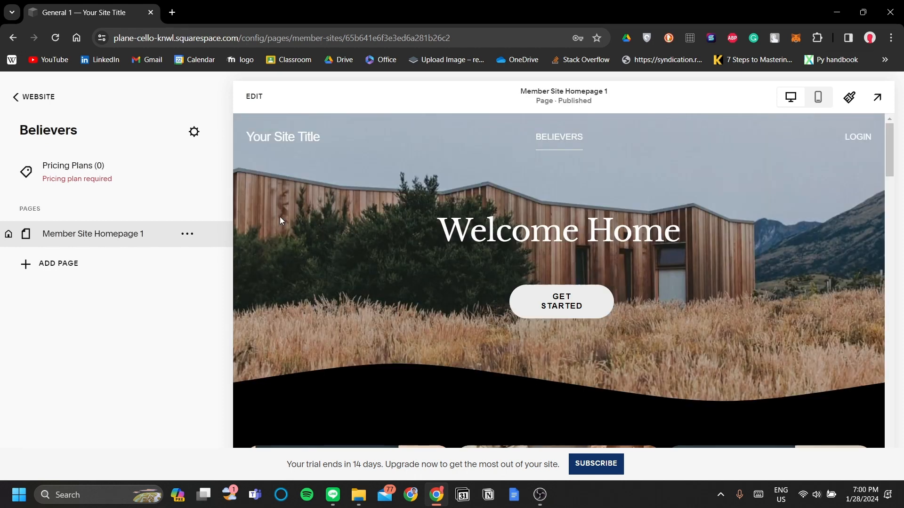
- Open the Believers site's empty pricing plans and start a new plan
{"action": "left_click", "coordinate": [74, 172]}
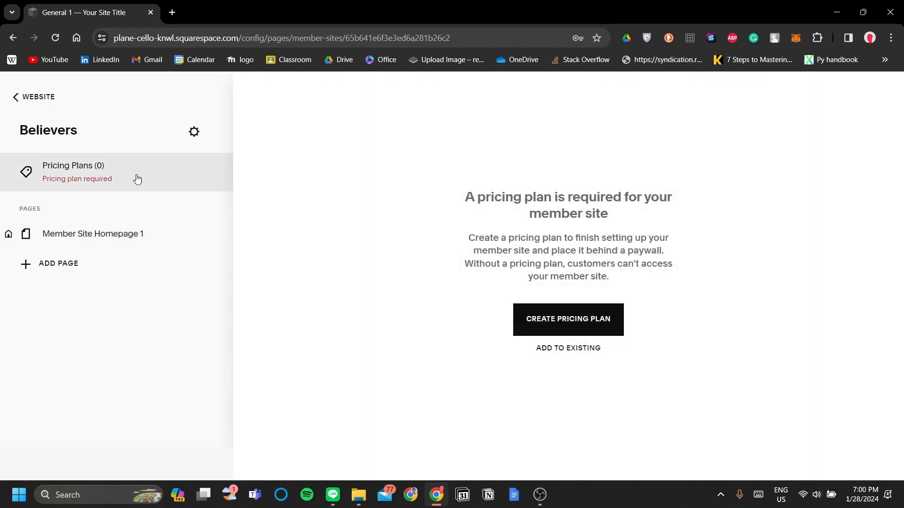
{"action": "mouse_move", "coordinate": [373, 206]}
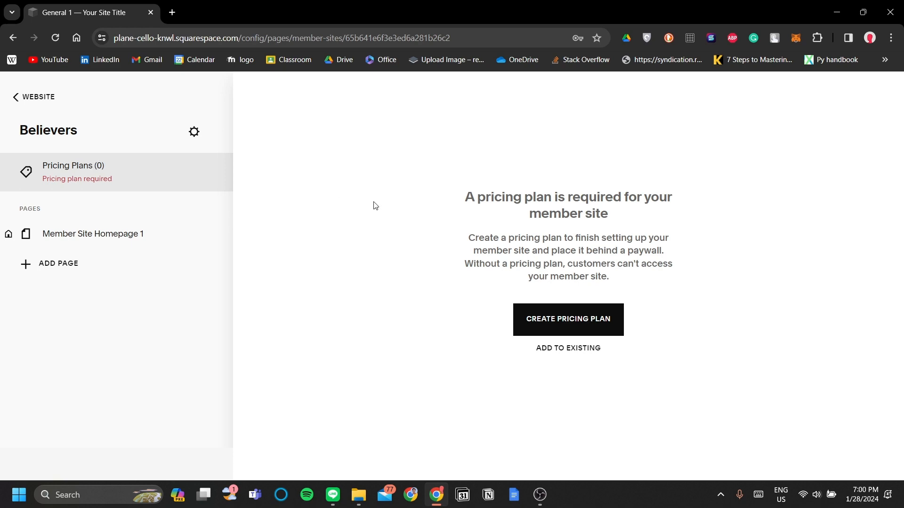
{"action": "mouse_move", "coordinate": [567, 319]}
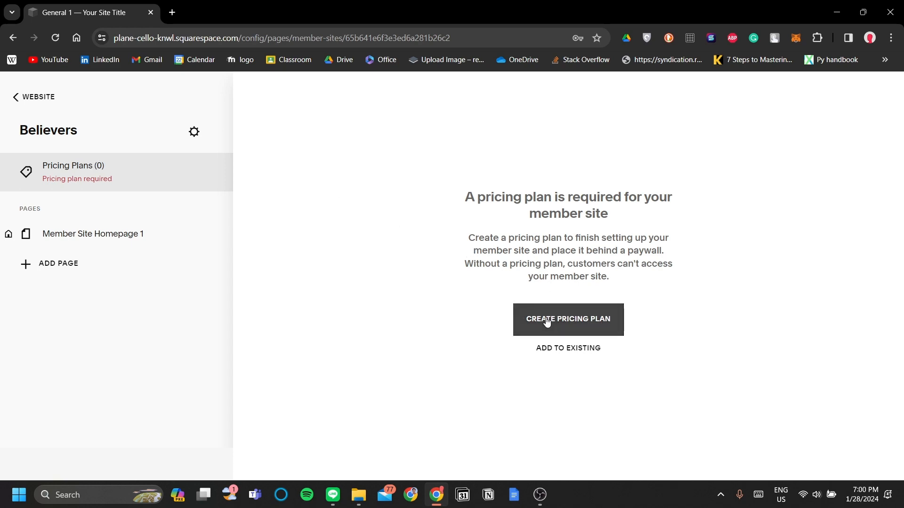
{"action": "left_click", "coordinate": [567, 319]}
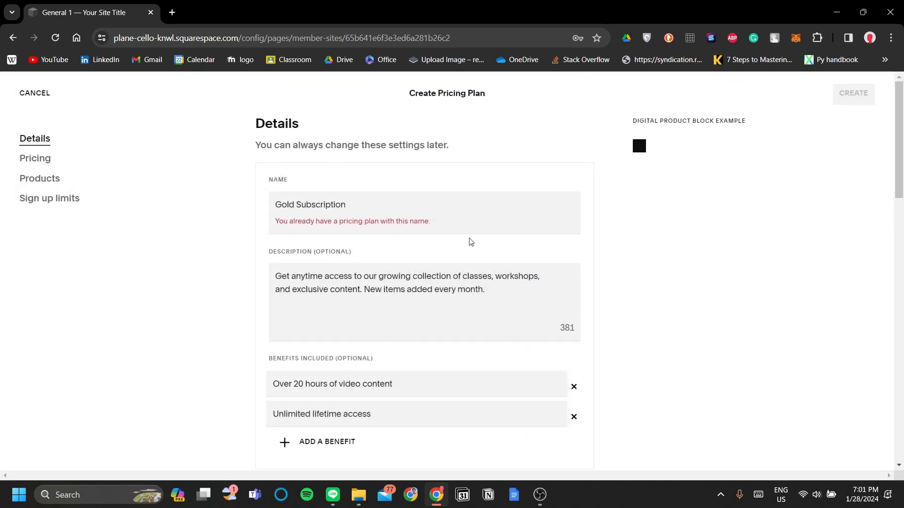
- Rename the plan from Gold Subscription to Believers, keeping fixed amount pricing
{"action": "left_click", "coordinate": [380, 205]}
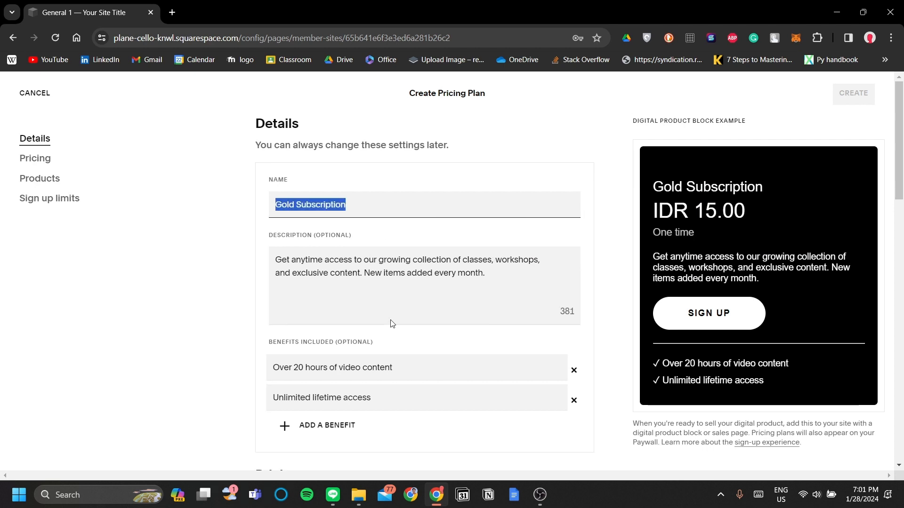
{"action": "type", "text": "Believers"}
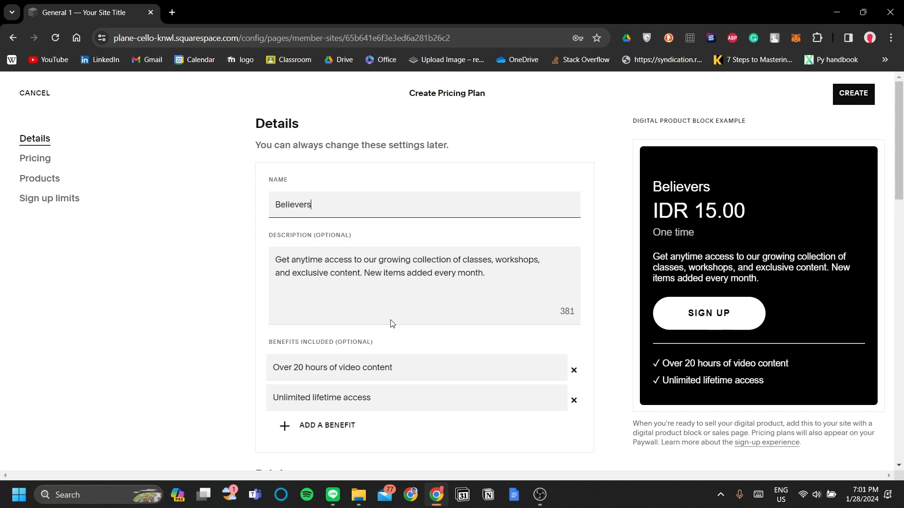
{"action": "scroll", "scroll_direction": "down", "scroll_amount": 3}
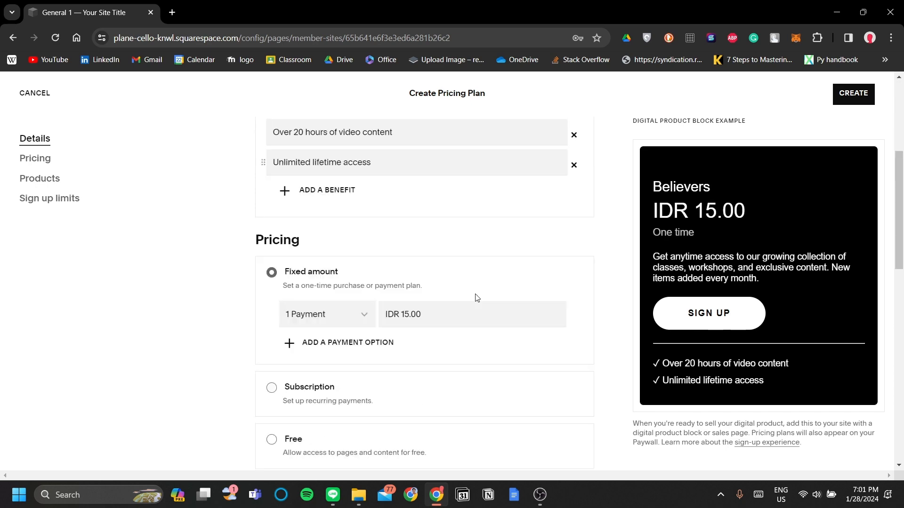
{"action": "scroll", "scroll_direction": "up", "scroll_amount": 3}
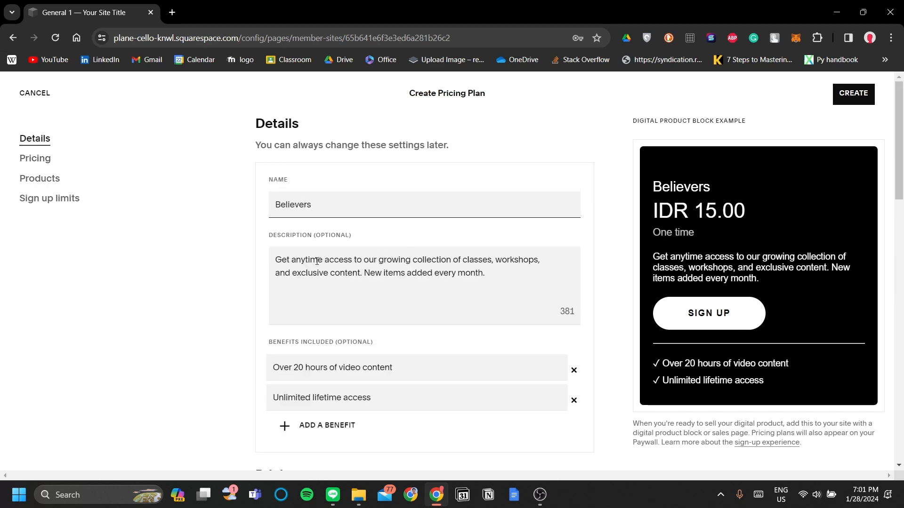
{"action": "scroll", "scroll_direction": "down", "scroll_amount": 3}
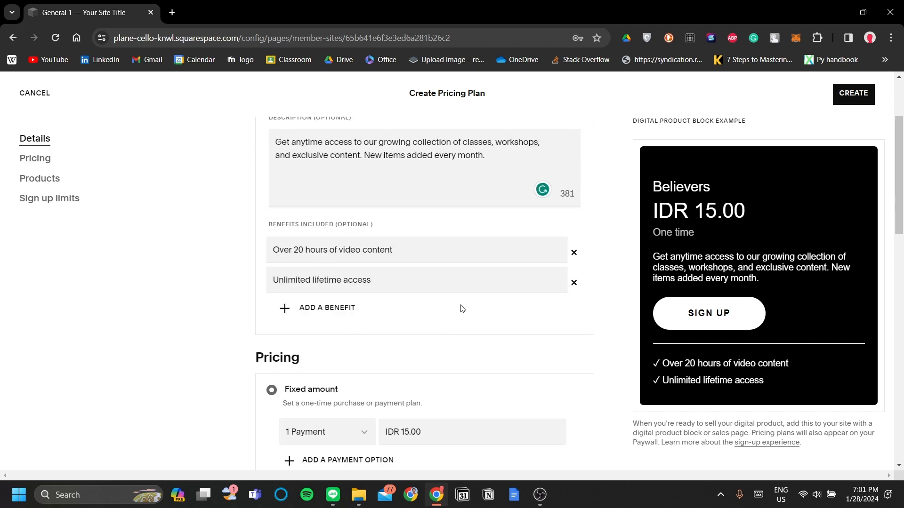
{"action": "scroll", "scroll_direction": "down", "scroll_amount": 3}
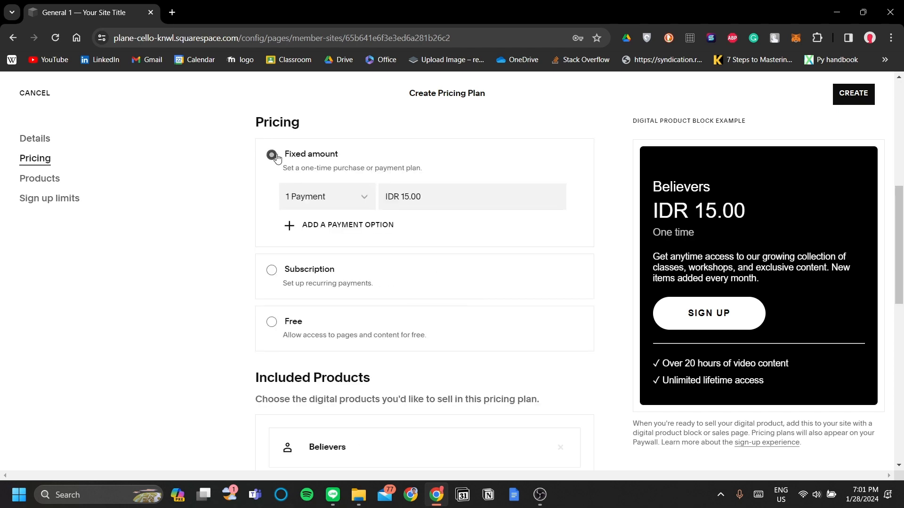
{"action": "left_click", "coordinate": [271, 155]}
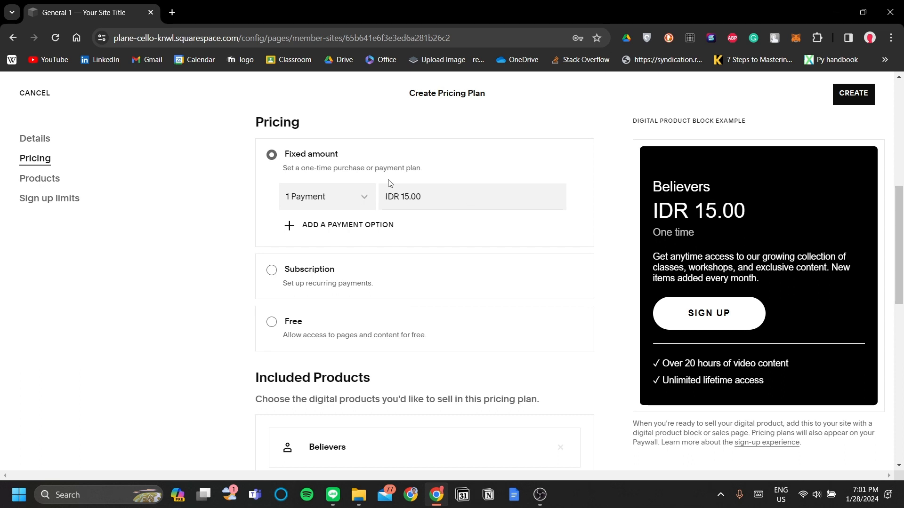
{"action": "mouse_move", "coordinate": [353, 282]}
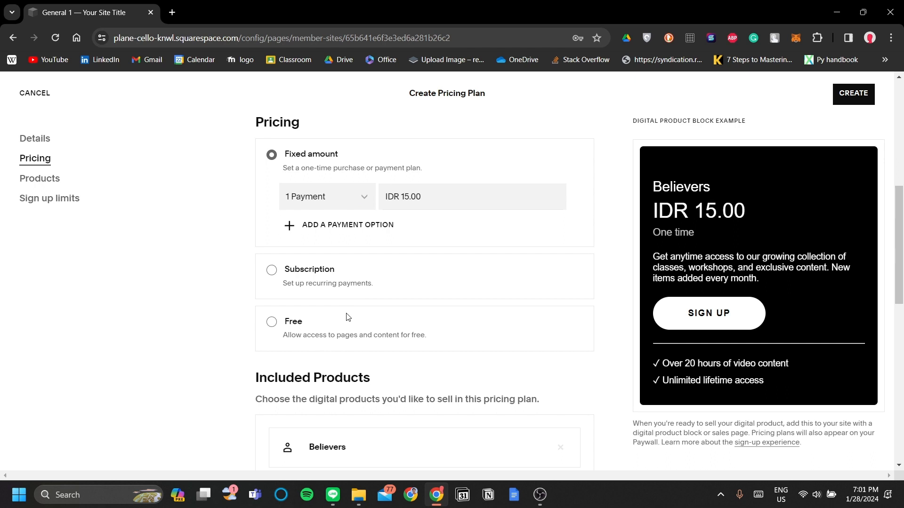
{"action": "mouse_move", "coordinate": [340, 295]}
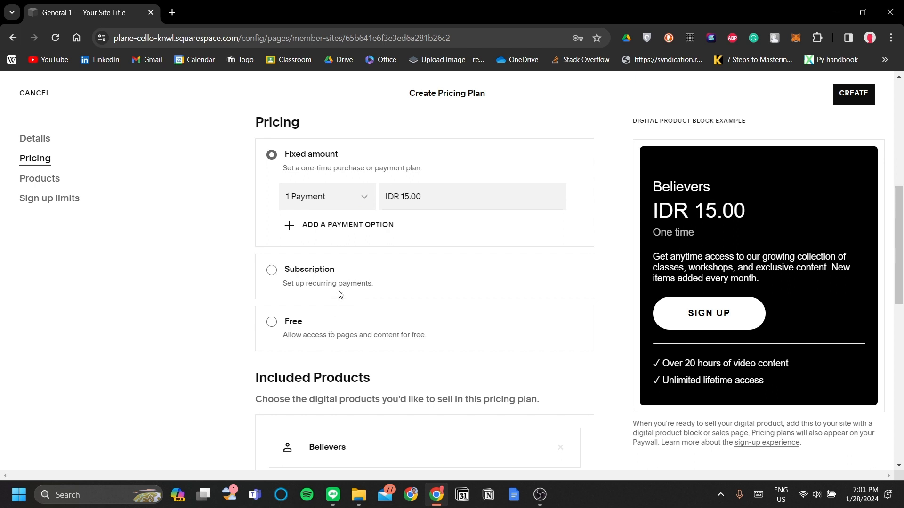
- Switch the plan to subscription pricing at IDR 200,000 and remove an empty extra option
{"action": "left_click", "coordinate": [271, 271]}
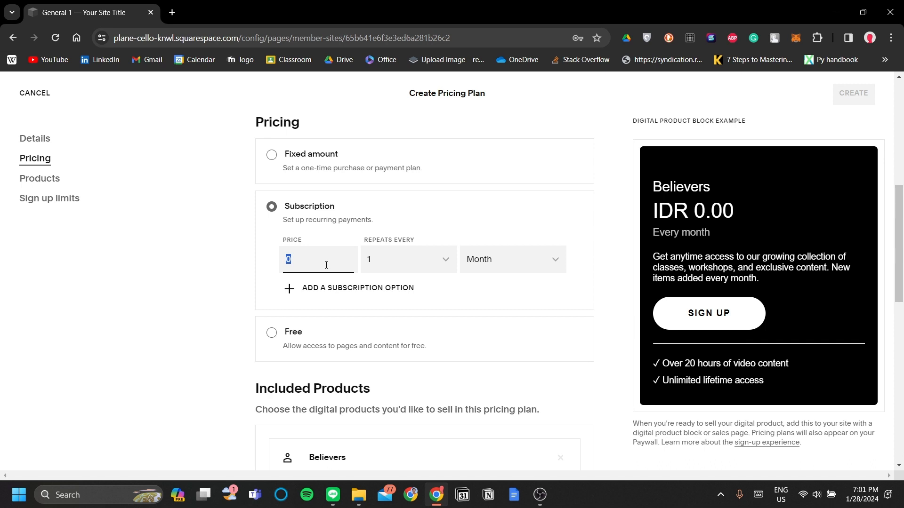
{"action": "type", "text": "2000000.00"}
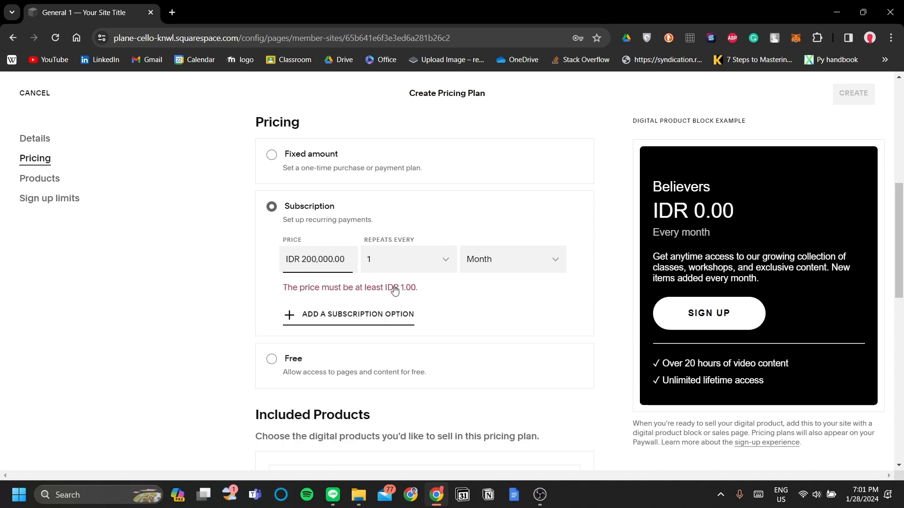
{"action": "left_click", "coordinate": [349, 315]}
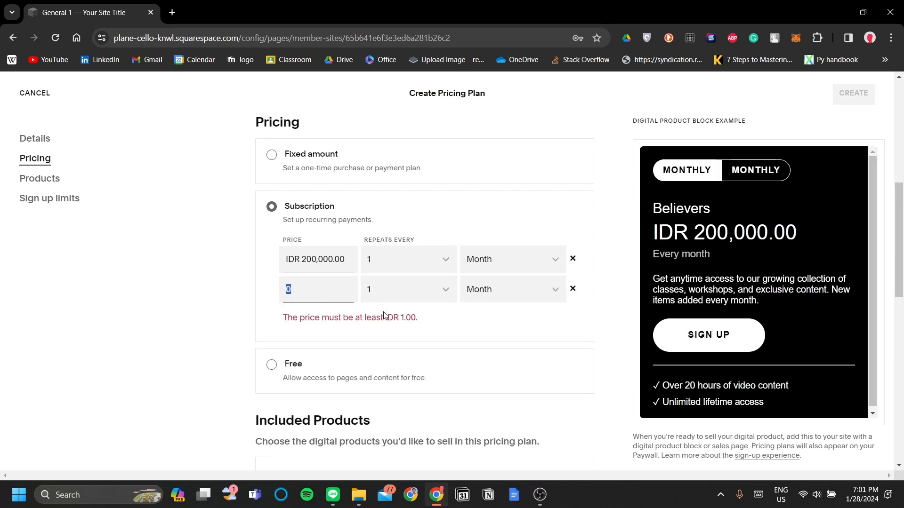
{"action": "left_click", "coordinate": [572, 289]}
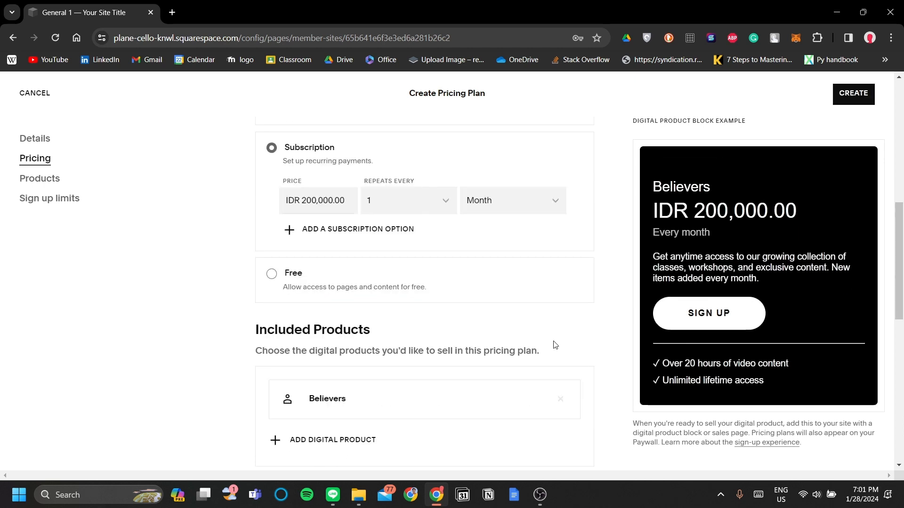
- Try a yearly IDR 1,000,000 price option, then create the Believers plan from Details
{"action": "left_click", "coordinate": [349, 229]}
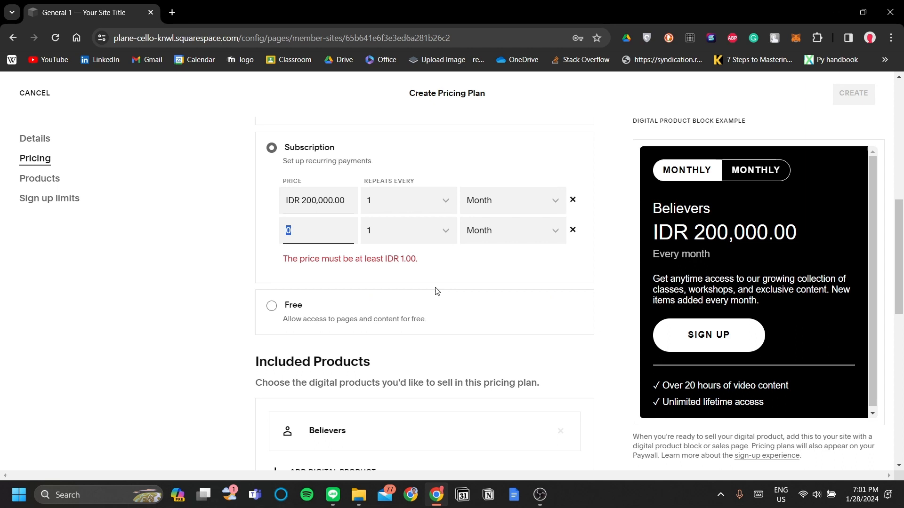
{"action": "scroll", "scroll_direction": "up", "scroll_amount": 3}
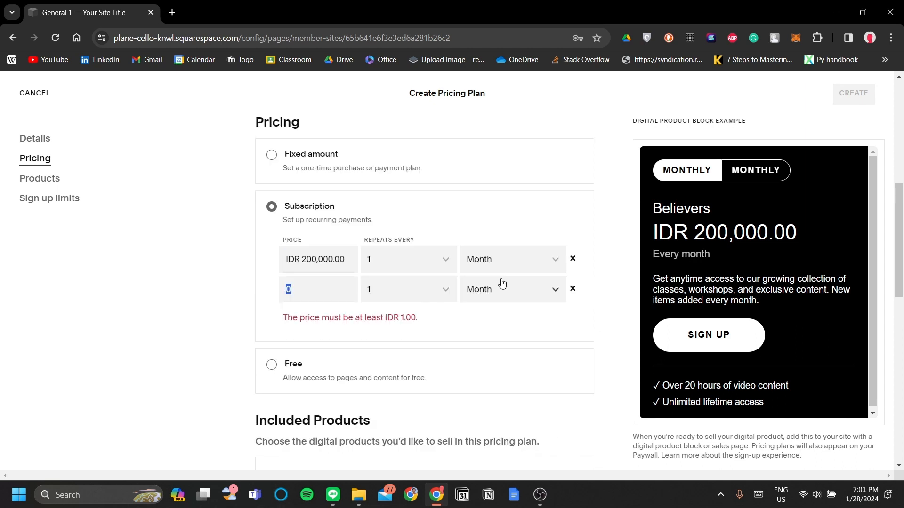
{"action": "mouse_move", "coordinate": [508, 247]}
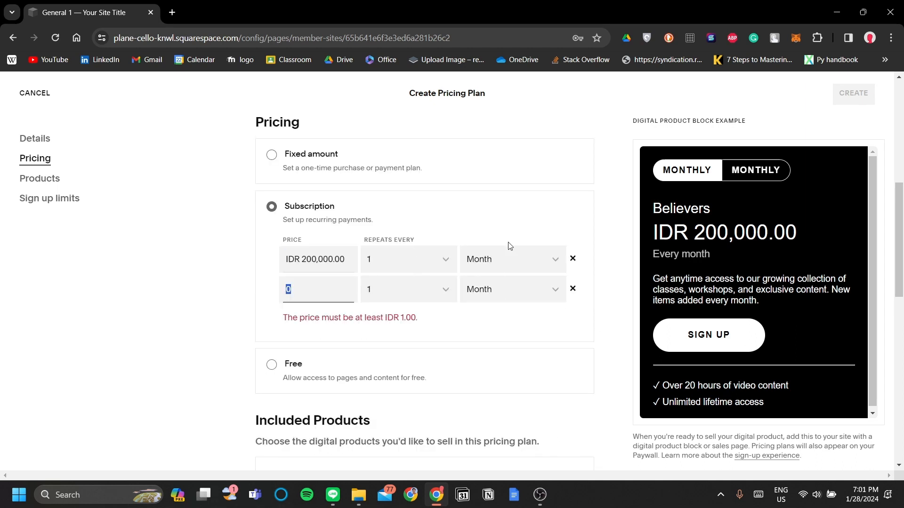
{"action": "mouse_move", "coordinate": [506, 305]}
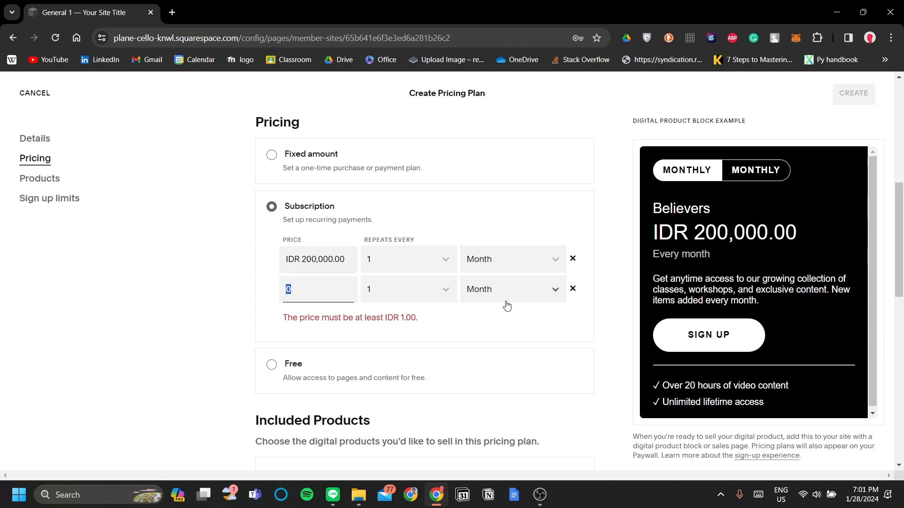
{"action": "left_click", "coordinate": [510, 290]}
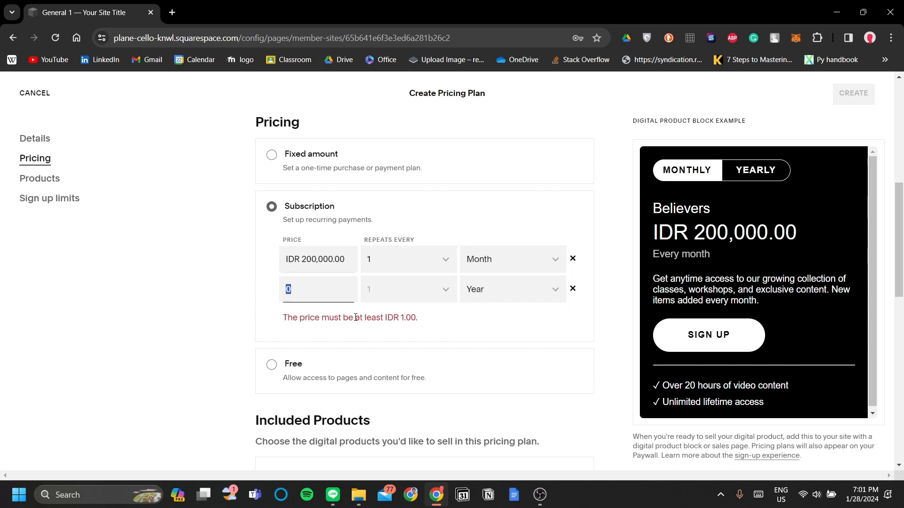
{"action": "type", "text": "1000000"}
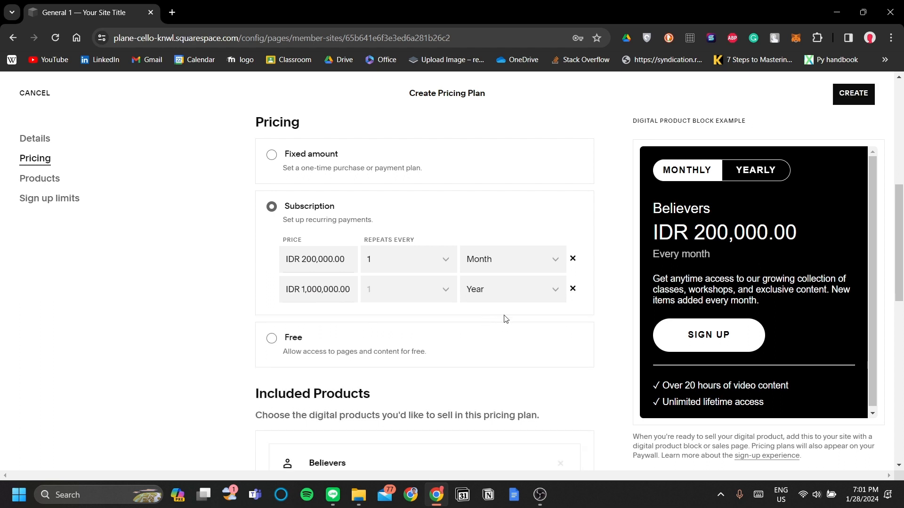
{"action": "mouse_move", "coordinate": [572, 289]}
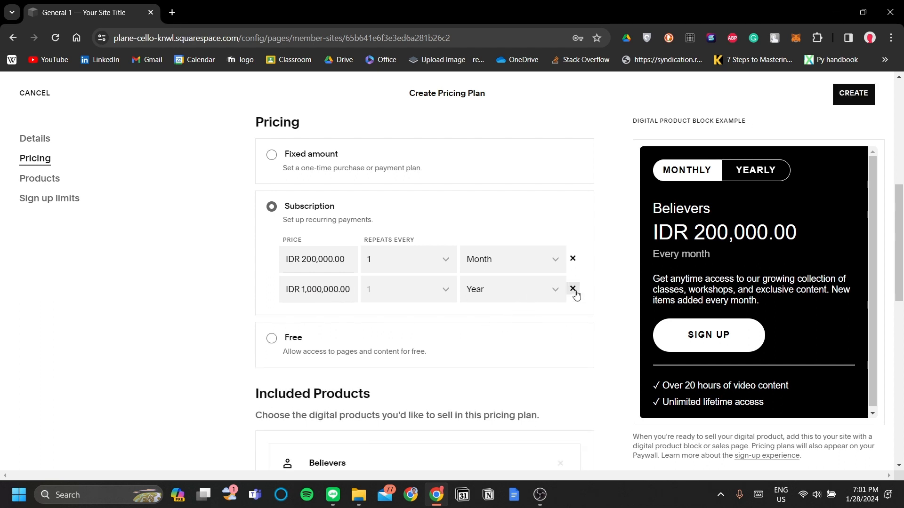
{"action": "scroll", "scroll_direction": "down", "scroll_amount": 3}
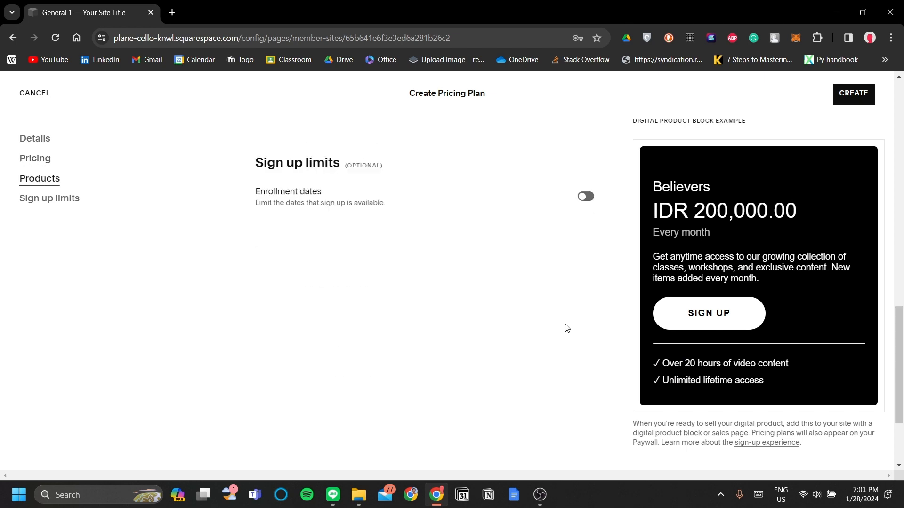
{"action": "left_click", "coordinate": [34, 138]}
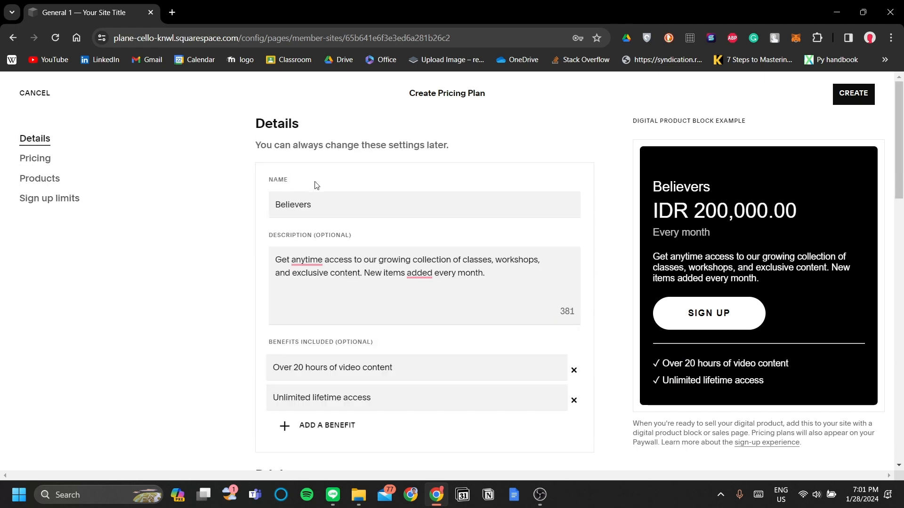
{"action": "scroll", "scroll_direction": "down", "scroll_amount": 3}
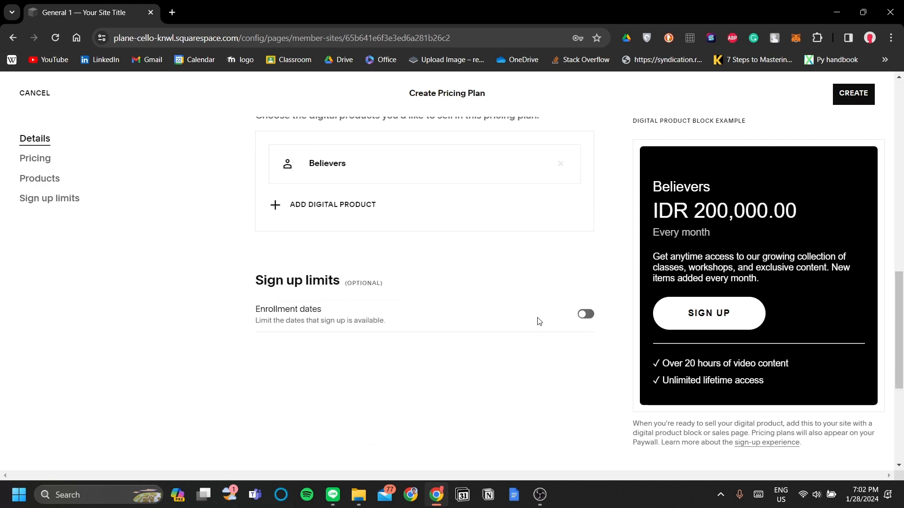
{"action": "left_click", "coordinate": [39, 178]}
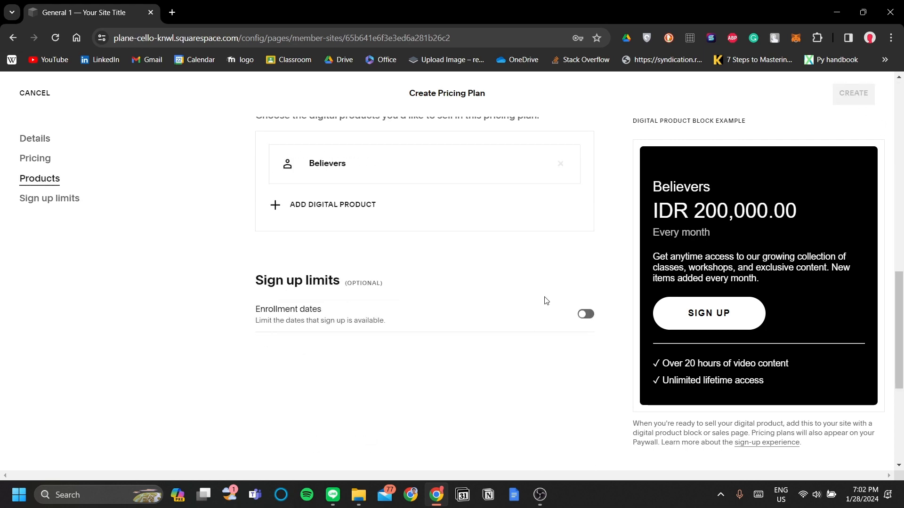
- Start another pricing plan from the Believers Pricing Plans page with CREATE NEW
{"action": "left_click", "coordinate": [853, 93]}
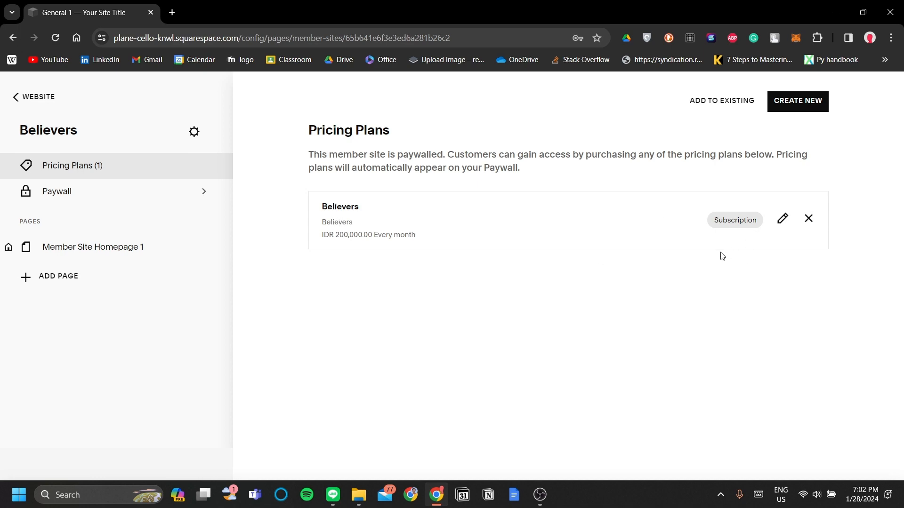
{"action": "mouse_move", "coordinate": [639, 294]}
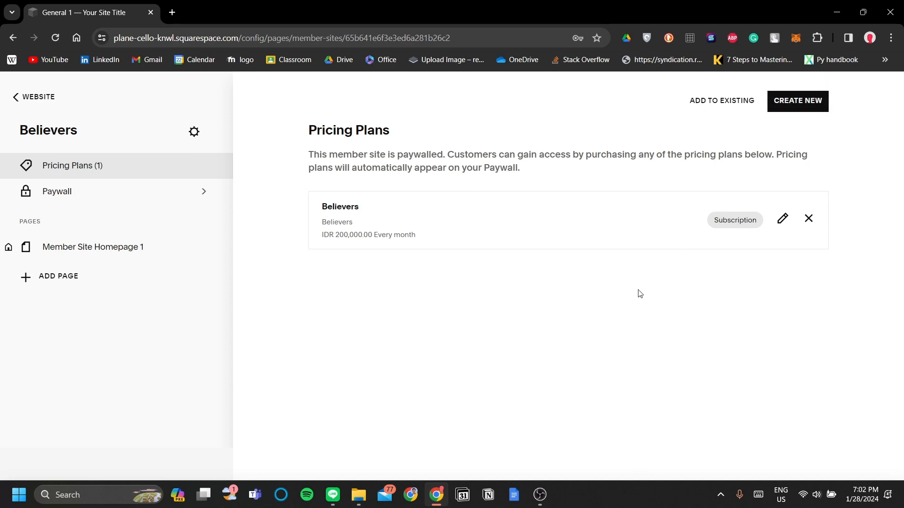
{"action": "left_click", "coordinate": [797, 100]}
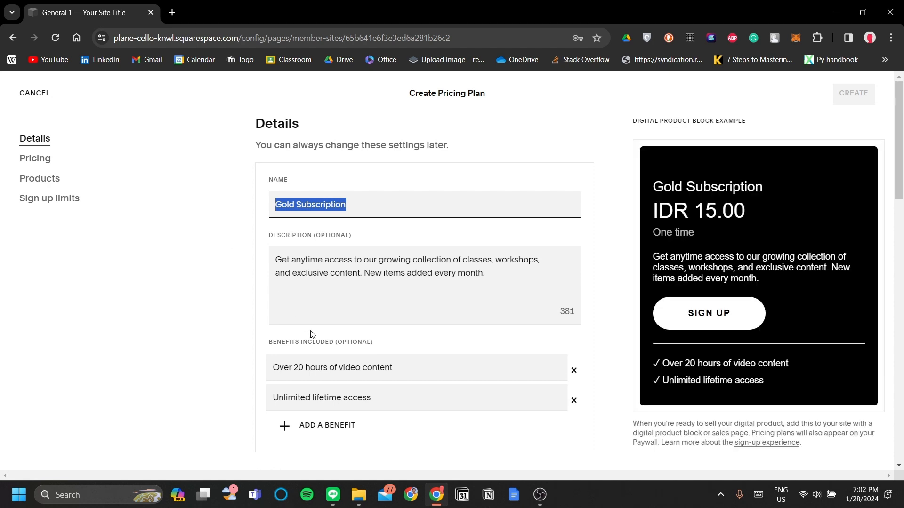
- Name the plan Believers+, add benefit 'A preview of my work in progress', set IDR 300,000
{"action": "key", "text": "Delete"}
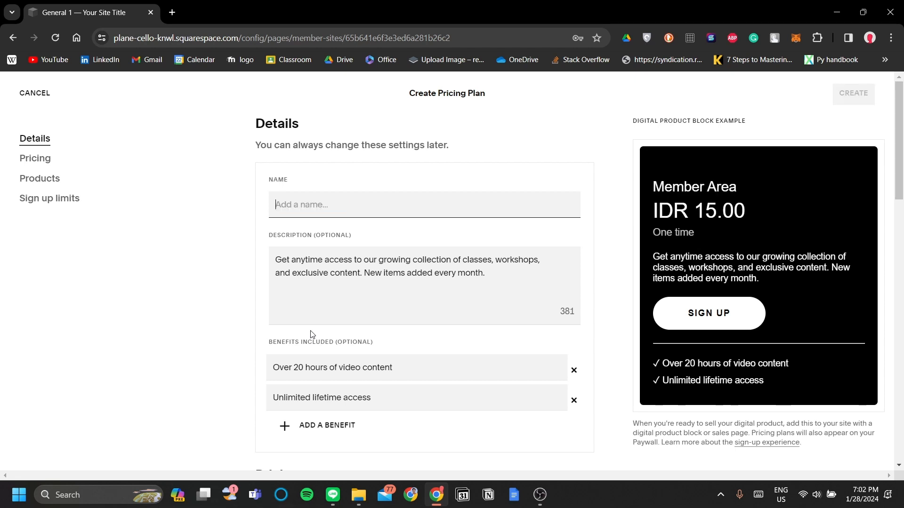
{"action": "type", "text": "Believers+"}
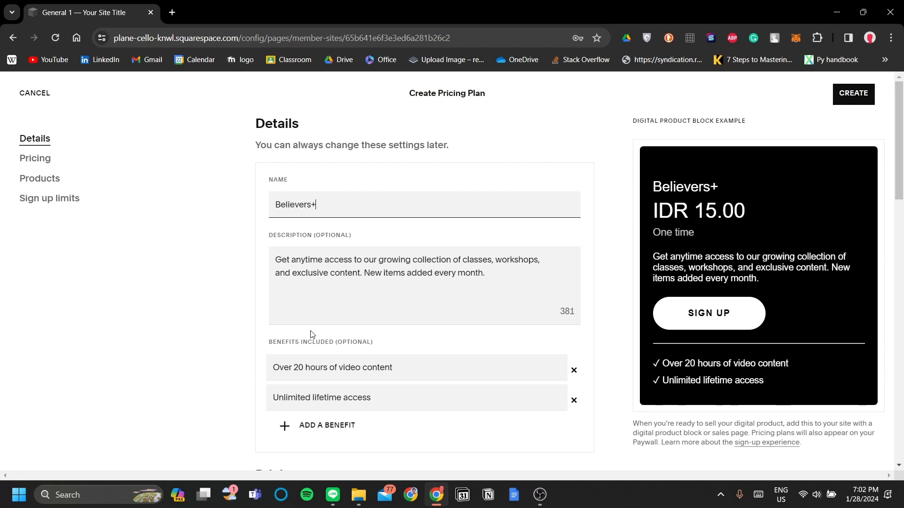
{"action": "mouse_move", "coordinate": [474, 378]}
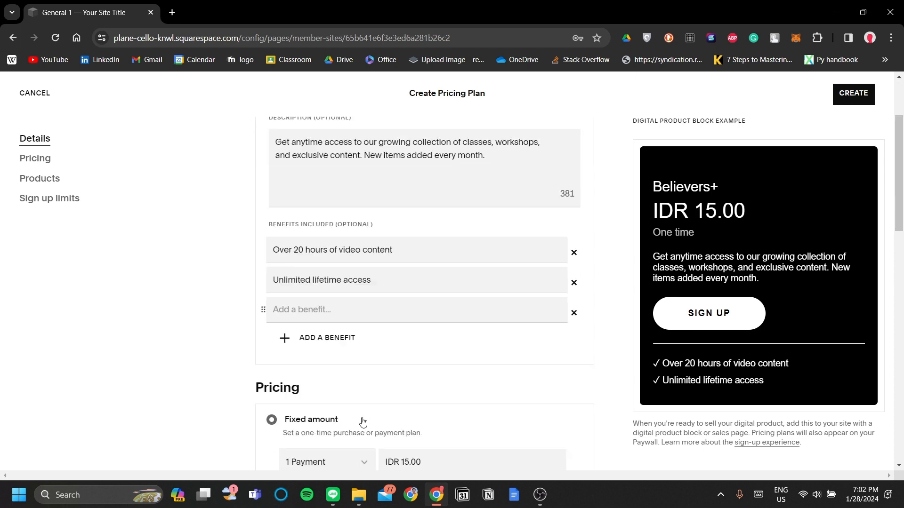
{"action": "mouse_move", "coordinate": [404, 339]}
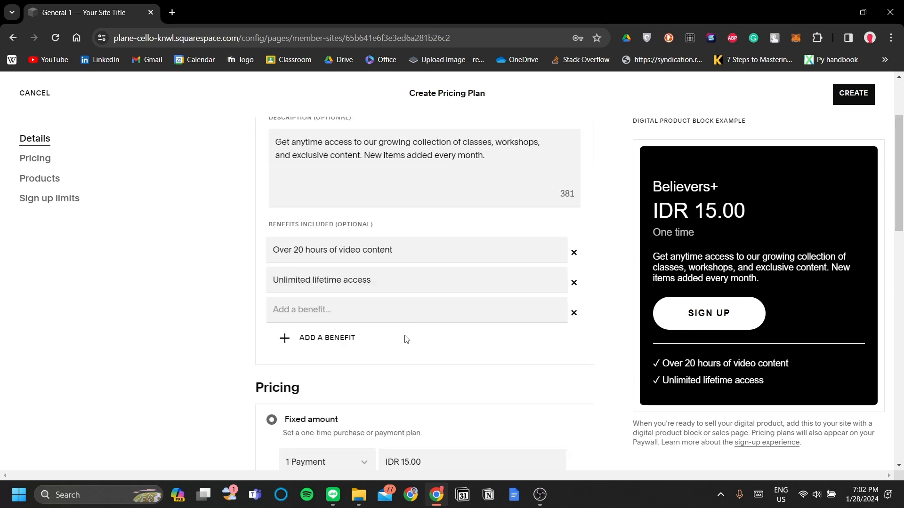
{"action": "type", "text": "A"}
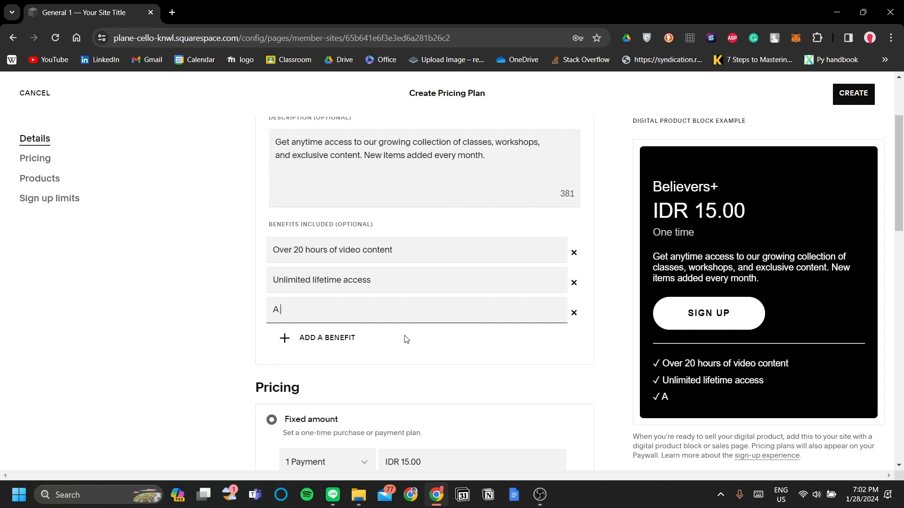
{"action": "type", "text": "preview of my"}
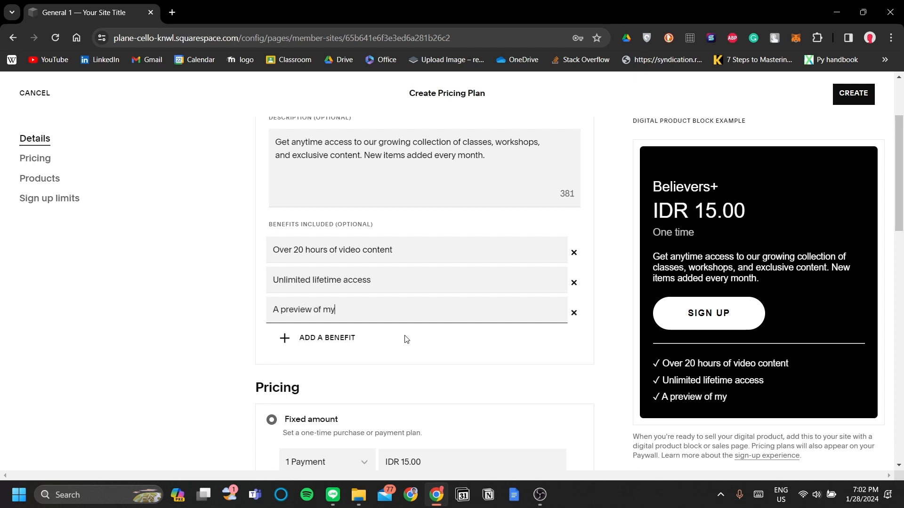
{"action": "type", "text": "work"}
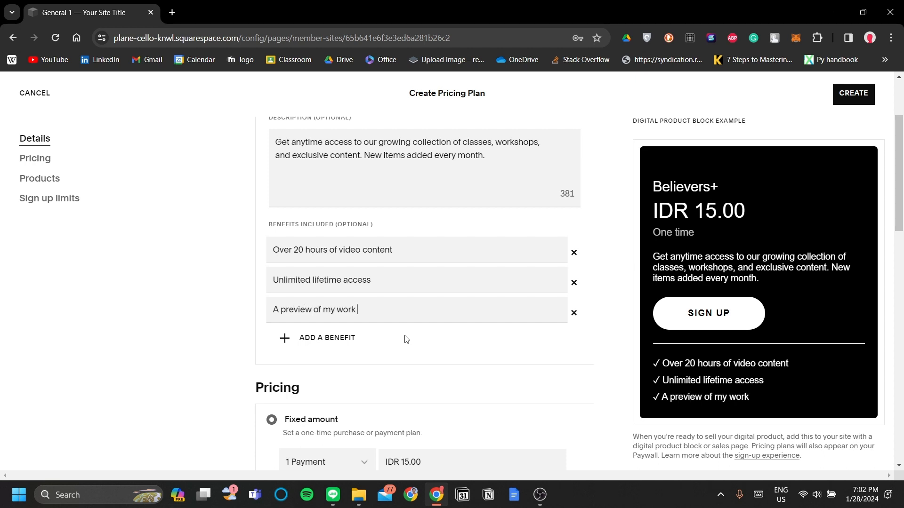
{"action": "type", "text": "in progress"}
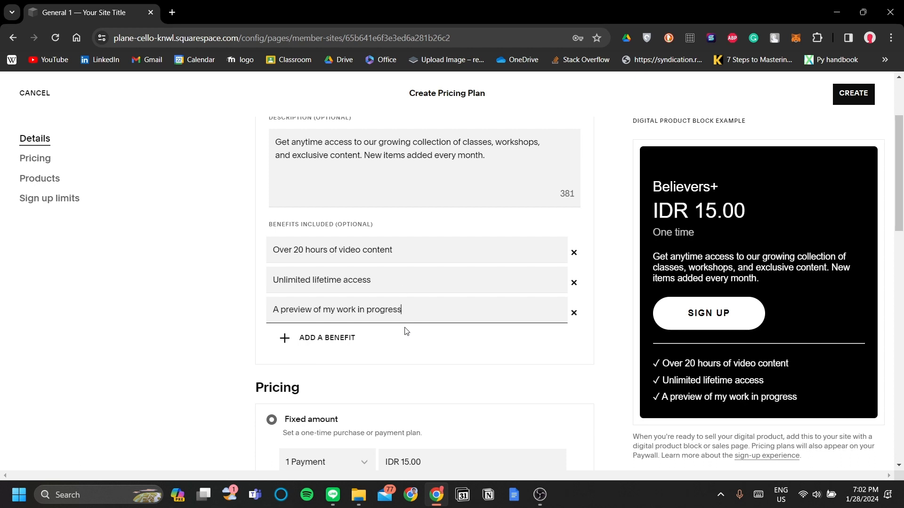
{"action": "scroll", "scroll_direction": "down", "scroll_amount": 3}
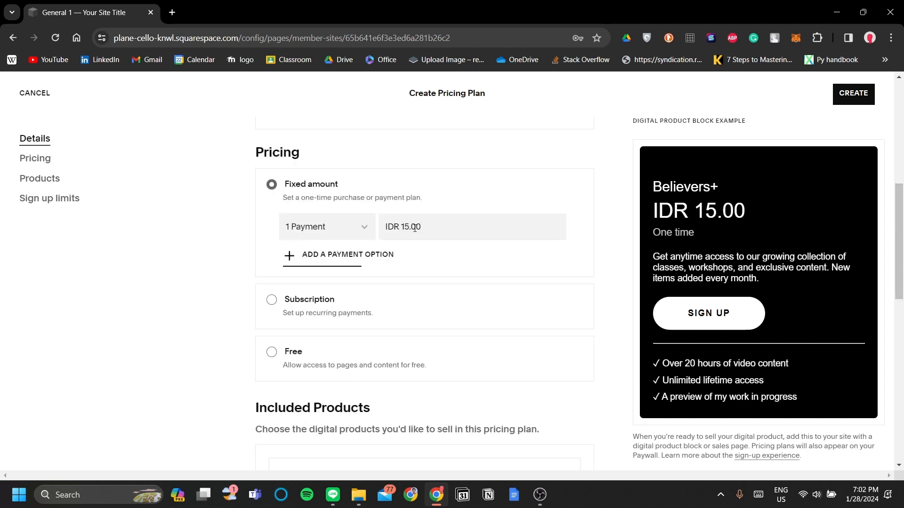
{"action": "type", "text": "30000"}
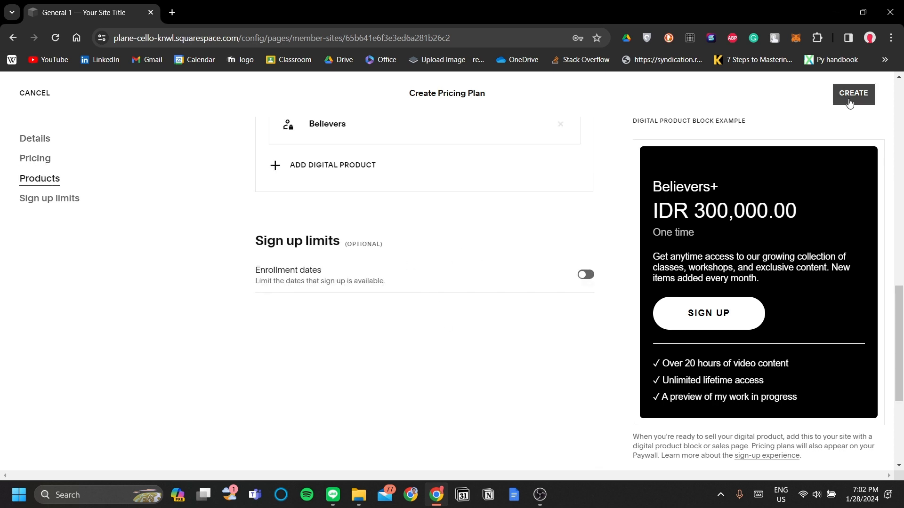
- Create the Believers+ plan and open the site's two pricing plans
{"action": "left_click", "coordinate": [853, 93]}
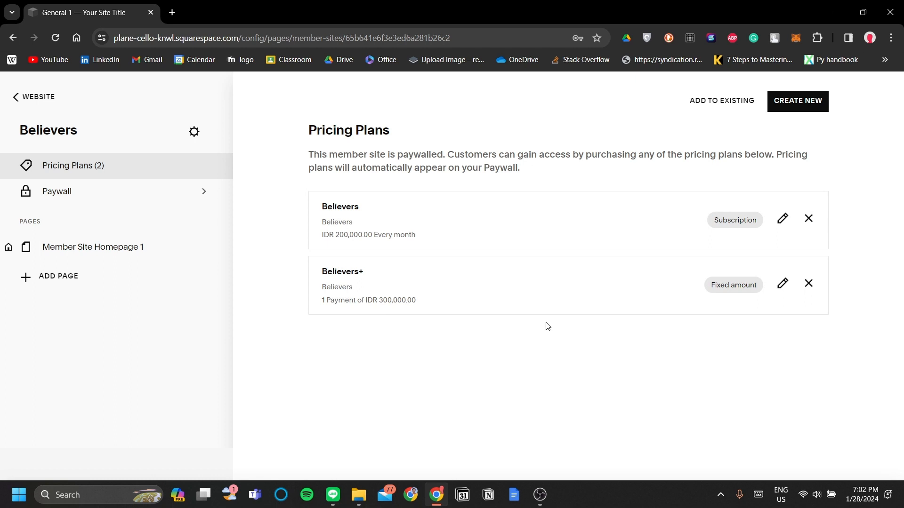
{"action": "mouse_move", "coordinate": [495, 270]}
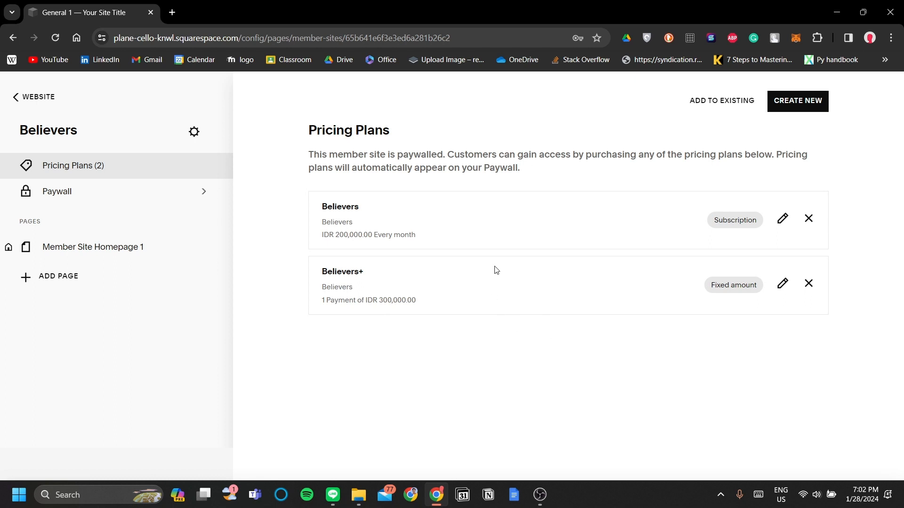
{"action": "mouse_move", "coordinate": [286, 209]}
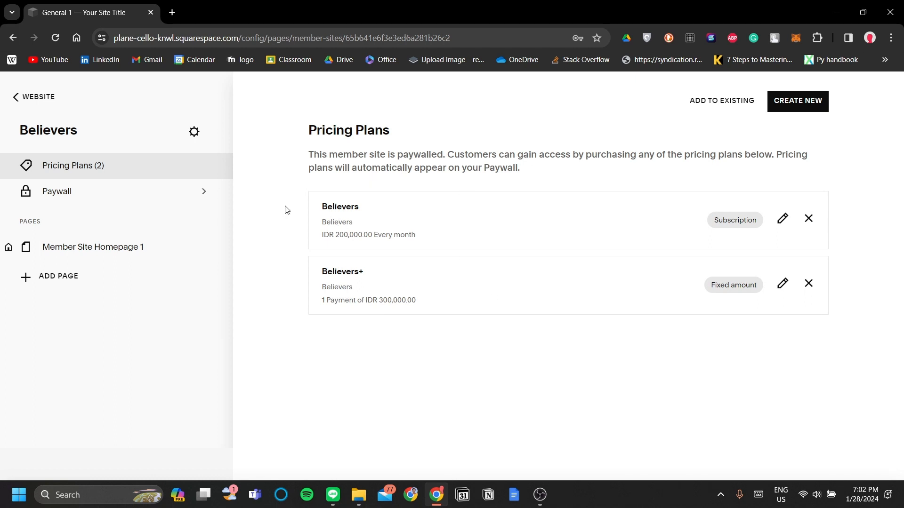
{"action": "mouse_move", "coordinate": [104, 173]}
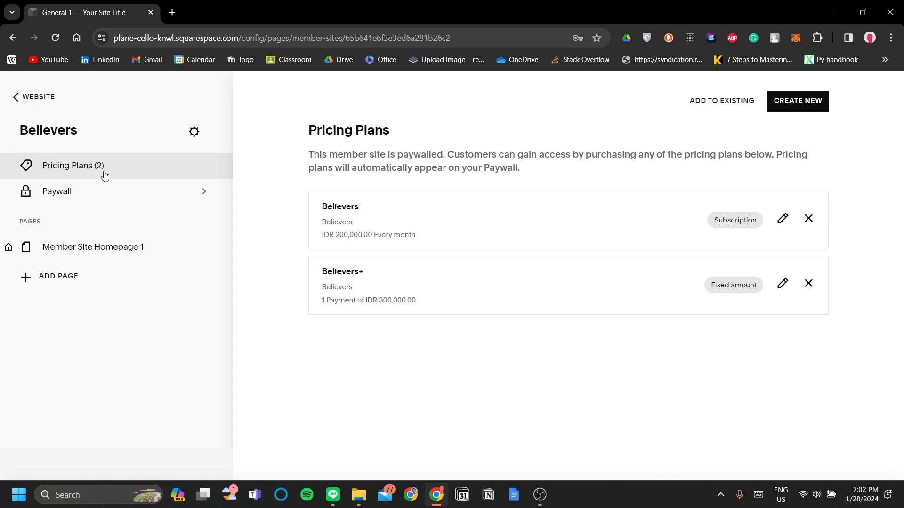
{"action": "double_click", "coordinate": [49, 130]}
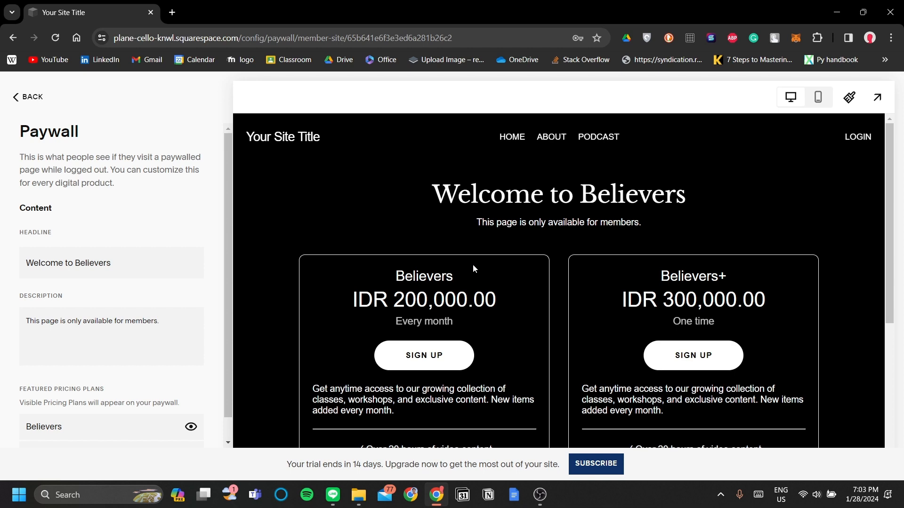
- Scroll the Believers paywall preview past both plan cards to the Log In button
{"action": "scroll", "scroll_direction": "down", "scroll_amount": 3}
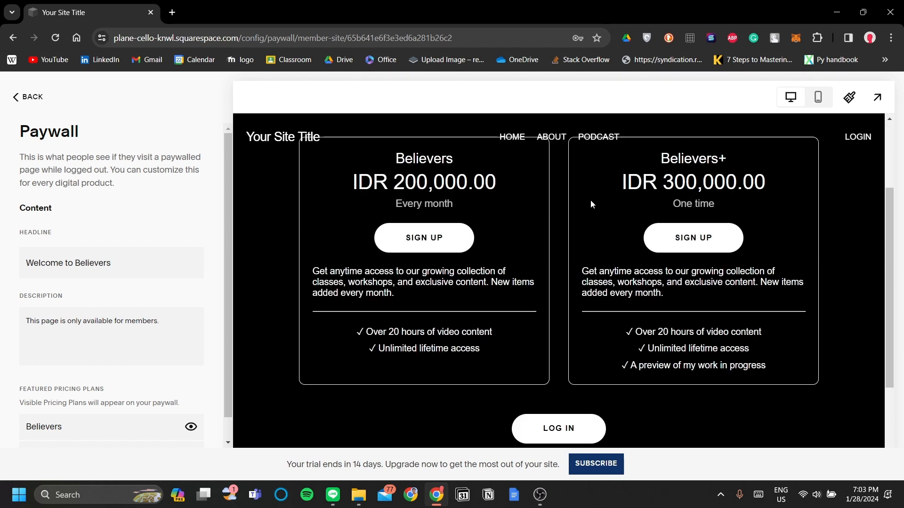
{"action": "scroll", "scroll_direction": "up", "scroll_amount": 3}
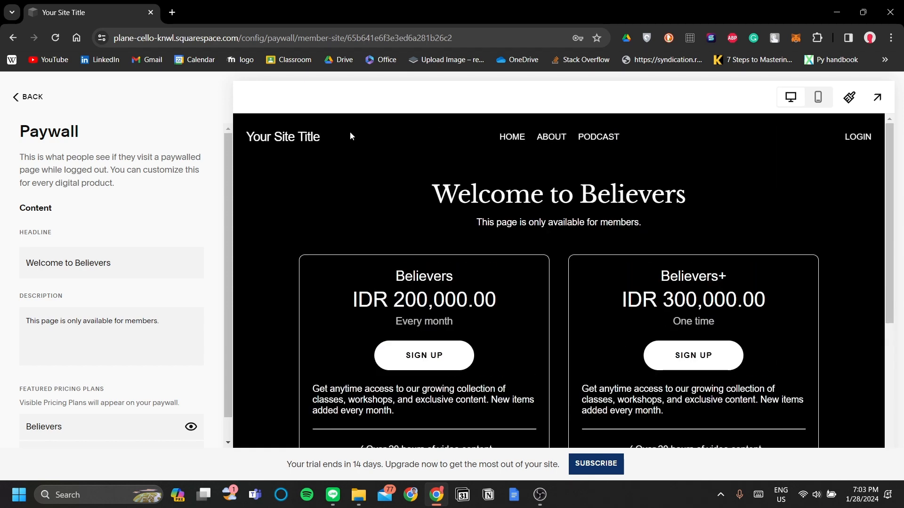
{"action": "mouse_move", "coordinate": [359, 197]}
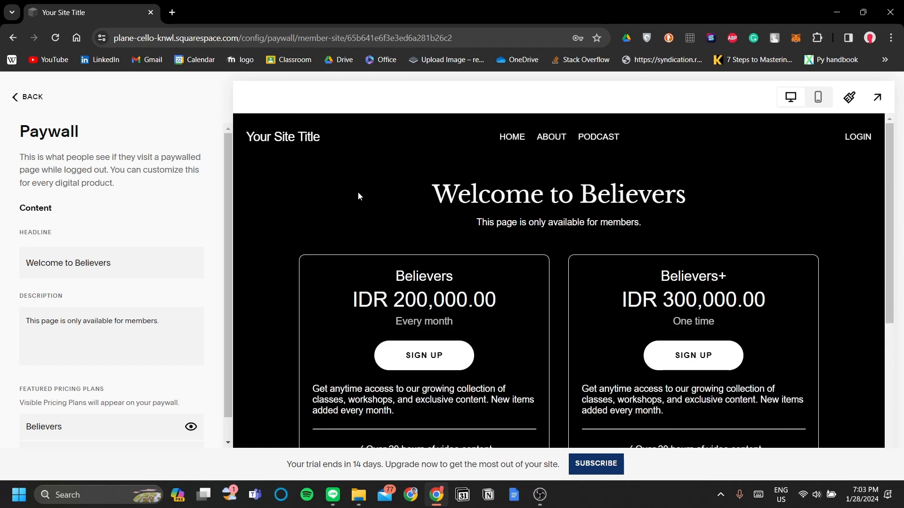
{"action": "mouse_move", "coordinate": [524, 307]}
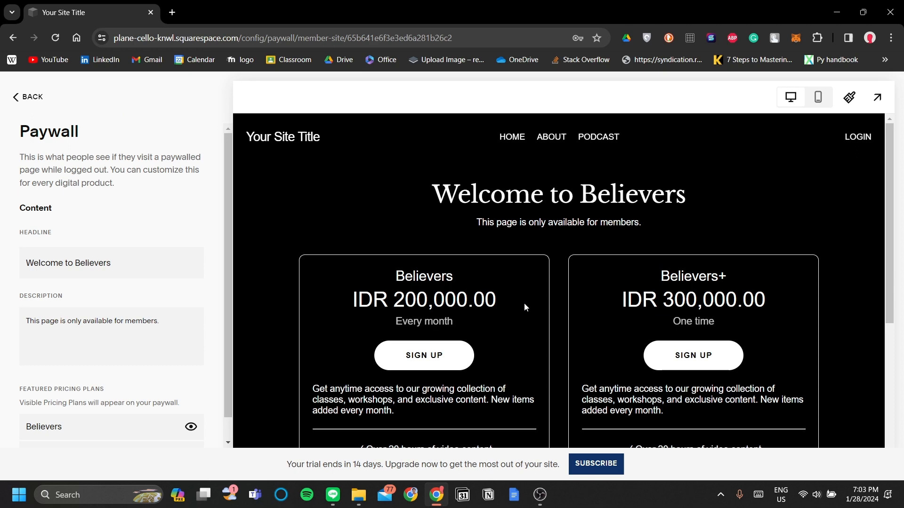
{"action": "mouse_move", "coordinate": [848, 97]}
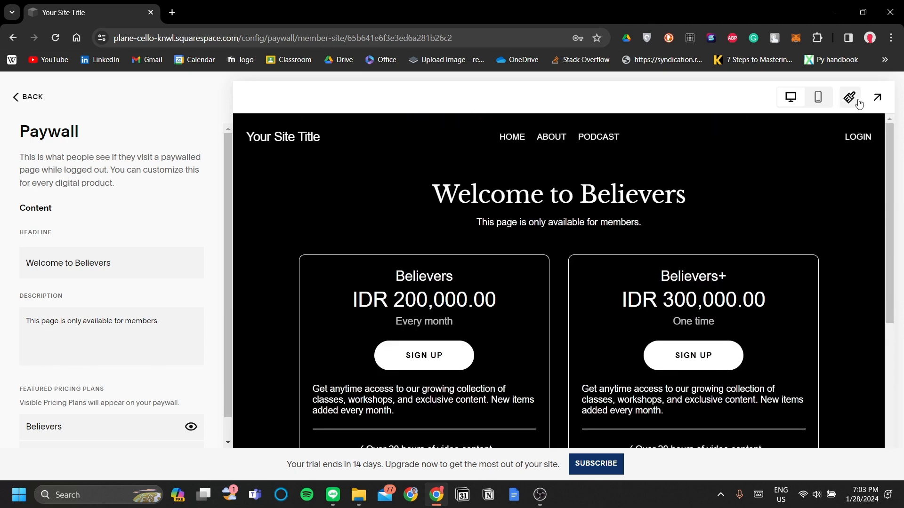
{"action": "scroll", "scroll_direction": "down", "scroll_amount": 3}
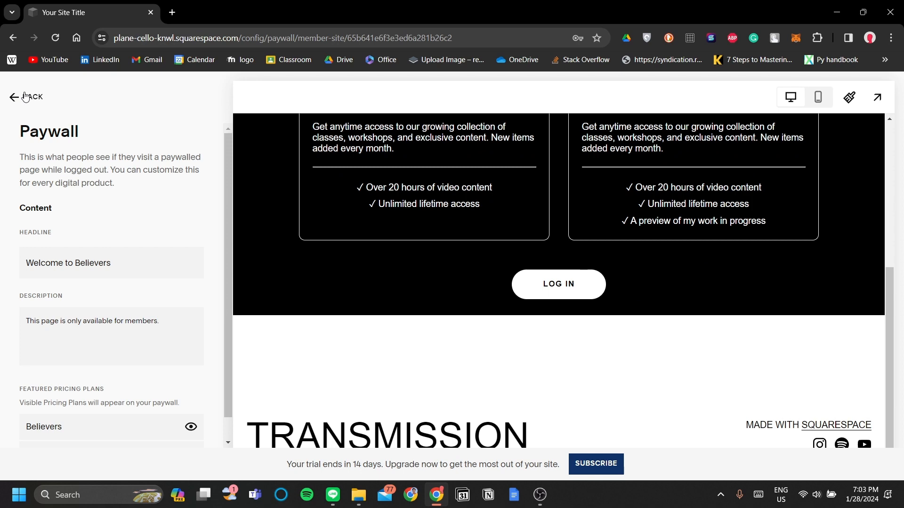
- Go back to Believers, preview Member Site Homepage 1, and browse Add Page types
{"action": "left_click", "coordinate": [28, 97]}
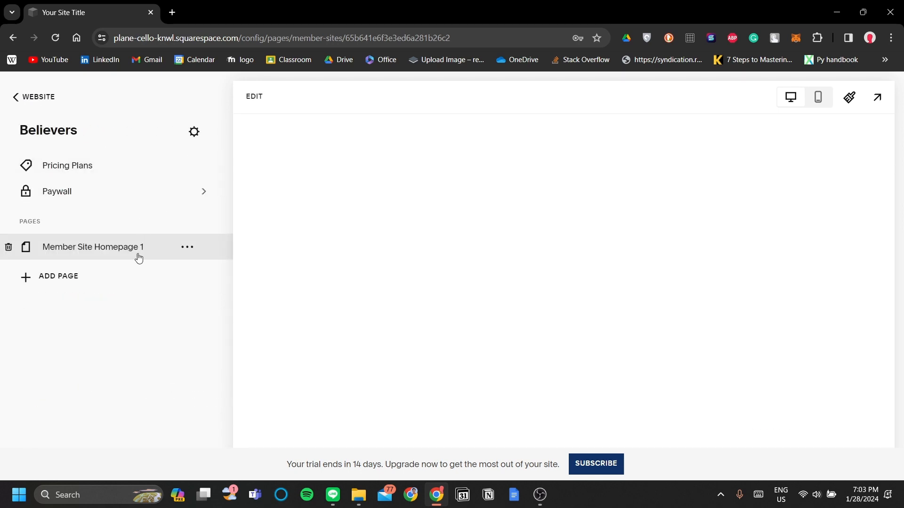
{"action": "left_click", "coordinate": [92, 247]}
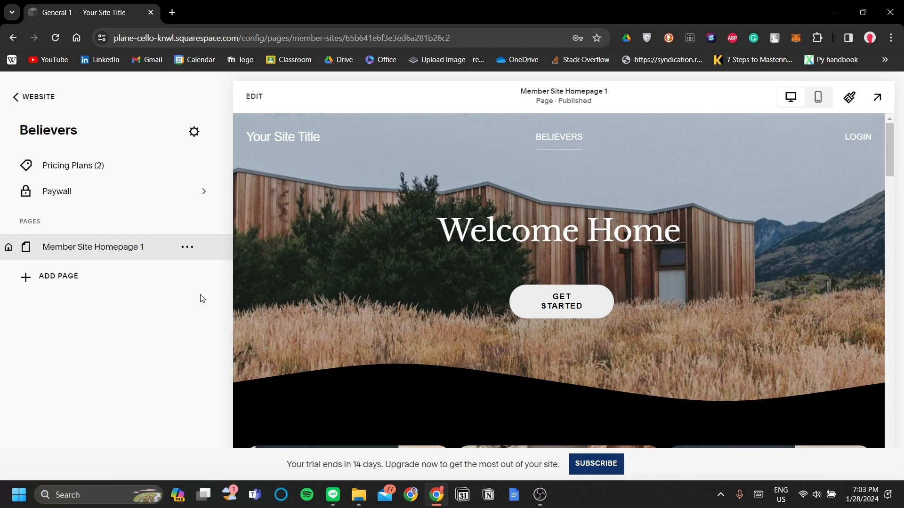
{"action": "mouse_move", "coordinate": [113, 281]}
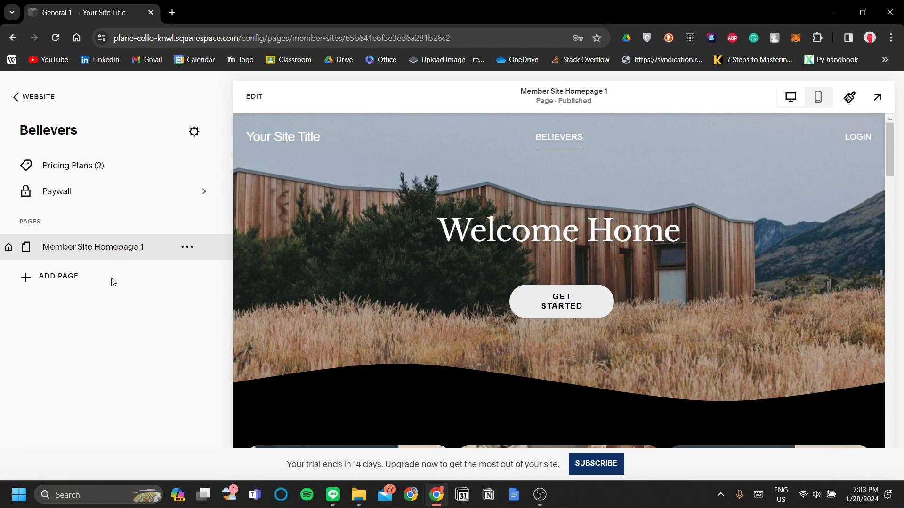
{"action": "left_click", "coordinate": [57, 276]}
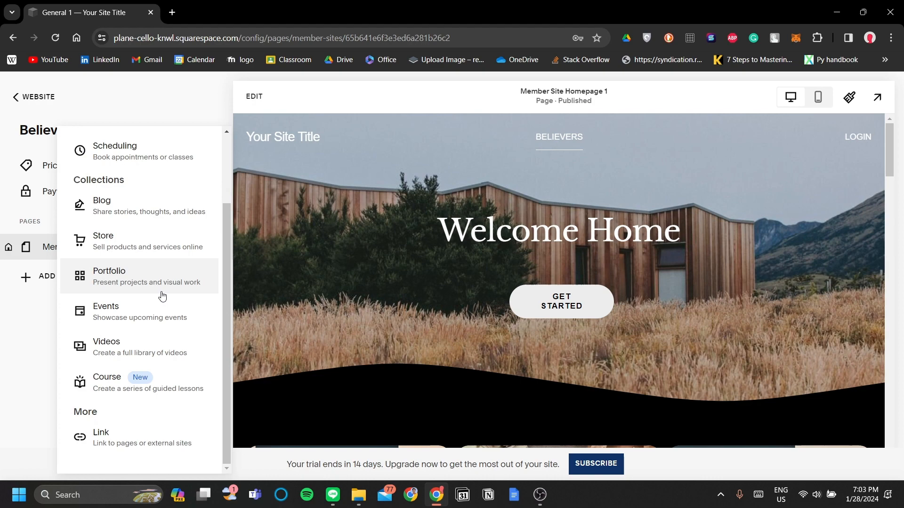
{"action": "scroll", "scroll_direction": "up", "scroll_amount": 3}
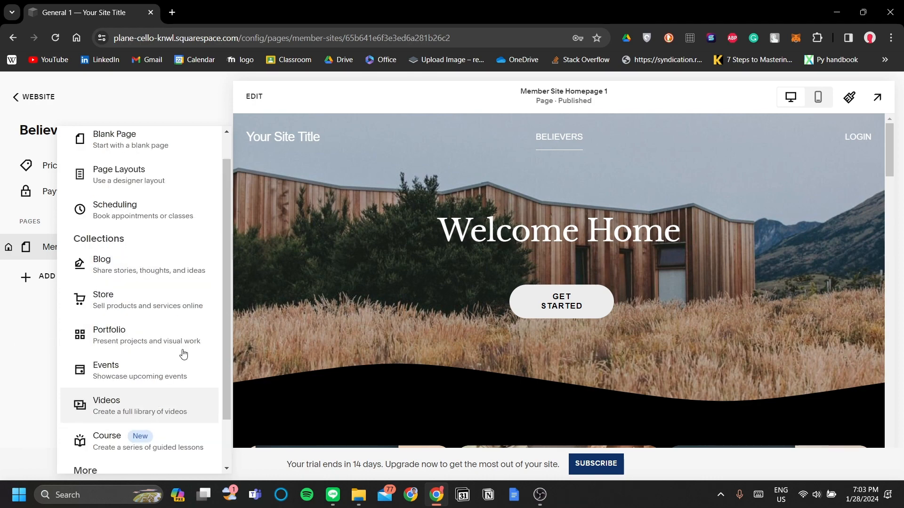
{"action": "scroll", "scroll_direction": "down", "scroll_amount": 3}
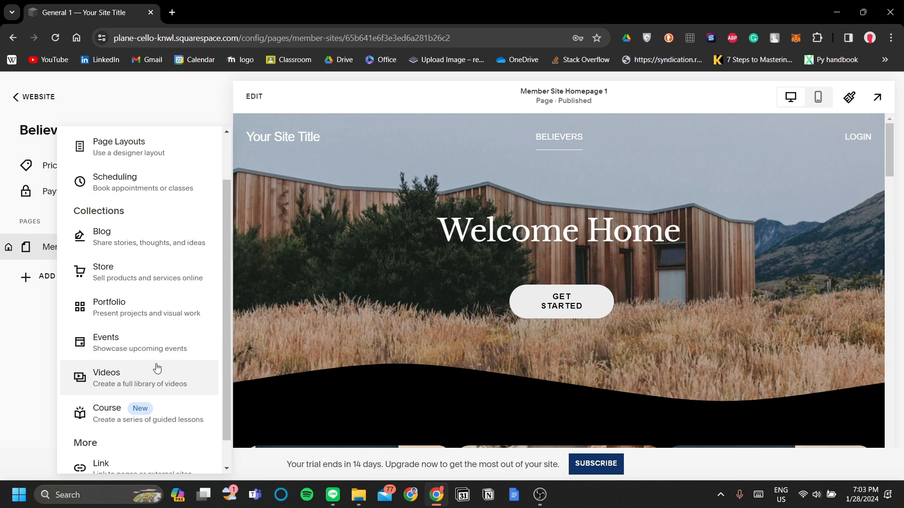
{"action": "mouse_move", "coordinate": [3, 126]}
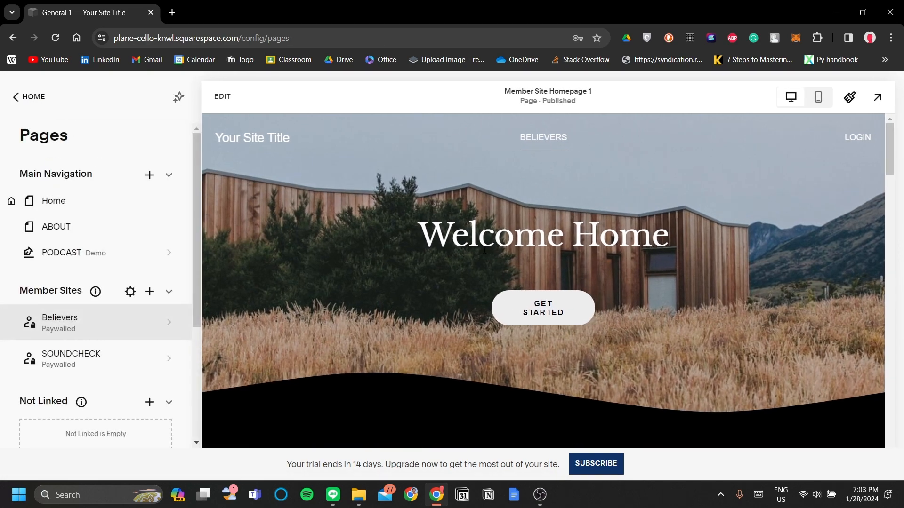
{"action": "mouse_move", "coordinate": [127, 336]}
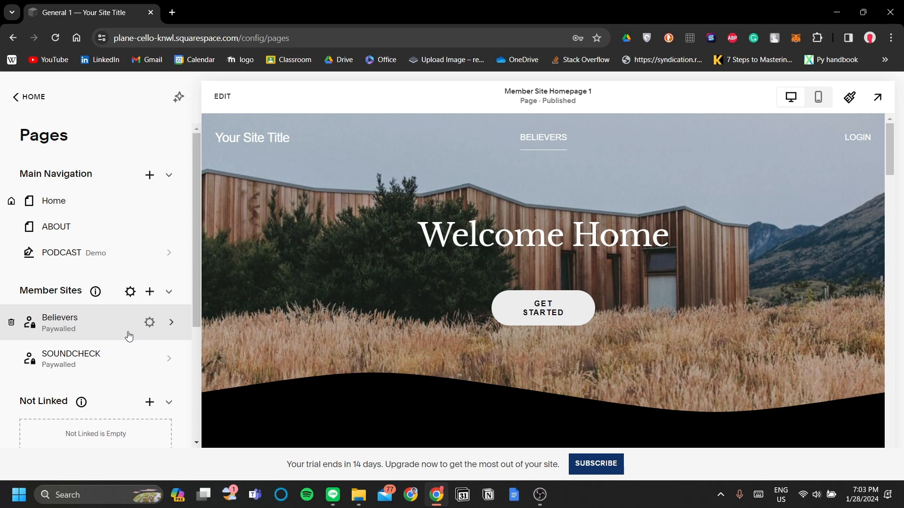
{"action": "mouse_move", "coordinate": [121, 329]}
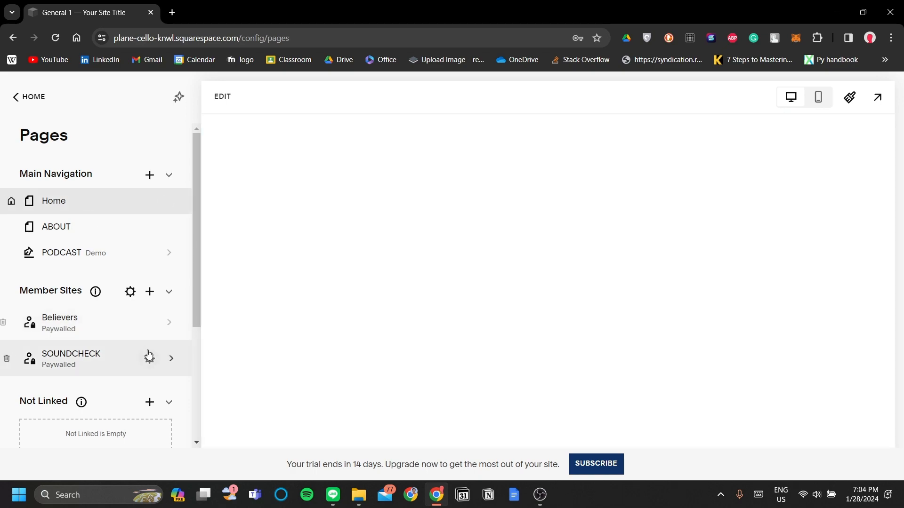
- Open the main Home page and scroll its preview to the Go to SOUNDCHECK section
{"action": "left_click", "coordinate": [54, 201]}
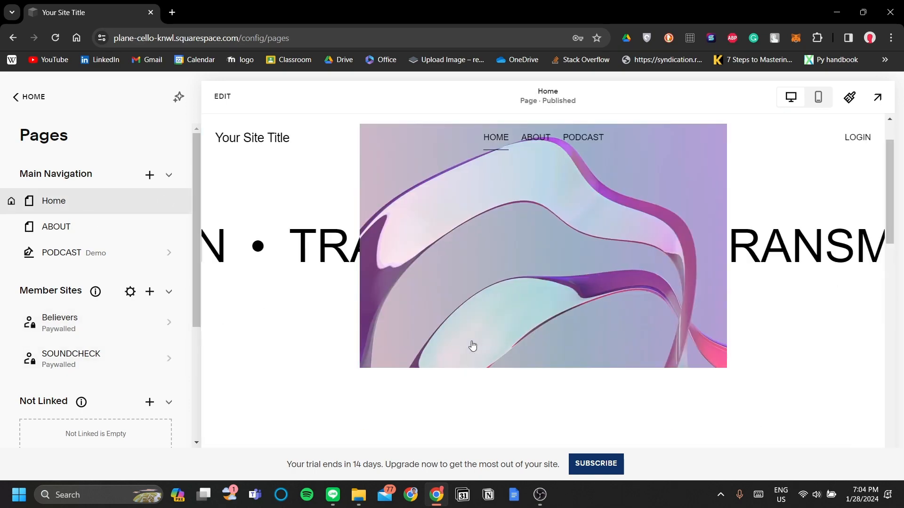
{"action": "scroll", "scroll_direction": "down", "scroll_amount": 3}
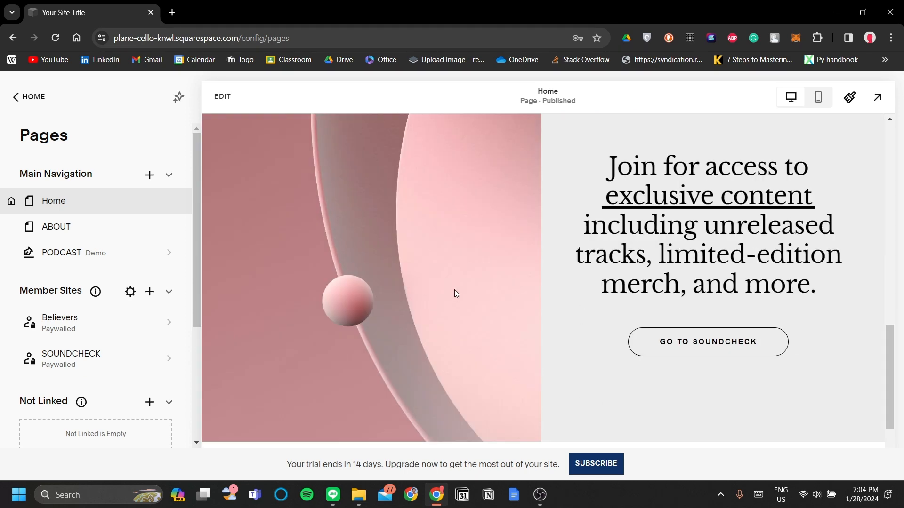
{"action": "scroll", "scroll_direction": "down", "scroll_amount": 3}
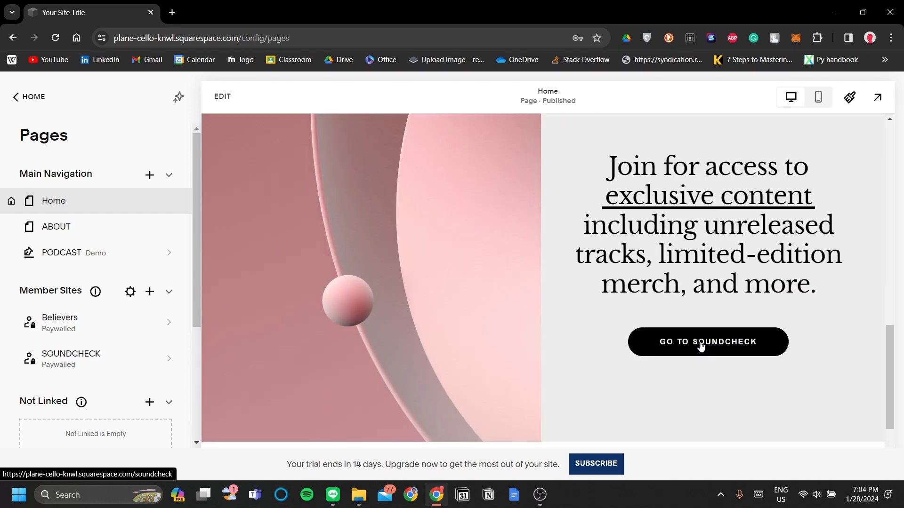
{"action": "mouse_move", "coordinate": [123, 358]}
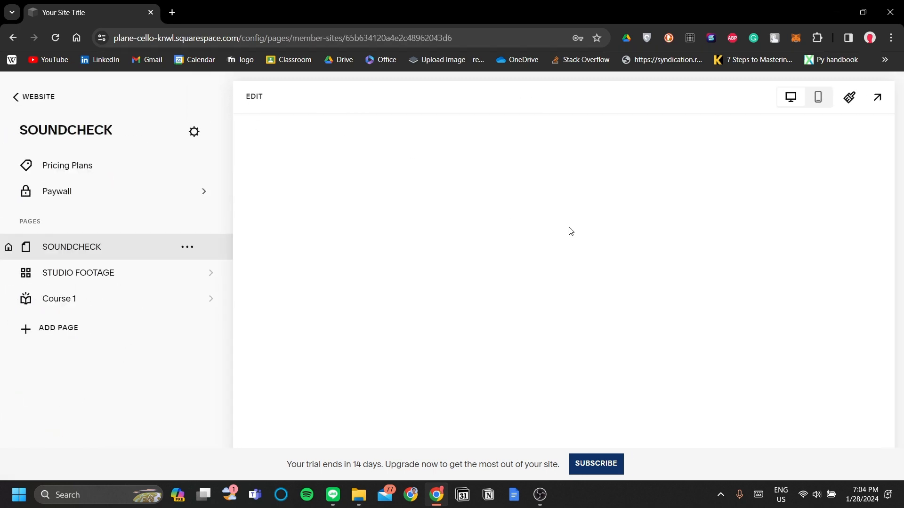
- Preview the SOUNDCHECK member site homepage and scroll through its sections
{"action": "left_click", "coordinate": [71, 246]}
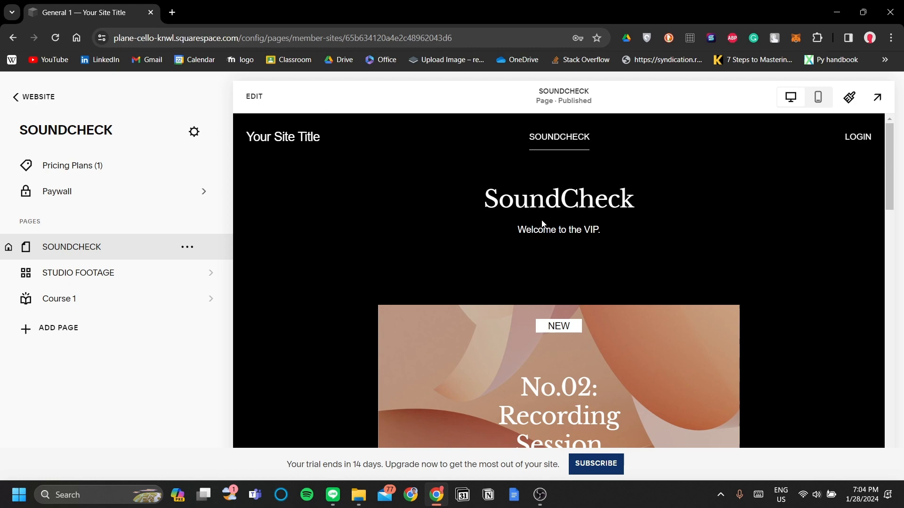
{"action": "mouse_move", "coordinate": [583, 283]}
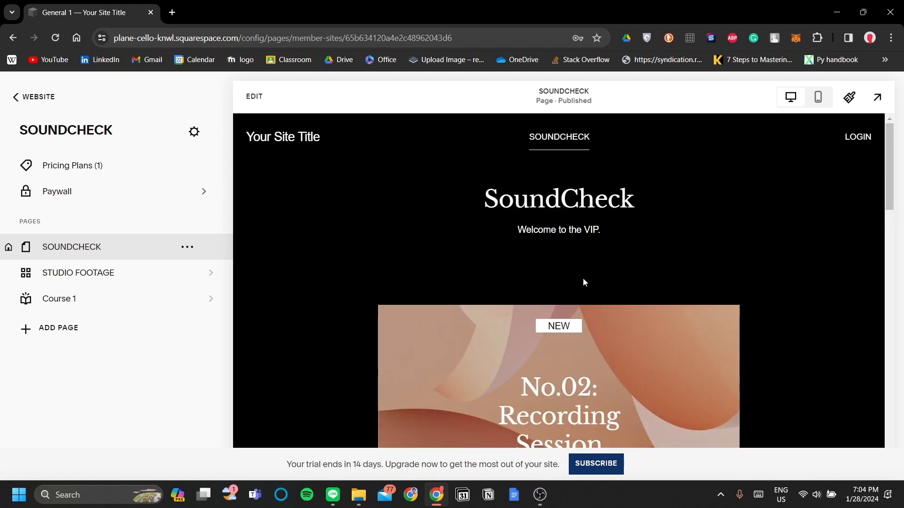
{"action": "scroll", "scroll_direction": "down", "scroll_amount": 3}
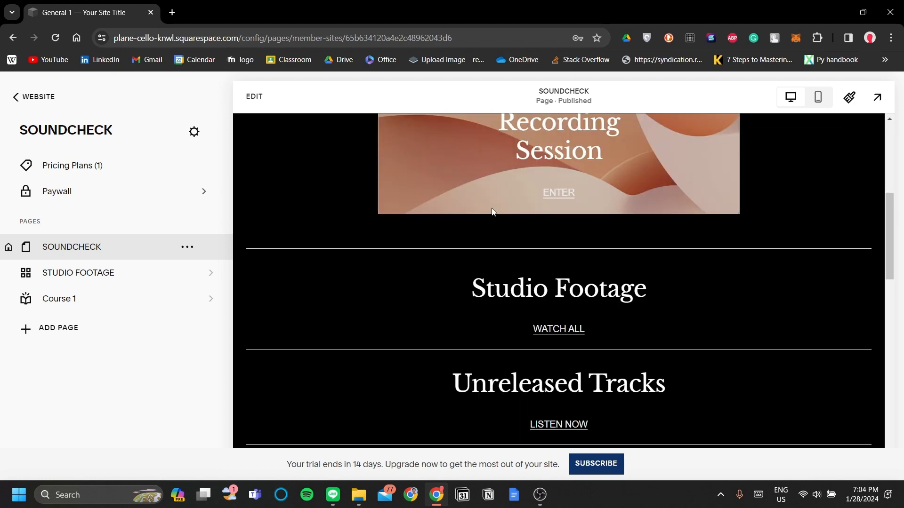
{"action": "scroll", "scroll_direction": "up", "scroll_amount": 3}
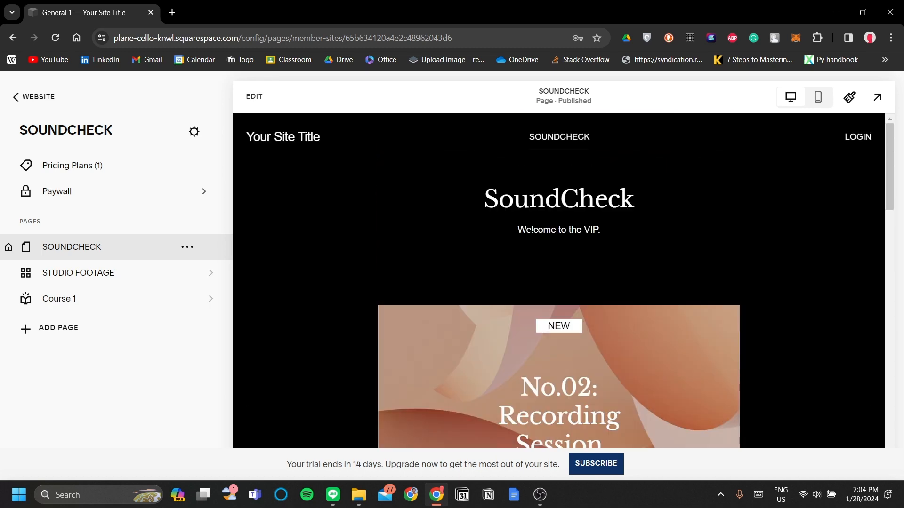
{"action": "scroll", "scroll_direction": "down", "scroll_amount": 3}
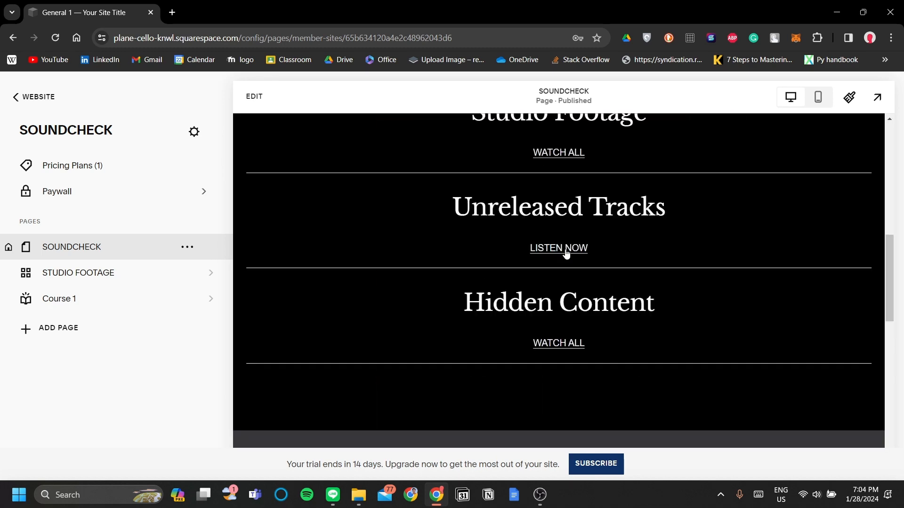
{"action": "mouse_move", "coordinate": [261, 250]}
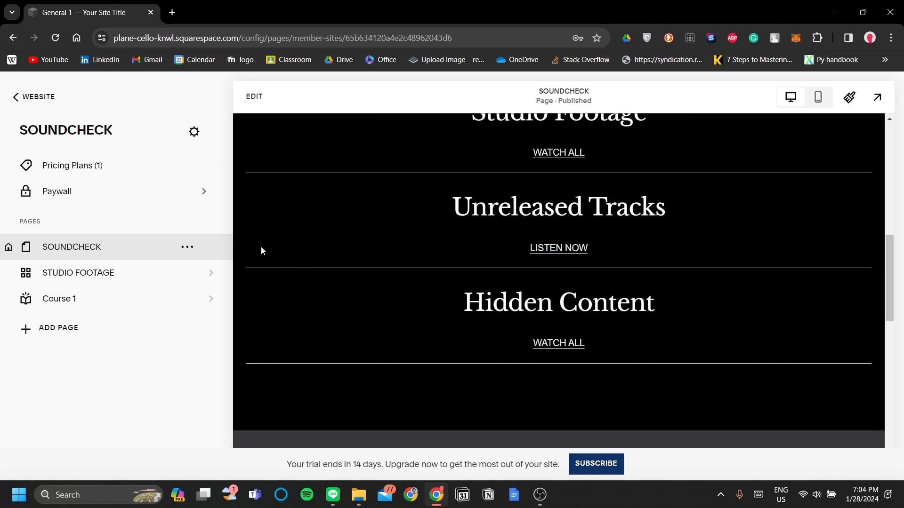
- View the SOUNDCHECK paywall offering the monthly IDR 300,000 Gold Subscription, then go back
{"action": "left_click", "coordinate": [56, 191]}
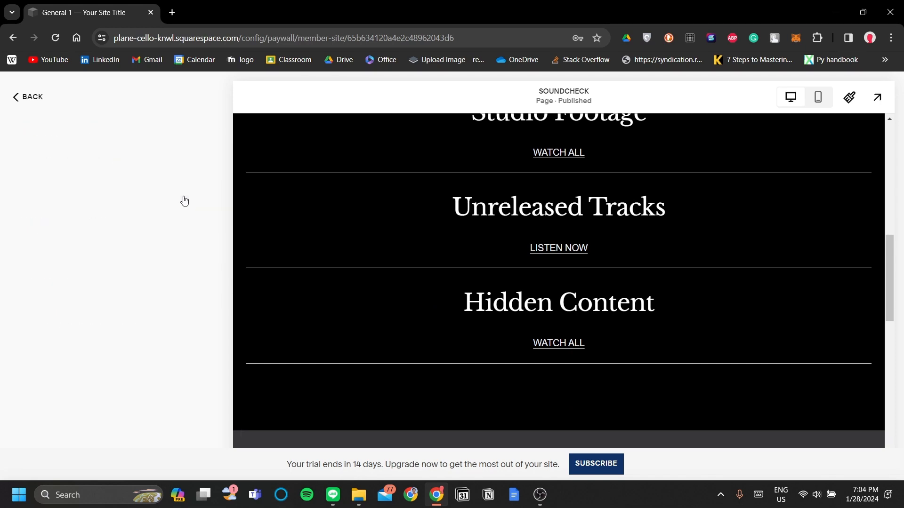
{"action": "left_click", "coordinate": [27, 96]}
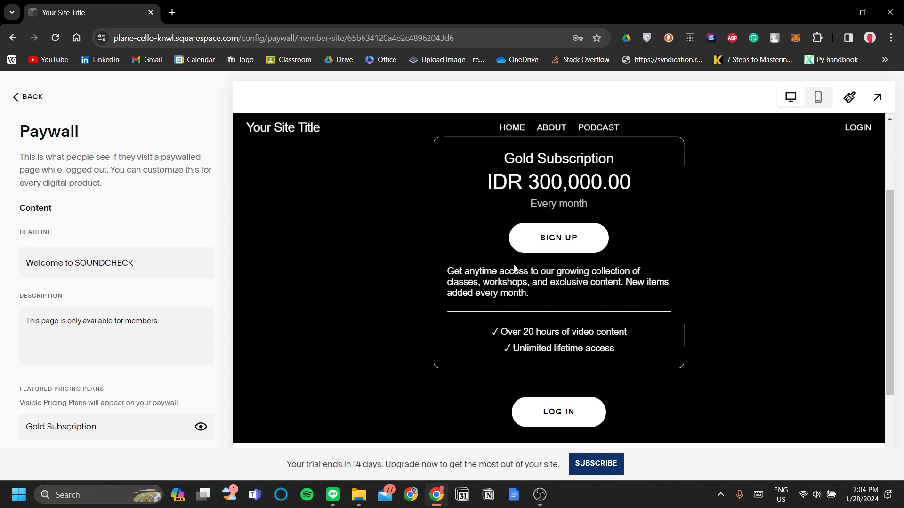
{"action": "left_click", "coordinate": [27, 97]}
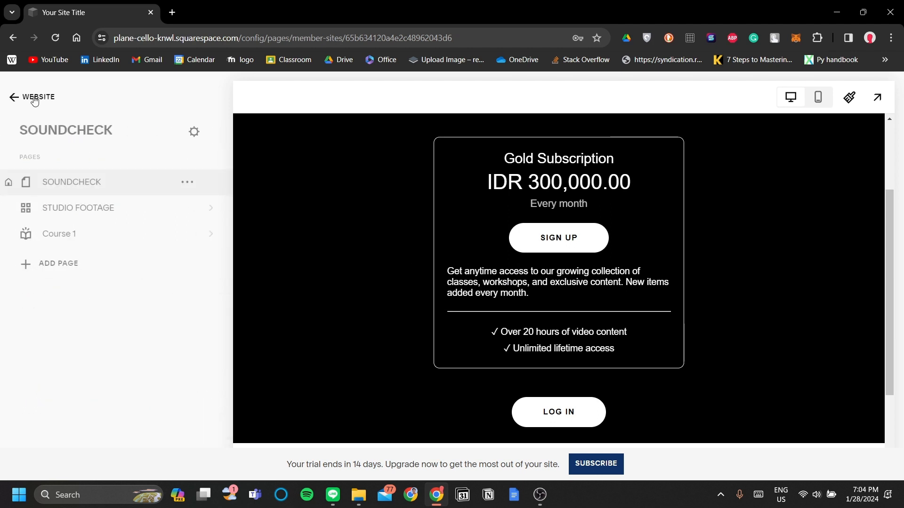
- Open the Home page in the editor and scroll down to the SoundCheck section
{"action": "left_click", "coordinate": [31, 97]}
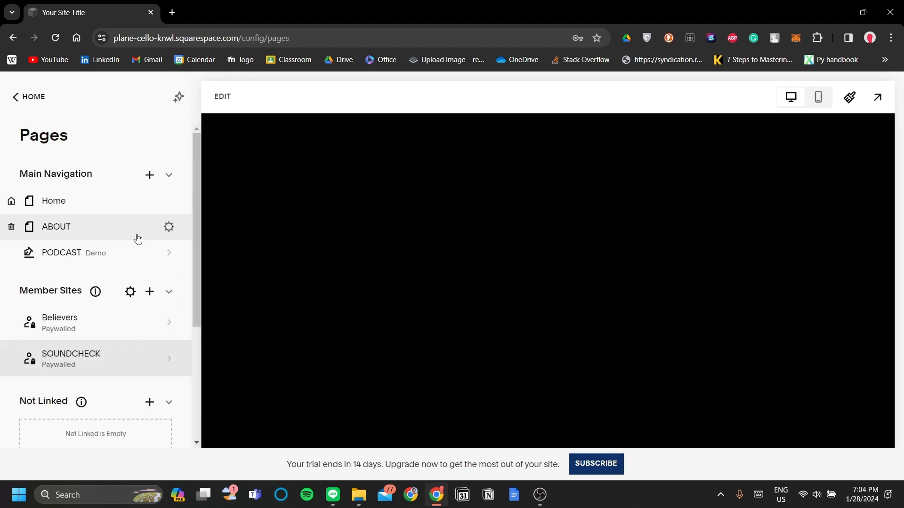
{"action": "left_click", "coordinate": [70, 358]}
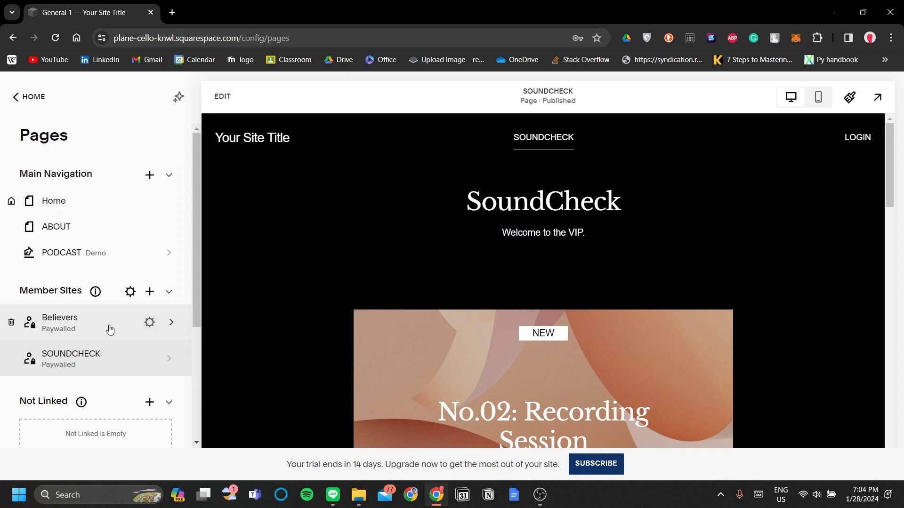
{"action": "mouse_move", "coordinate": [106, 205]}
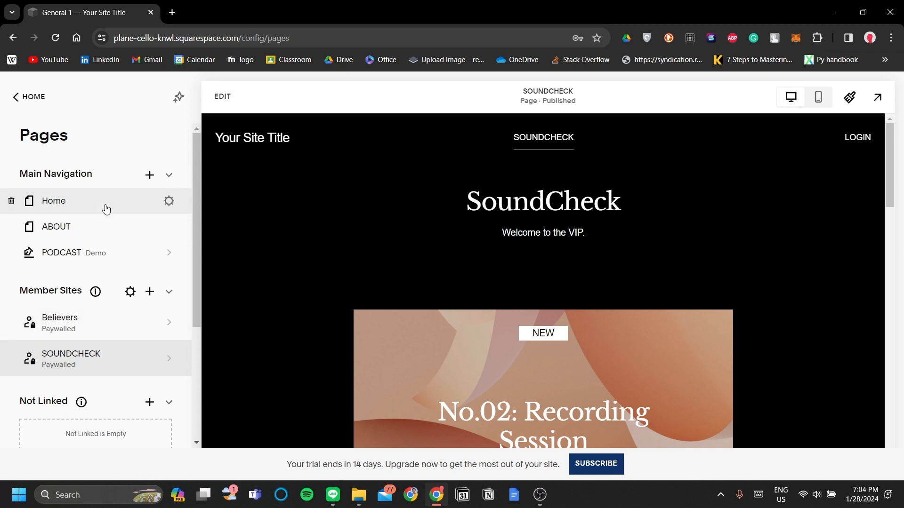
{"action": "left_click", "coordinate": [54, 201]}
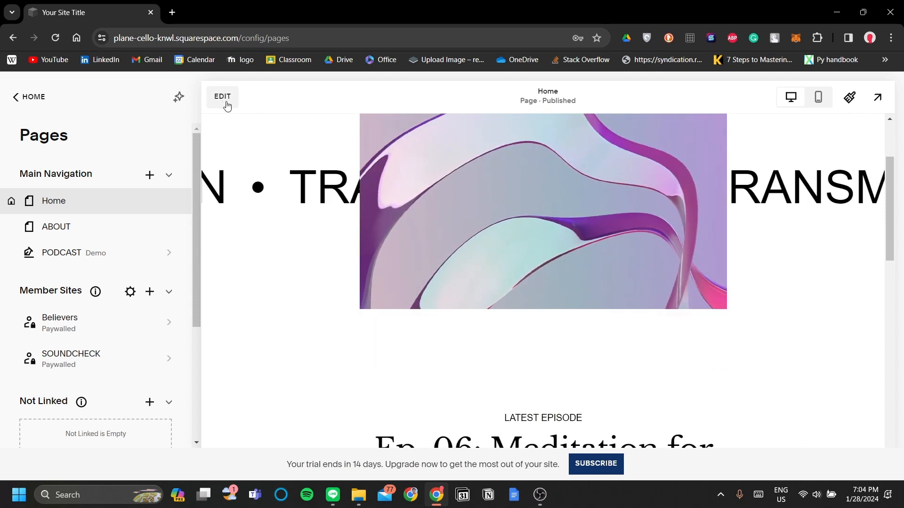
{"action": "left_click", "coordinate": [223, 96]}
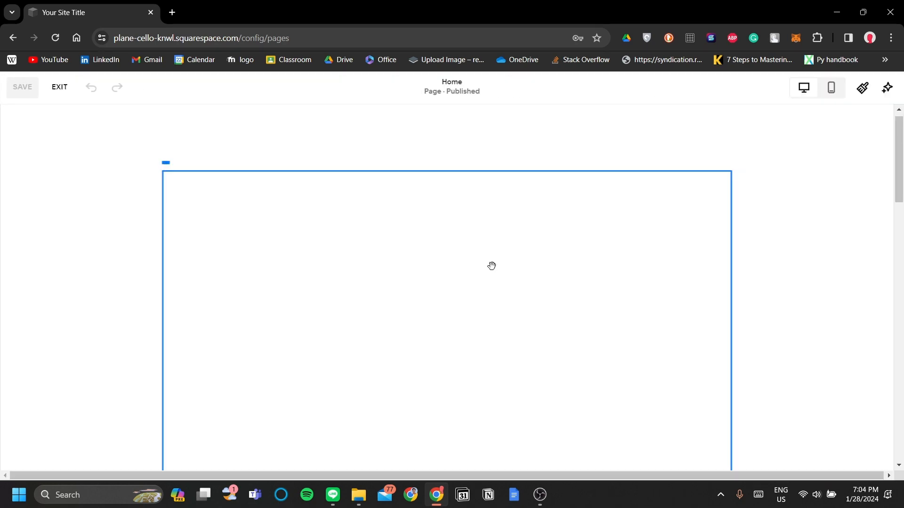
{"action": "scroll", "scroll_direction": "down", "scroll_amount": 3}
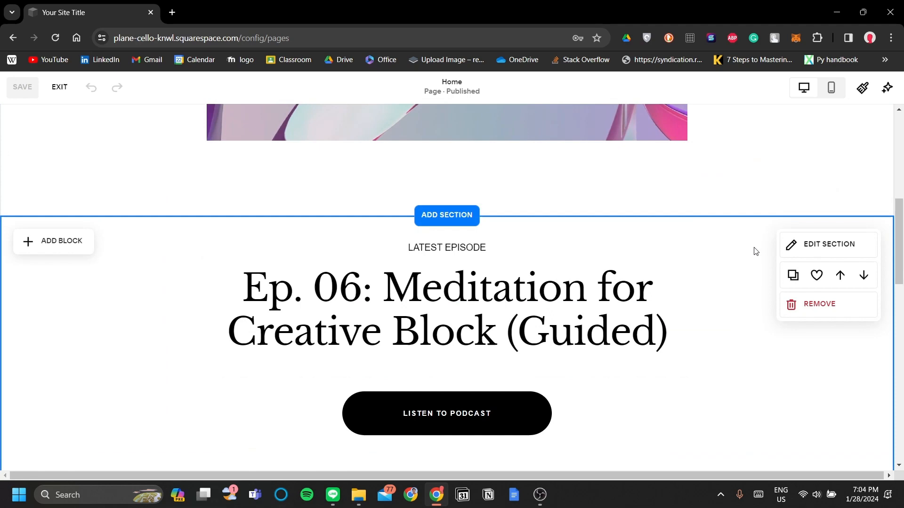
{"action": "scroll", "scroll_direction": "down", "scroll_amount": 3}
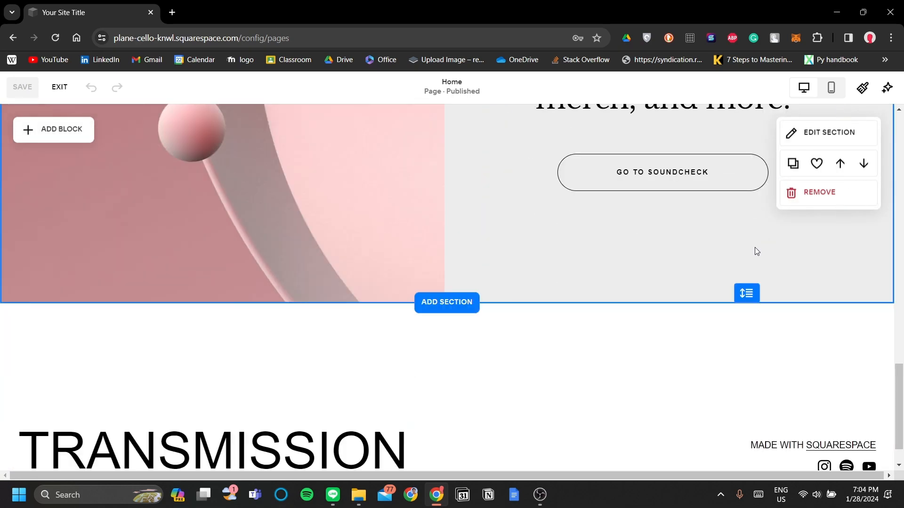
- Insert the Services category's Featured Product layout below the SOUNDCHECK section
{"action": "scroll", "scroll_direction": "down", "scroll_amount": 3}
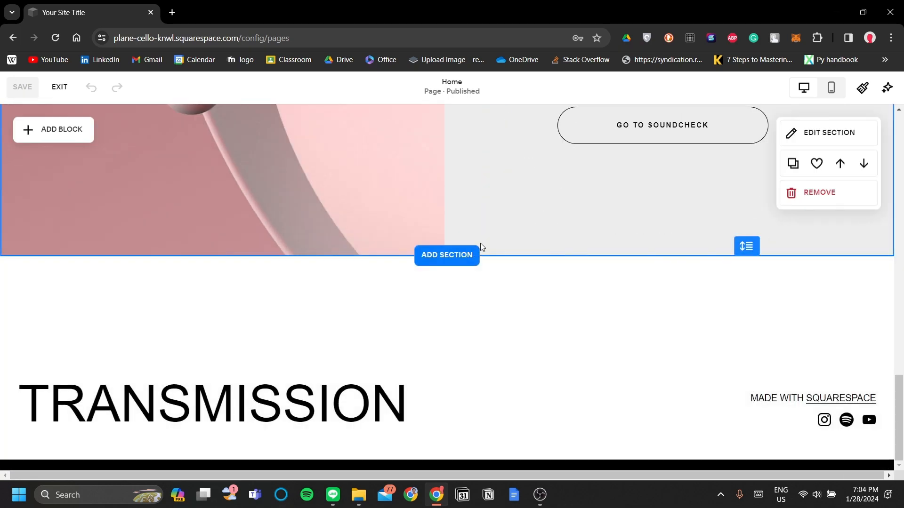
{"action": "left_click", "coordinate": [446, 254]}
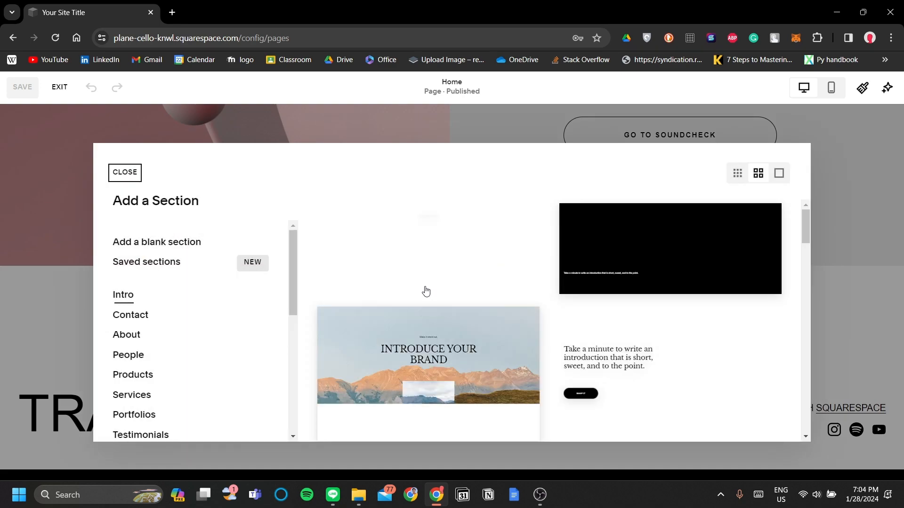
{"action": "scroll", "scroll_direction": "down", "scroll_amount": 3}
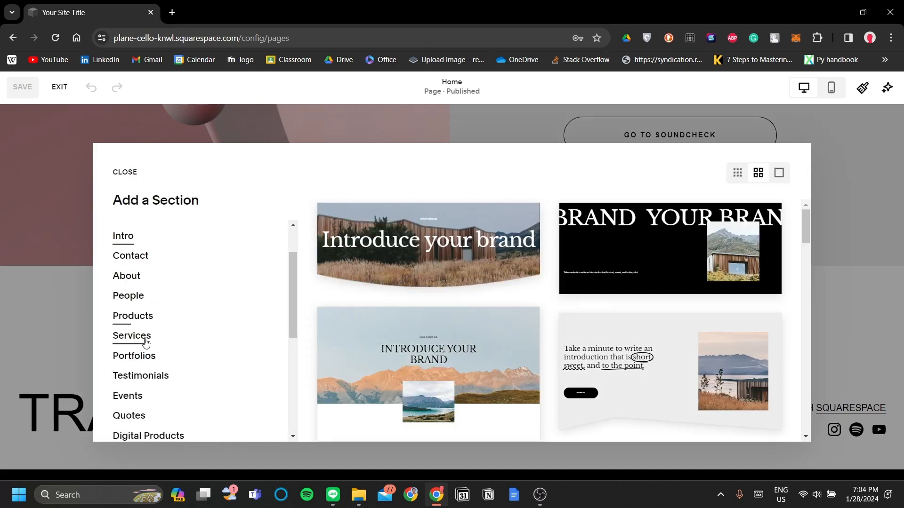
{"action": "left_click", "coordinate": [130, 336]}
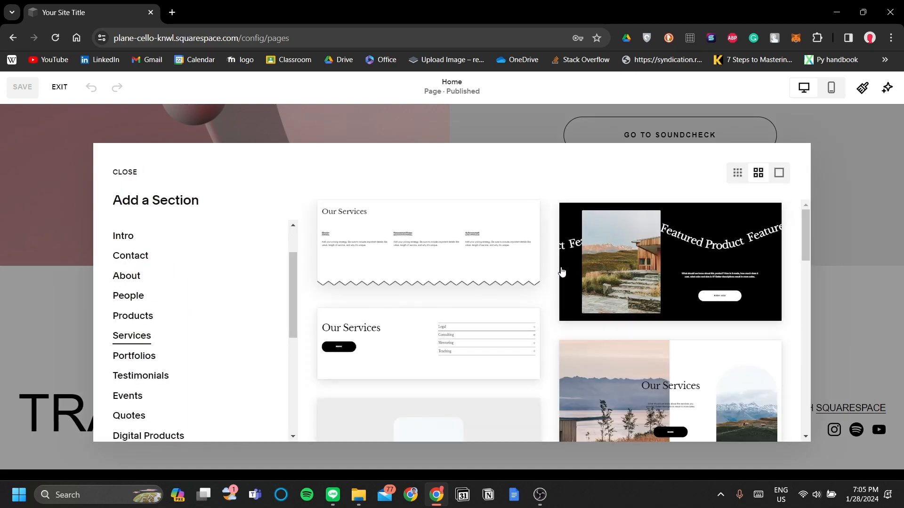
{"action": "left_click", "coordinate": [125, 172]}
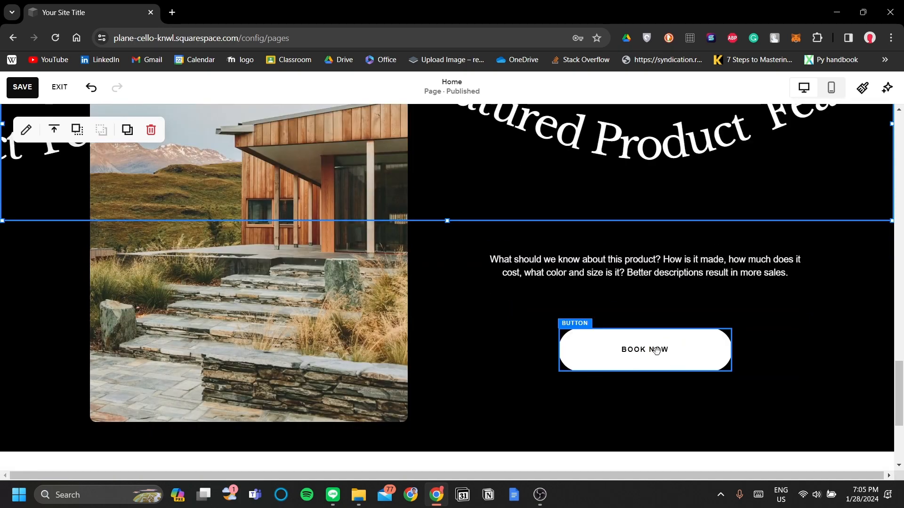
- Change the Book Now button's text to 'Go To Believers'
{"action": "left_click", "coordinate": [644, 350]}
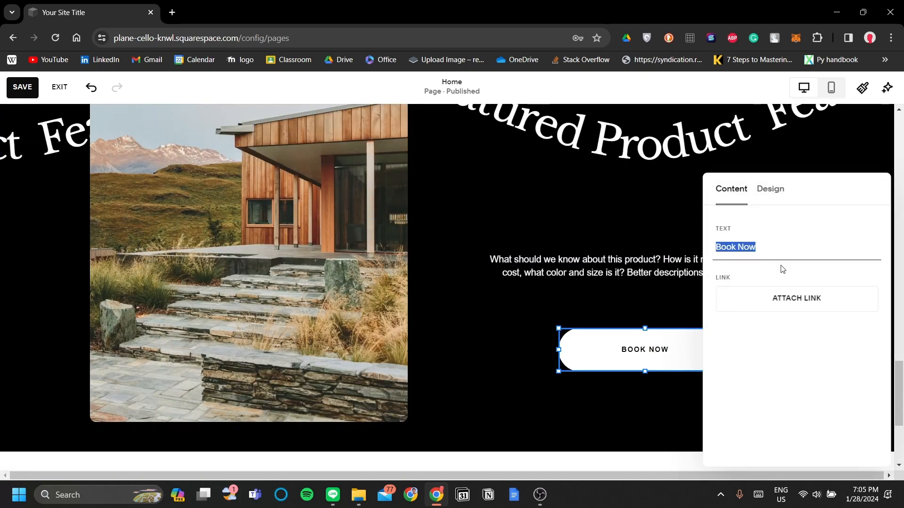
{"action": "type", "text": "Belie"}
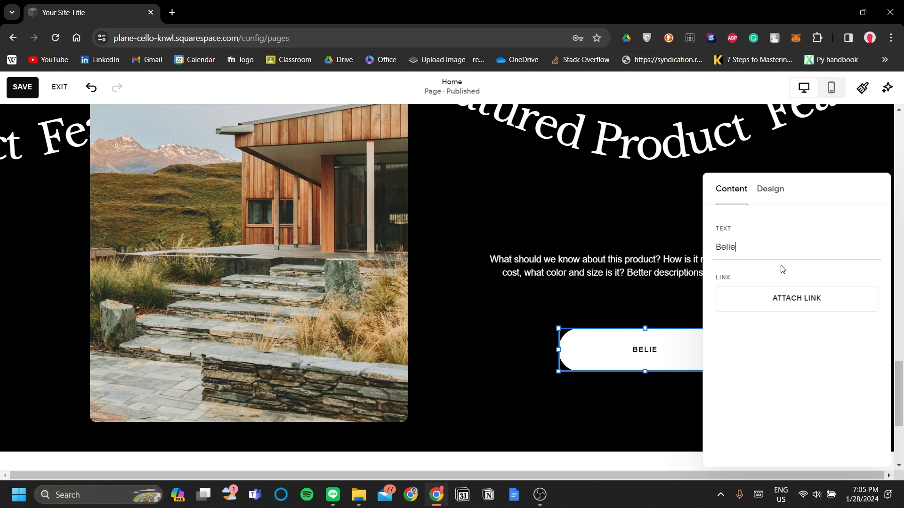
{"action": "type", "text": "vers"}
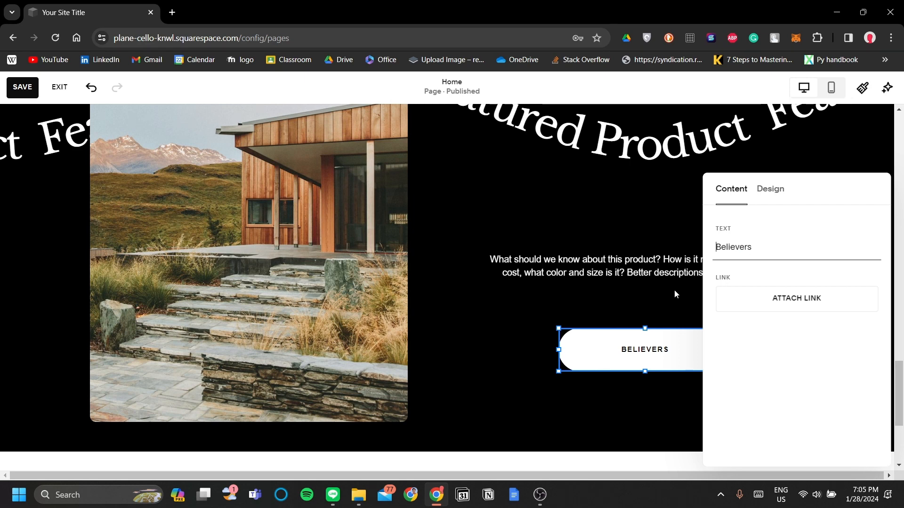
{"action": "type", "text": "Go To"}
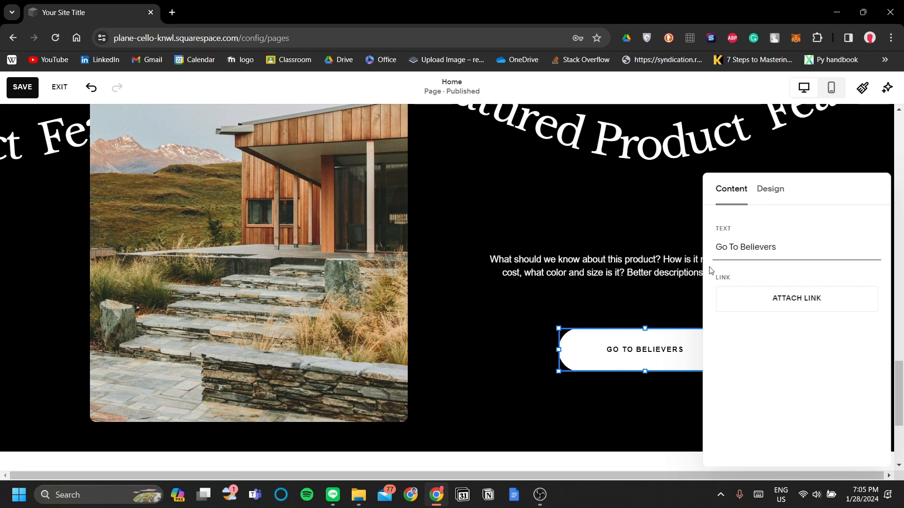
{"action": "left_click", "coordinate": [796, 299]}
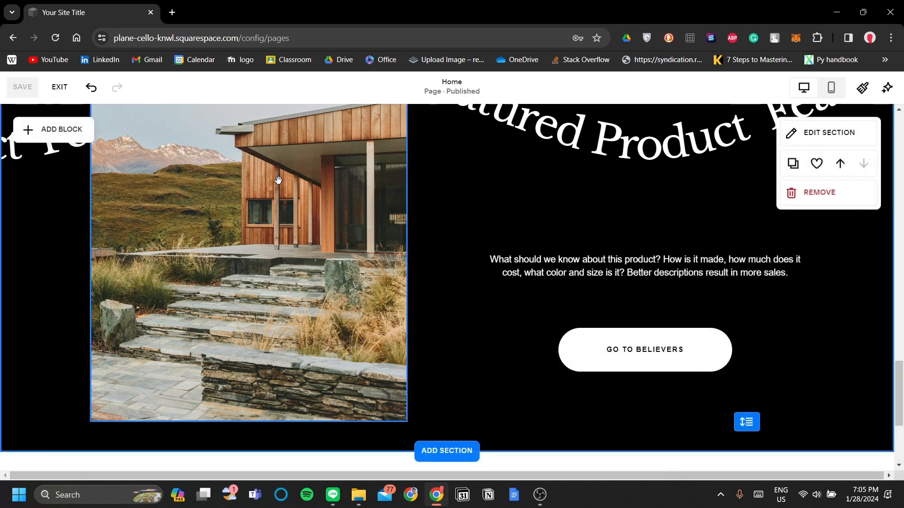
- Undo the last edit and leave the page editor
{"action": "left_click", "coordinate": [90, 88]}
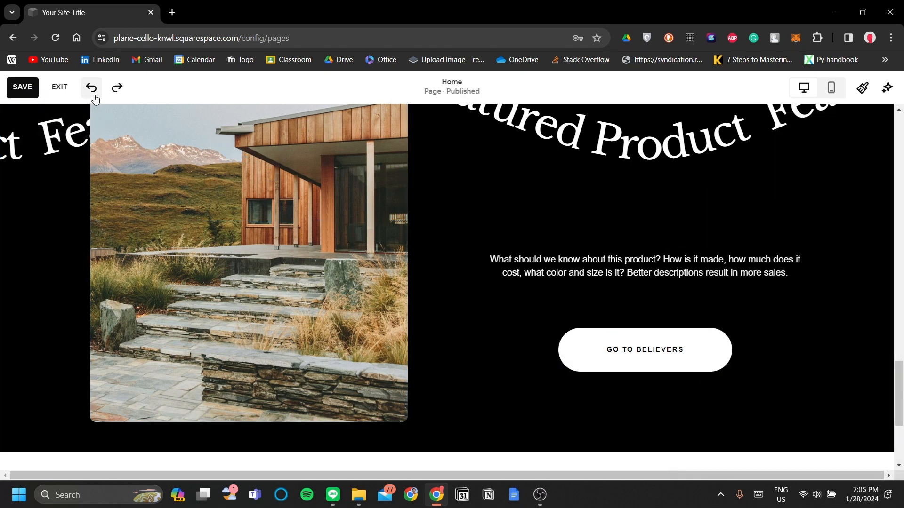
{"action": "left_click", "coordinate": [91, 88]}
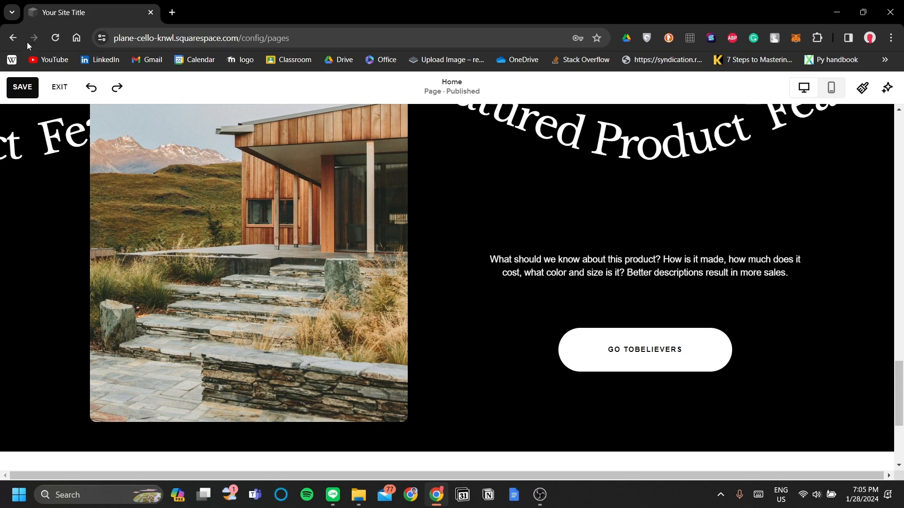
{"action": "left_click", "coordinate": [23, 87]}
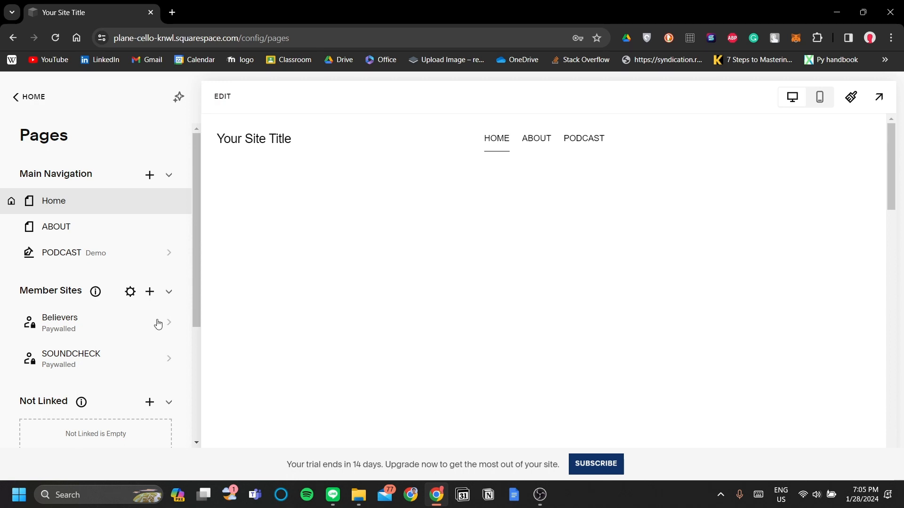
{"action": "left_click", "coordinate": [59, 323]}
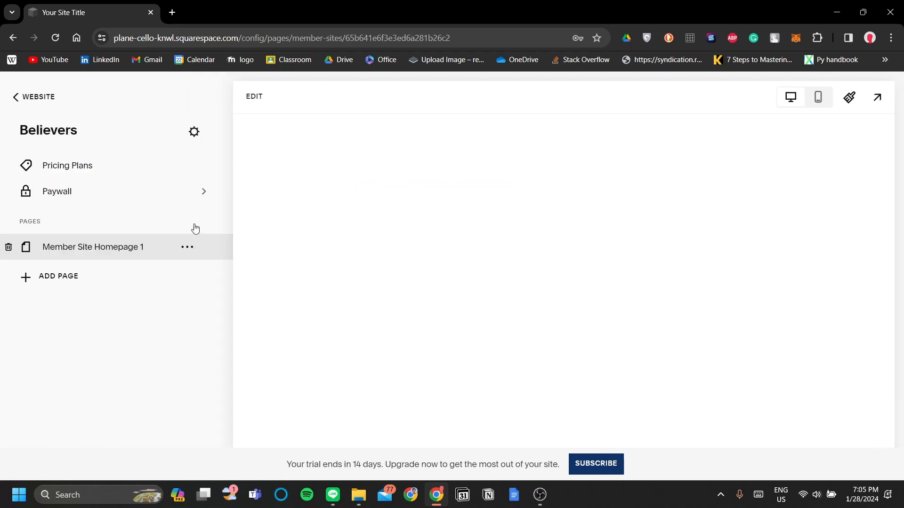
{"action": "left_click", "coordinate": [93, 247]}
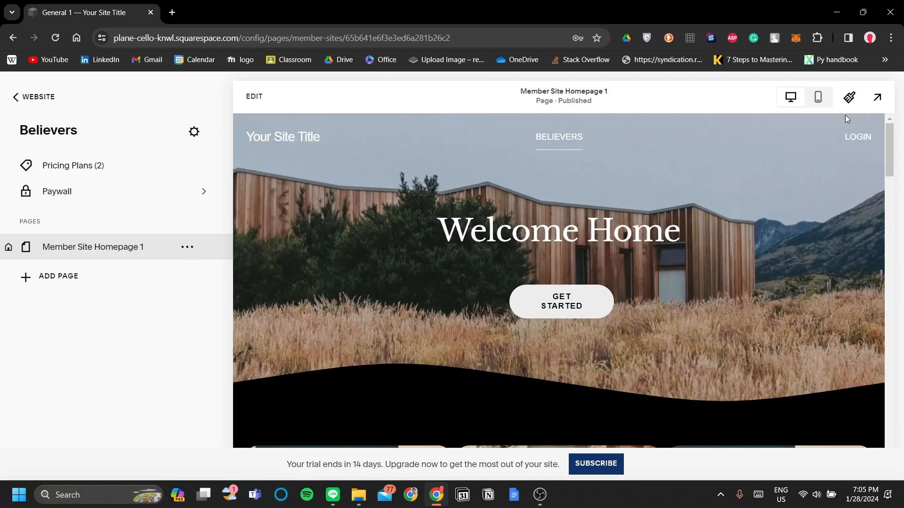
{"action": "mouse_move", "coordinate": [291, 142]}
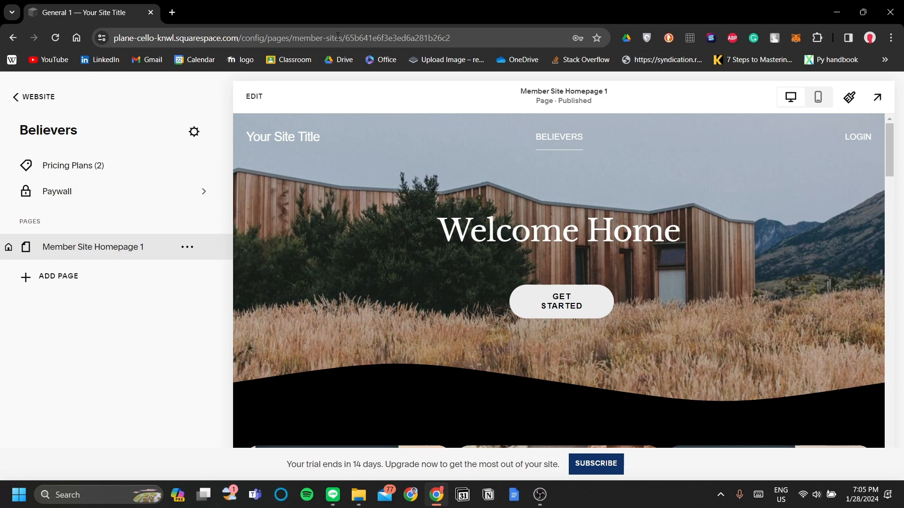
{"action": "left_click", "coordinate": [317, 38]}
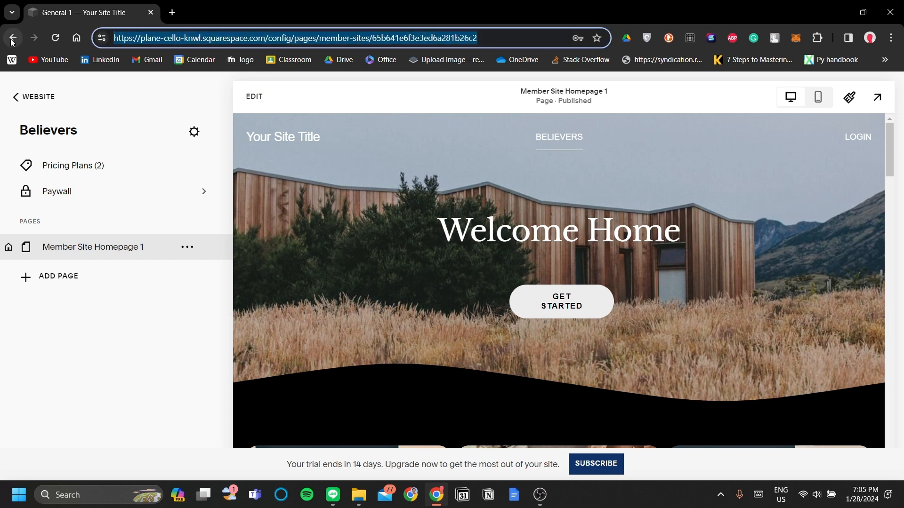
{"action": "left_click", "coordinate": [11, 38]}
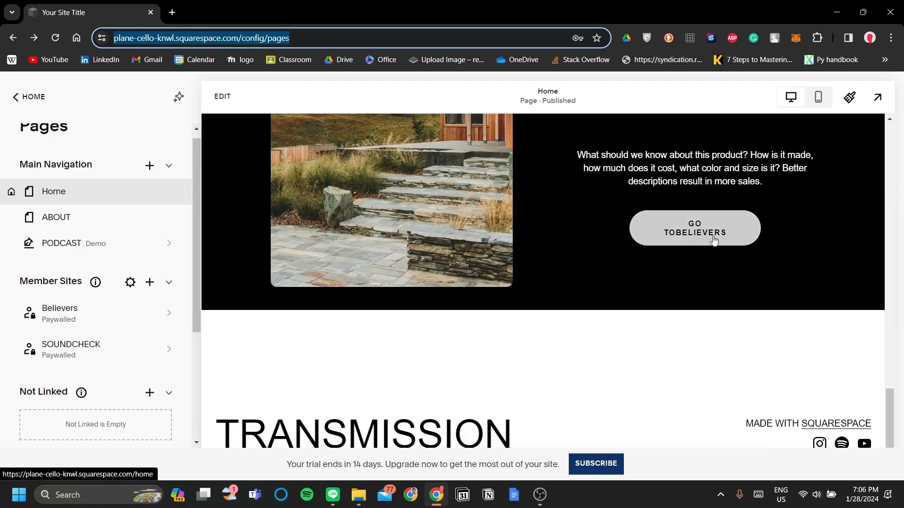
- Open the SOUNDCHECK page editor, check its paywall, and return to the main page list
{"action": "left_click", "coordinate": [222, 96]}
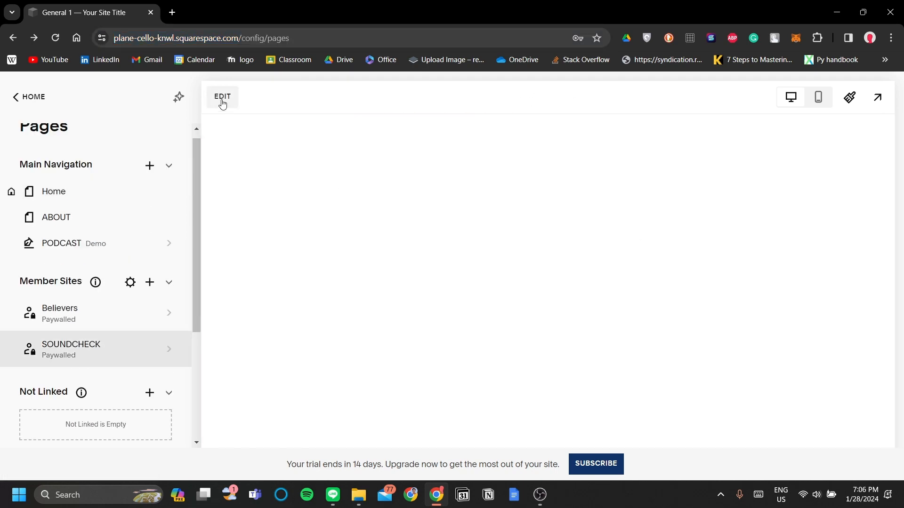
{"action": "left_click", "coordinate": [222, 96]}
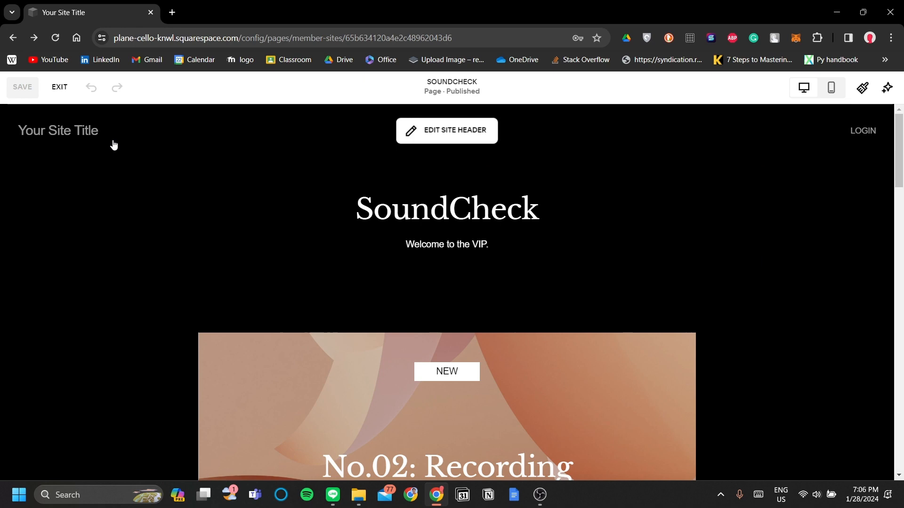
{"action": "left_click", "coordinate": [13, 37]}
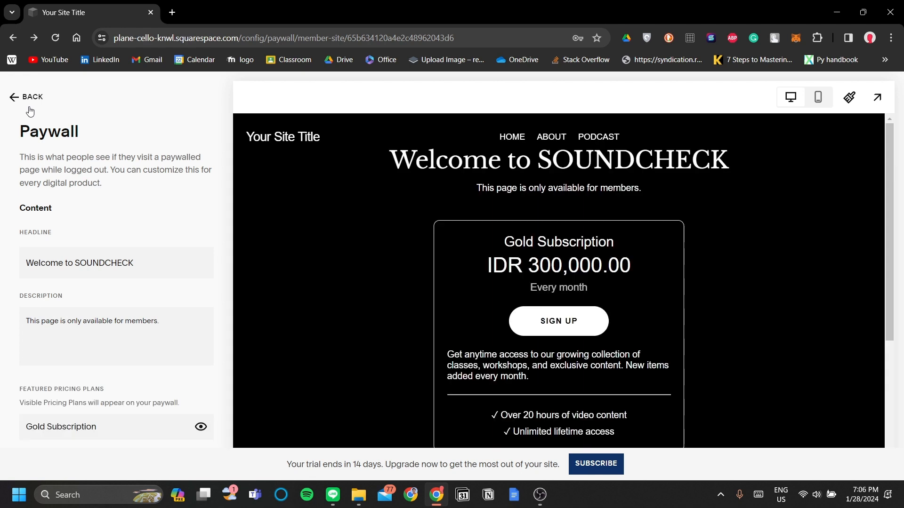
{"action": "left_click", "coordinate": [27, 97]}
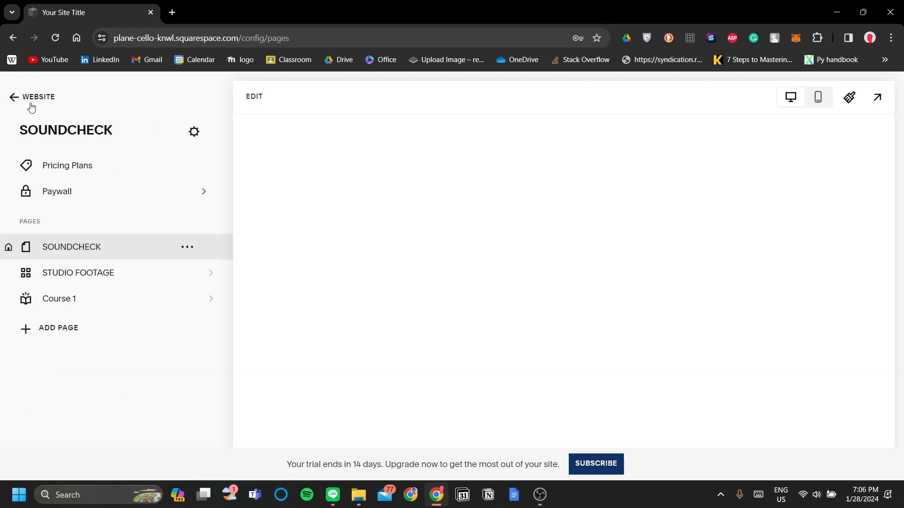
{"action": "left_click", "coordinate": [12, 97]}
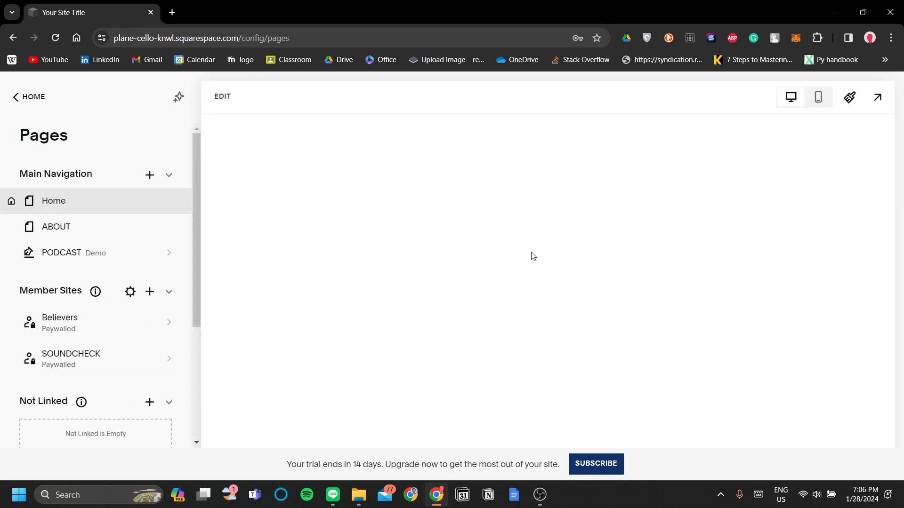
{"action": "mouse_move", "coordinate": [258, 223]}
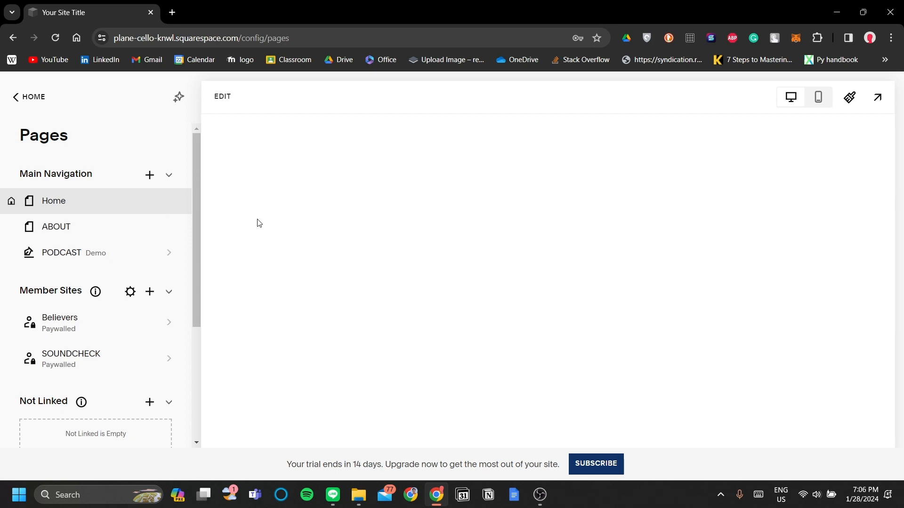
{"action": "mouse_move", "coordinate": [192, 135]}
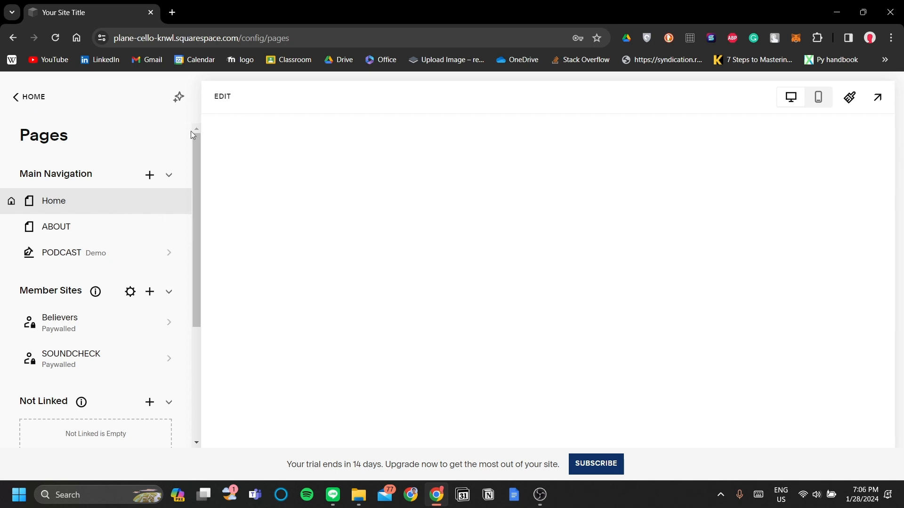
{"action": "scroll", "scroll_direction": "down", "scroll_amount": 3}
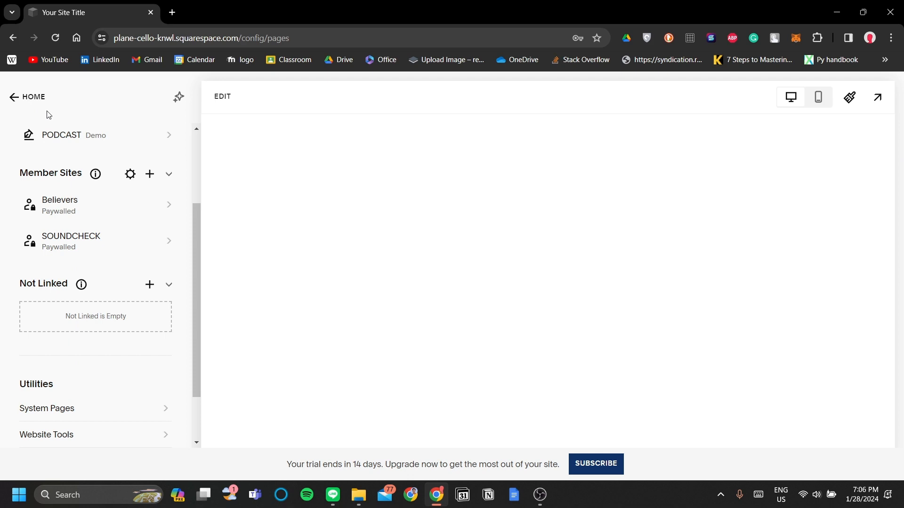
{"action": "scroll", "scroll_direction": "up", "scroll_amount": 3}
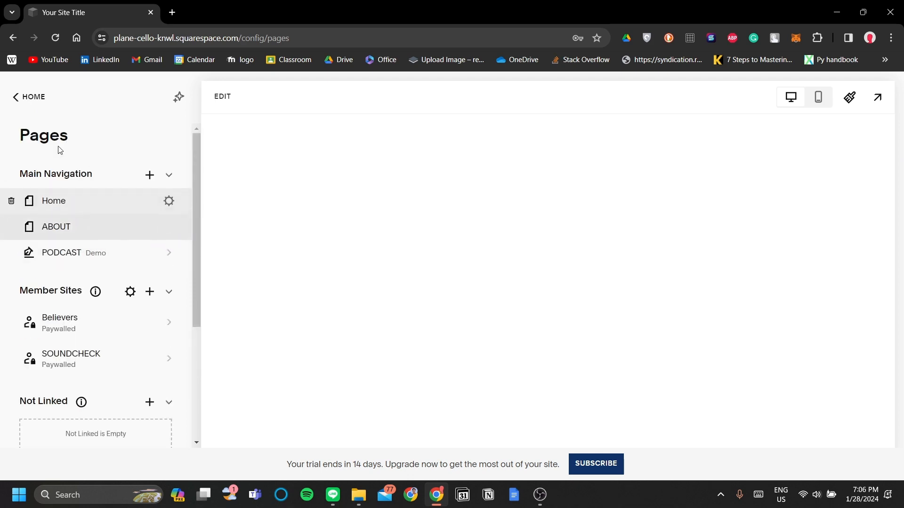
- Return via the dashboard to Website pages and open the Home page editor
{"action": "left_click", "coordinate": [28, 96]}
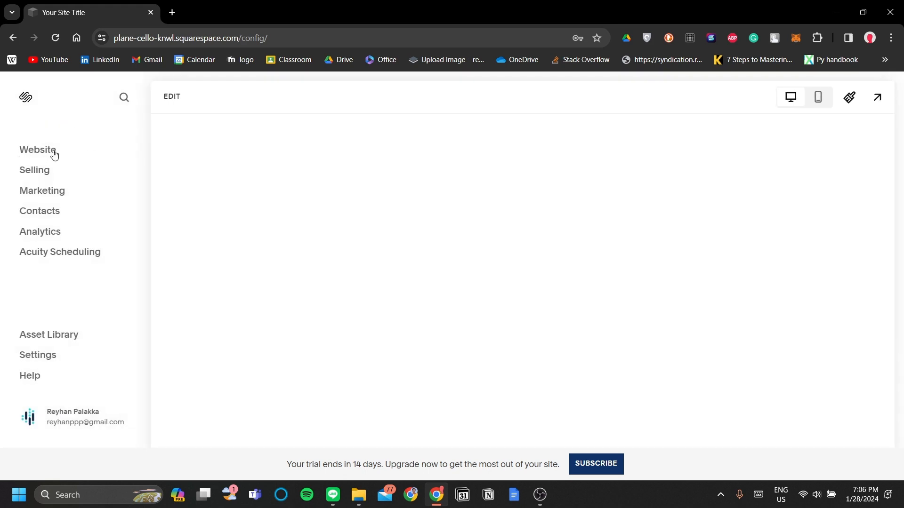
{"action": "left_click", "coordinate": [37, 150]}
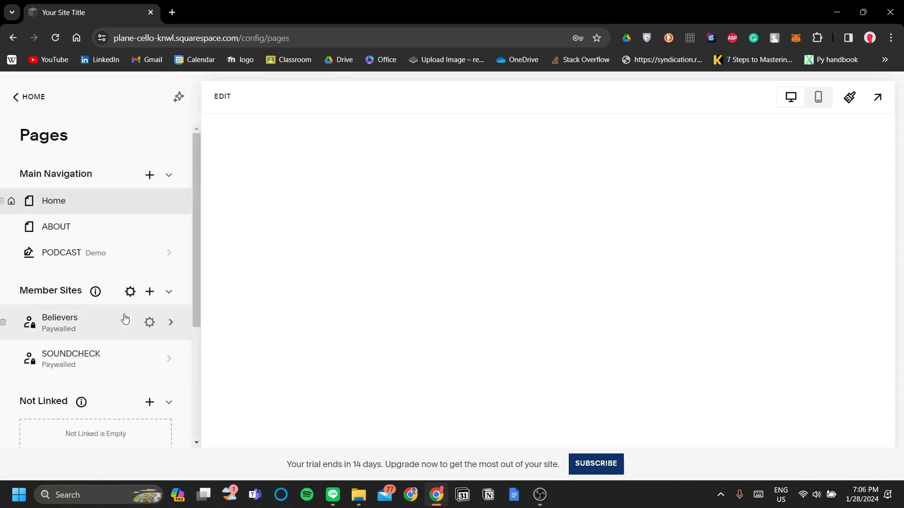
{"action": "left_click", "coordinate": [54, 200]}
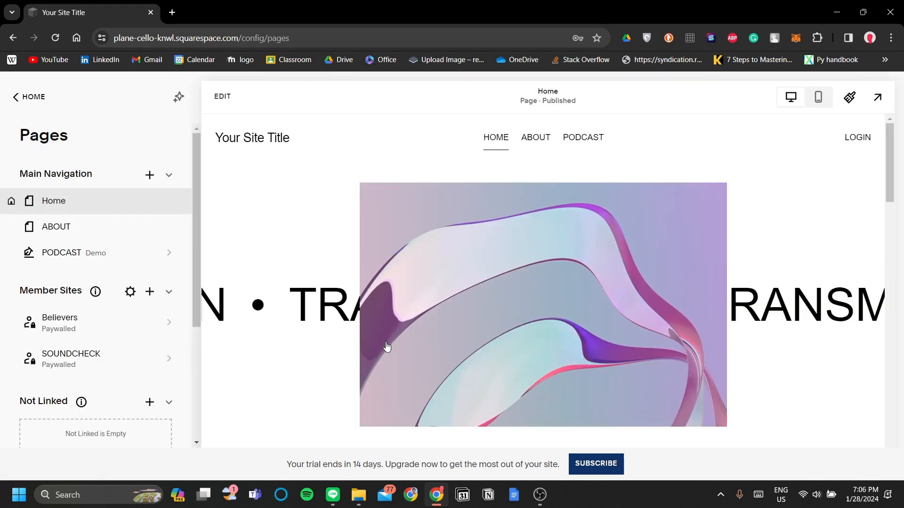
{"action": "scroll", "scroll_direction": "down", "scroll_amount": 3}
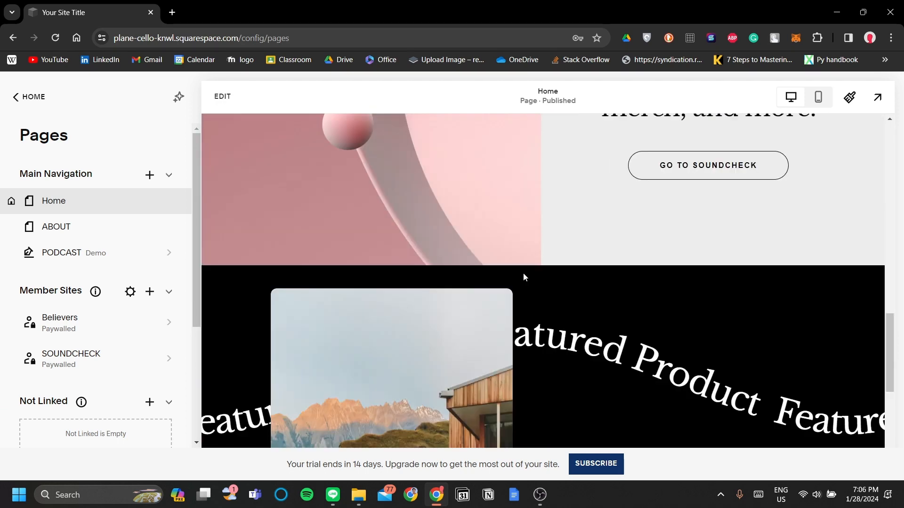
{"action": "scroll", "scroll_direction": "down", "scroll_amount": 3}
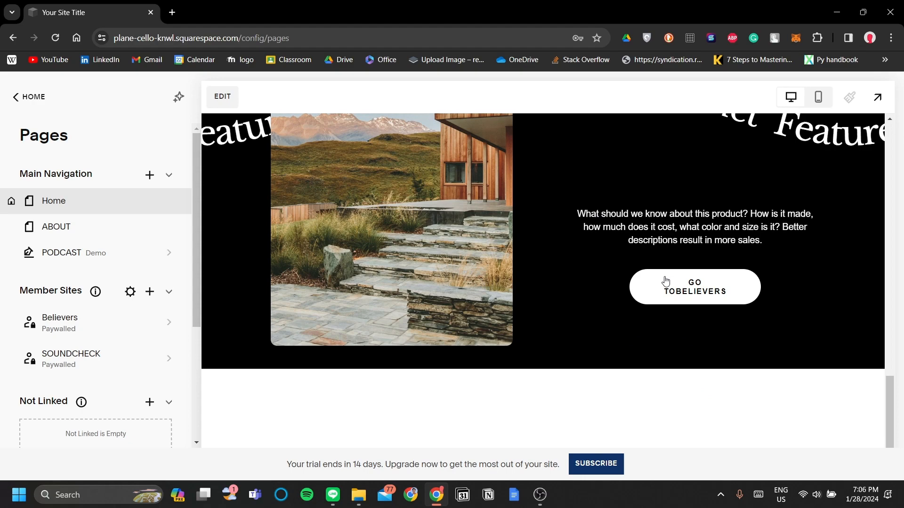
{"action": "left_click", "coordinate": [221, 96]}
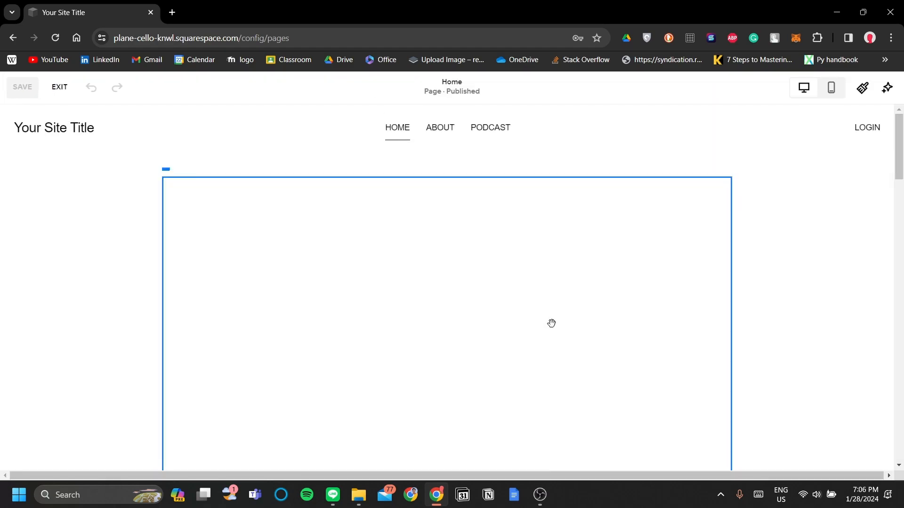
- Fix the featured button's label to read 'Go To Believers'
{"action": "scroll", "scroll_direction": "down", "scroll_amount": 3}
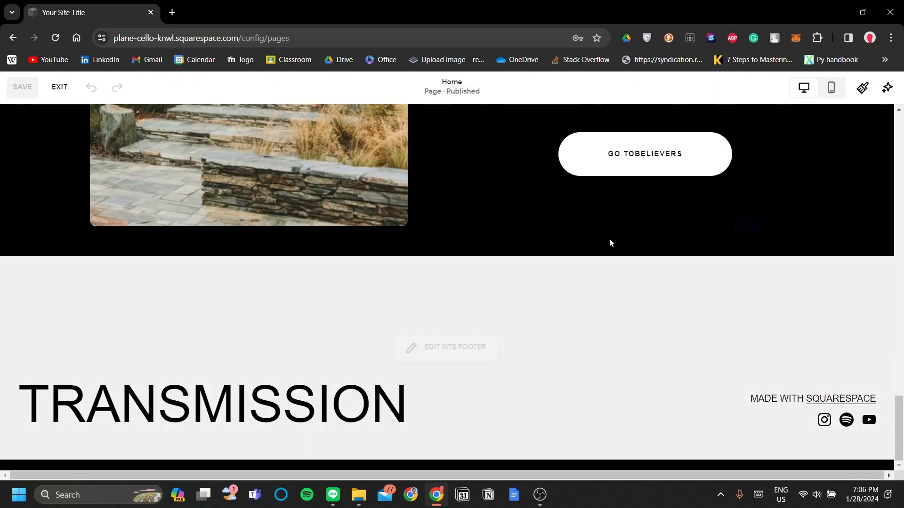
{"action": "left_click", "coordinate": [644, 153]}
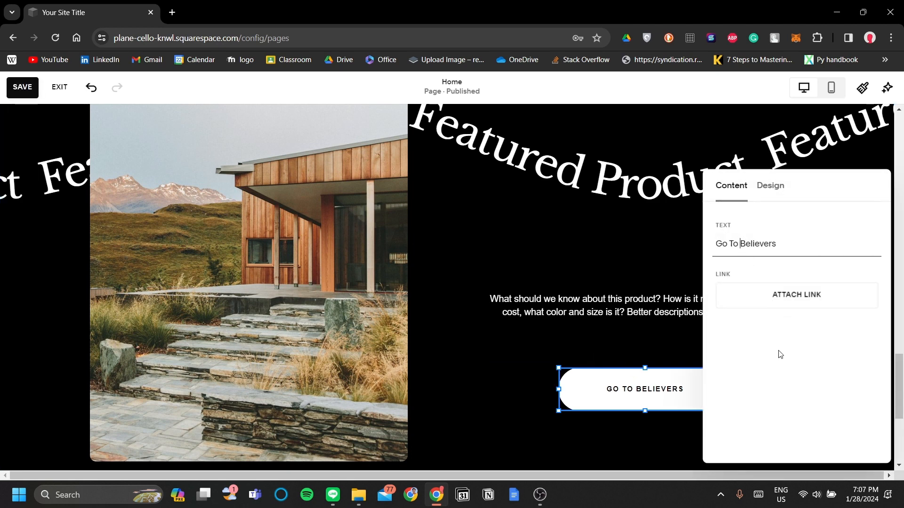
{"action": "left_click", "coordinate": [796, 295]}
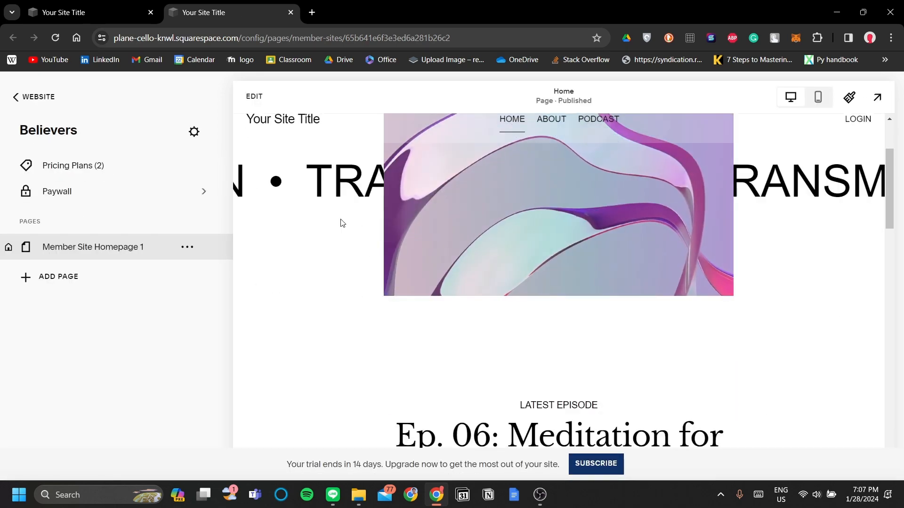
- Preview the Believers member site homepage and scroll through it
{"action": "scroll", "scroll_direction": "down", "scroll_amount": 3}
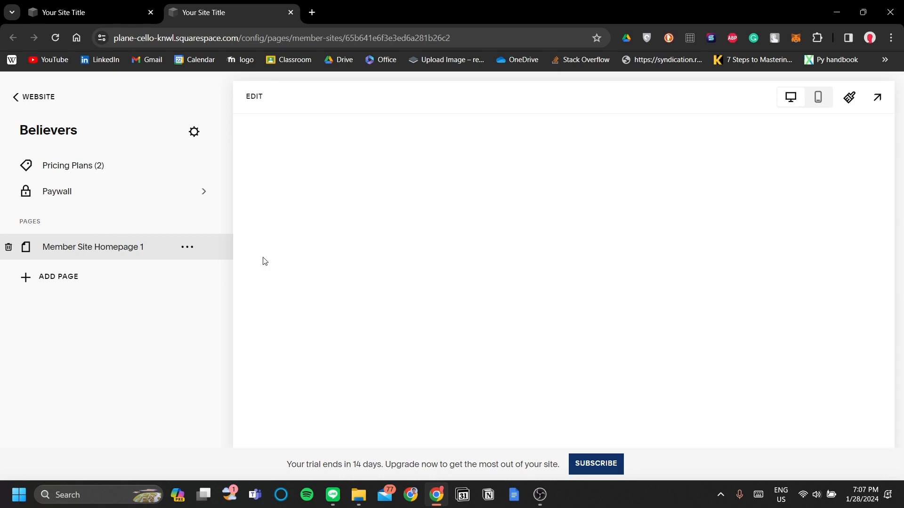
{"action": "left_click", "coordinate": [91, 247]}
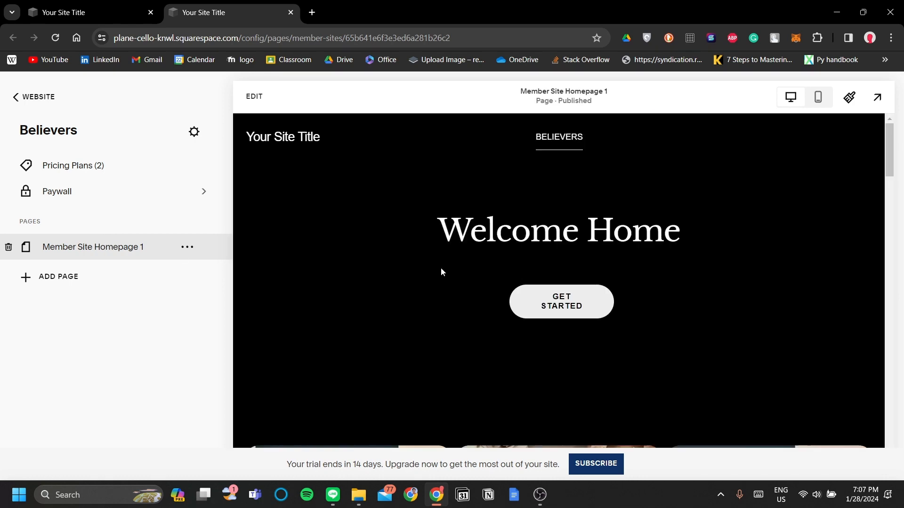
{"action": "scroll", "scroll_direction": "down", "scroll_amount": 3}
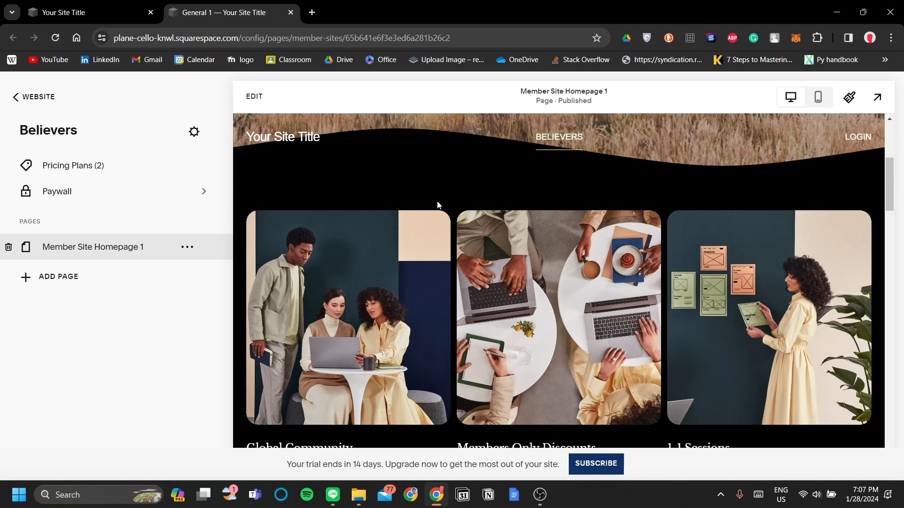
{"action": "scroll", "scroll_direction": "up", "scroll_amount": 3}
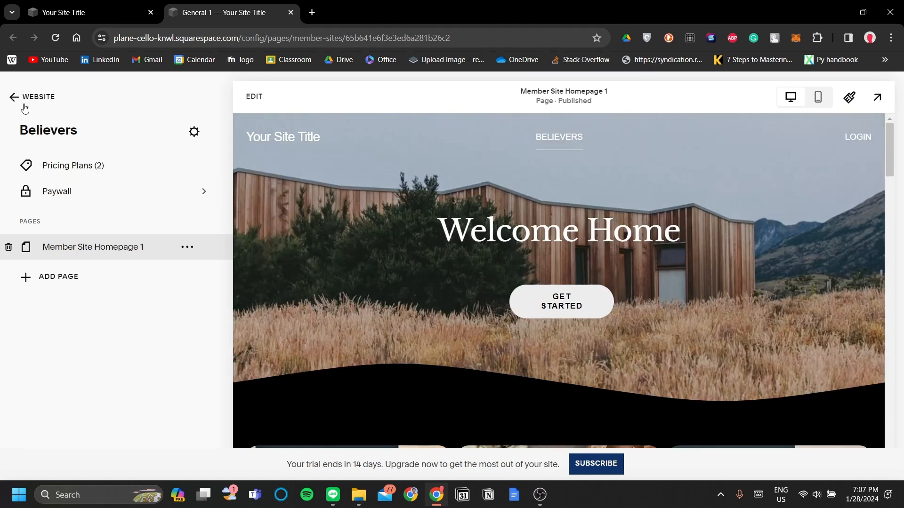
- Go back through the dashboard to Website pages and preview the Home page
{"action": "left_click", "coordinate": [13, 97]}
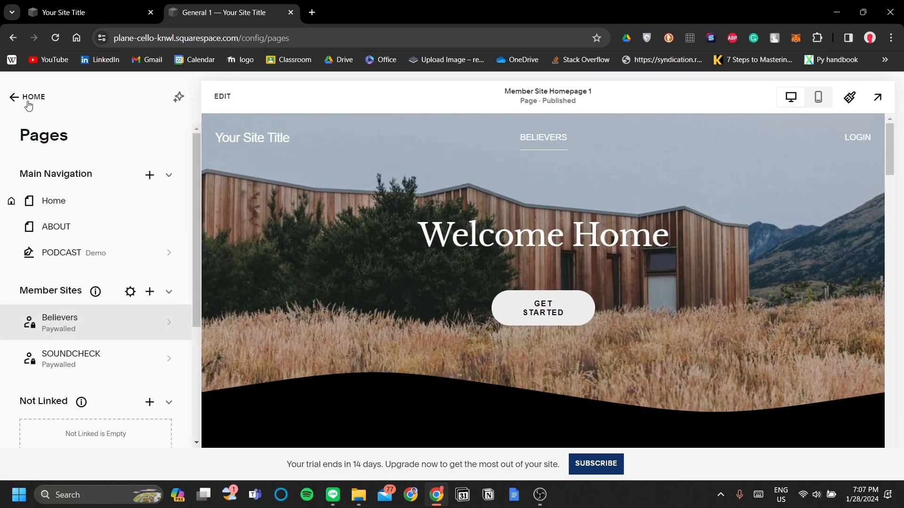
{"action": "left_click", "coordinate": [14, 97]}
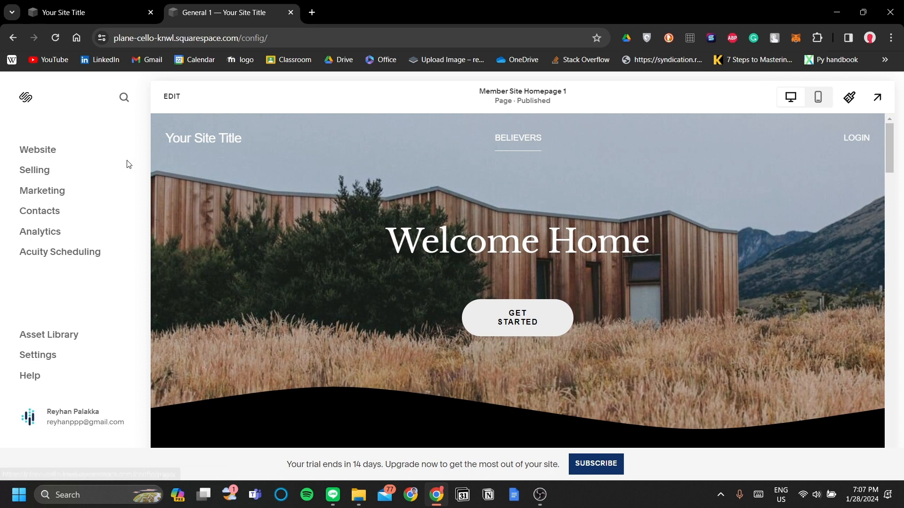
{"action": "left_click", "coordinate": [38, 149]}
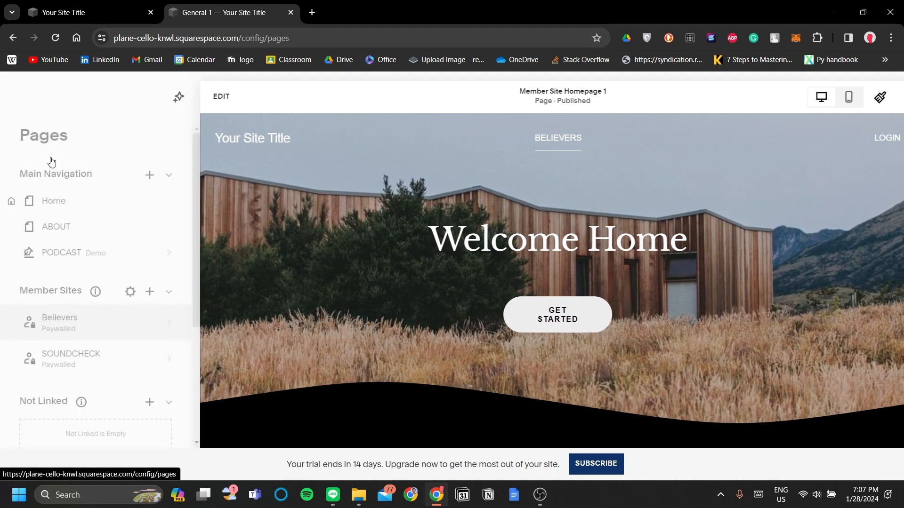
{"action": "left_click", "coordinate": [53, 200]}
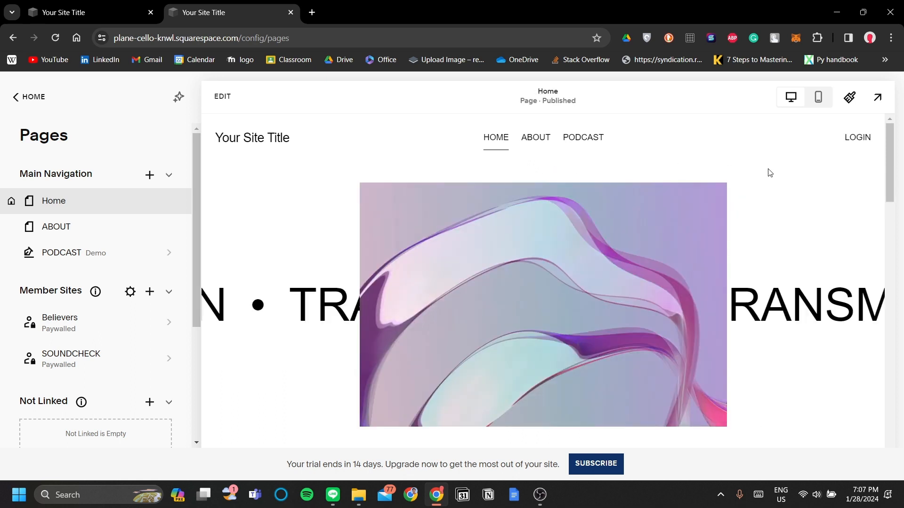
{"action": "mouse_move", "coordinate": [695, 210]}
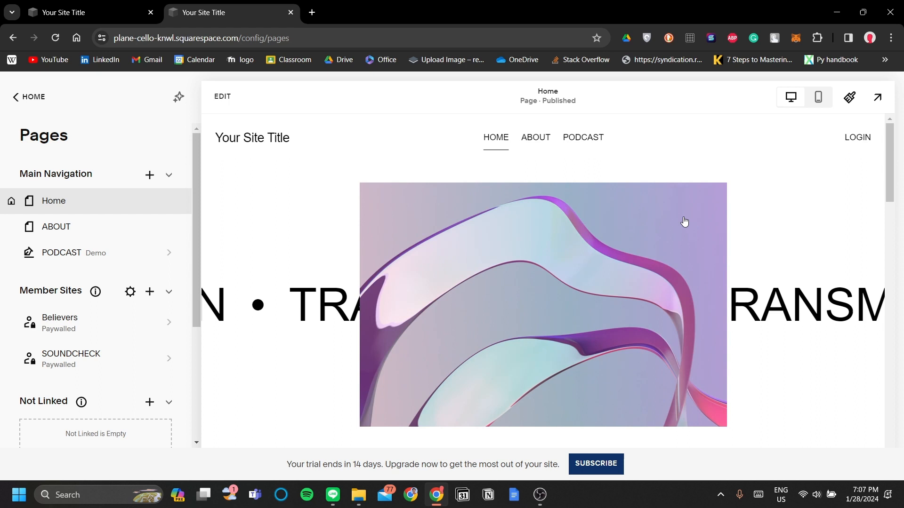
{"action": "mouse_move", "coordinate": [686, 198]}
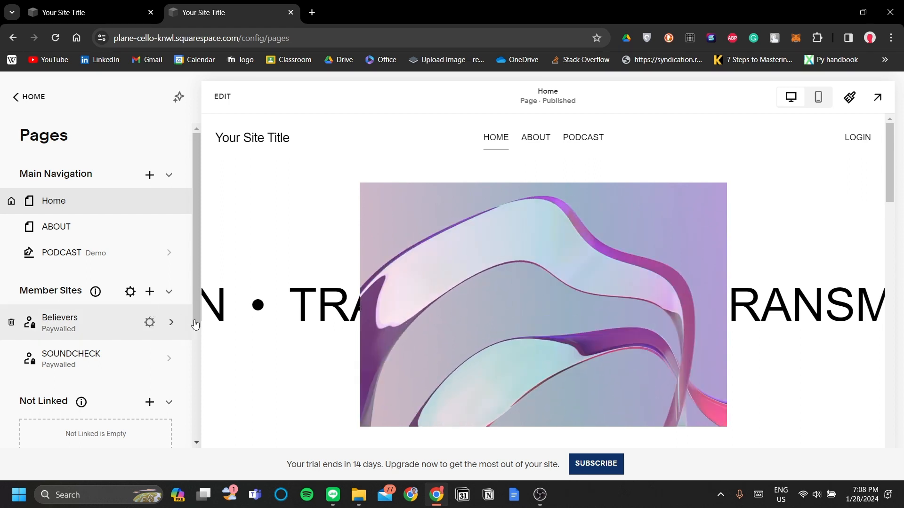
{"action": "mouse_move", "coordinate": [517, 321]}
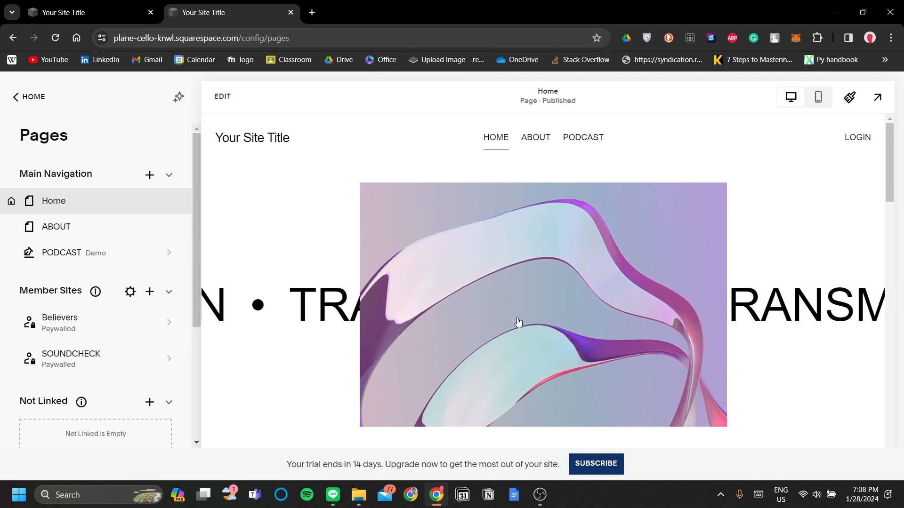
- Scroll the Home page preview, then open the SOUNDCHECK member site from Member Sites
{"action": "scroll", "scroll_direction": "down", "scroll_amount": 3}
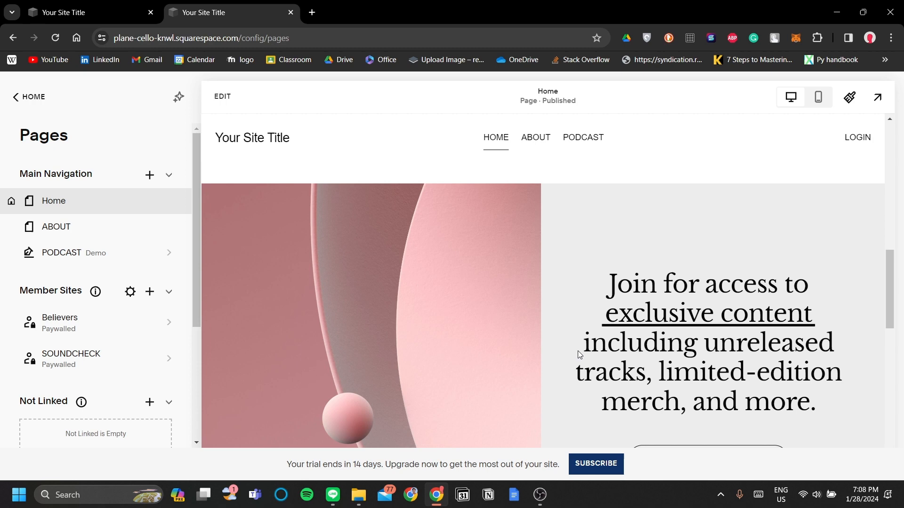
{"action": "scroll", "scroll_direction": "down", "scroll_amount": 3}
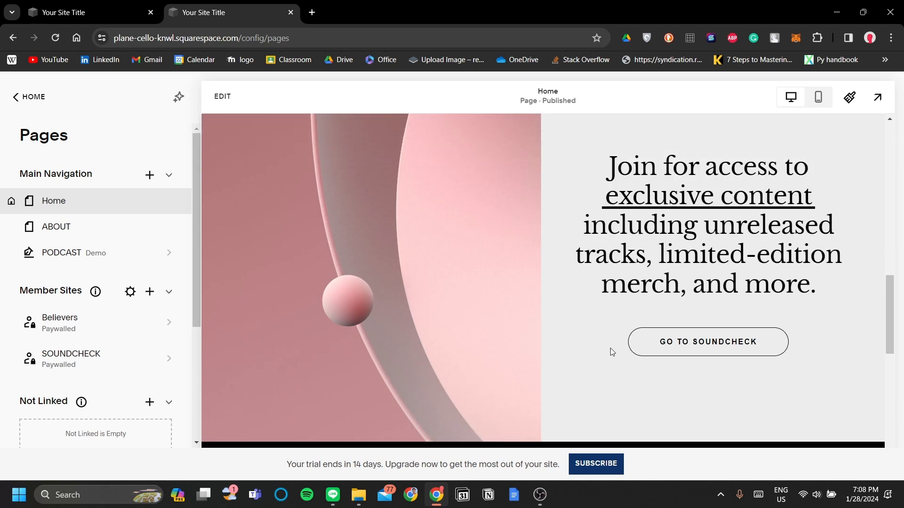
{"action": "mouse_move", "coordinate": [266, 343]}
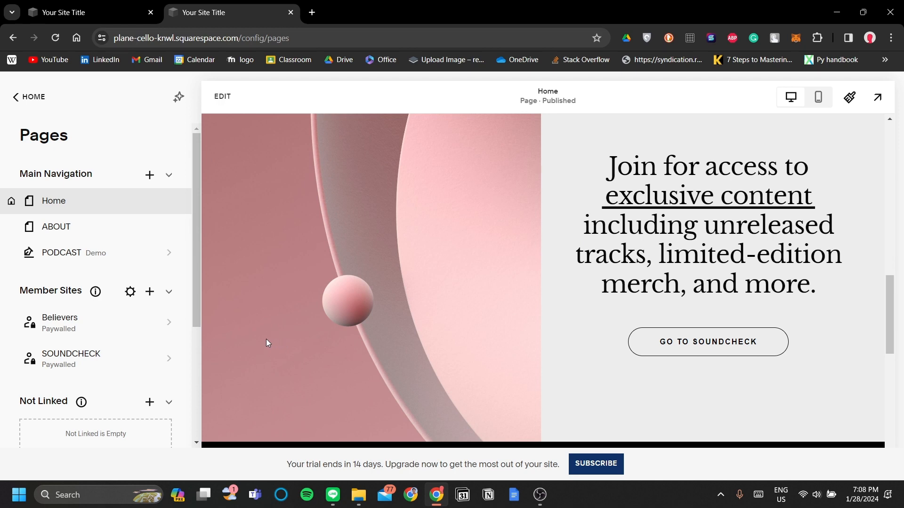
{"action": "mouse_move", "coordinate": [149, 358]}
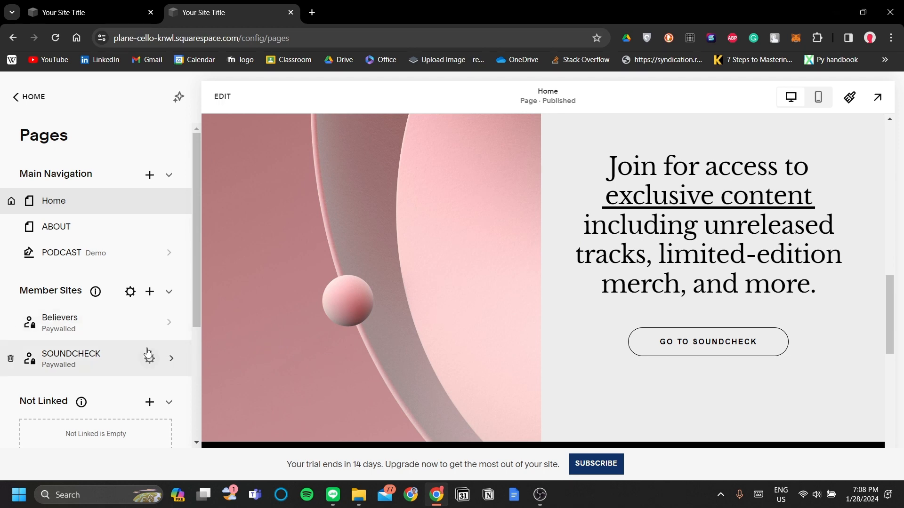
{"action": "mouse_move", "coordinate": [97, 373]}
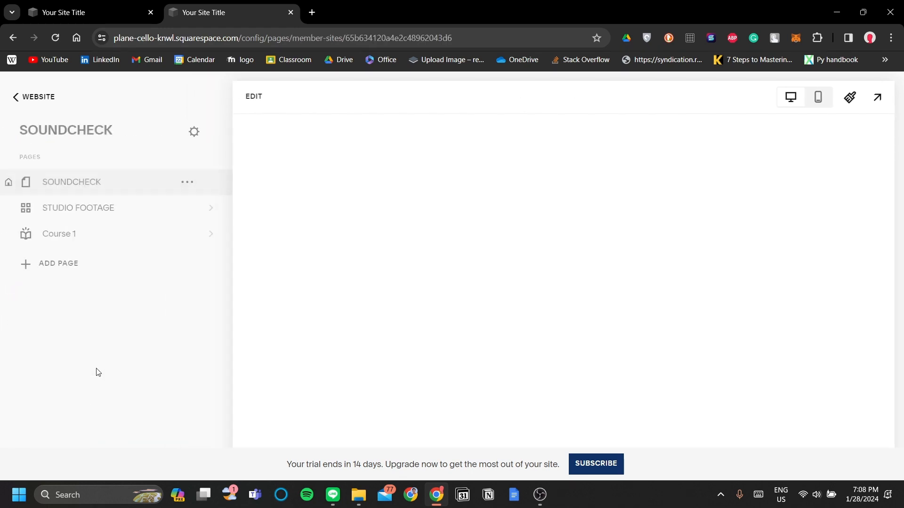
{"action": "left_click", "coordinate": [71, 182]}
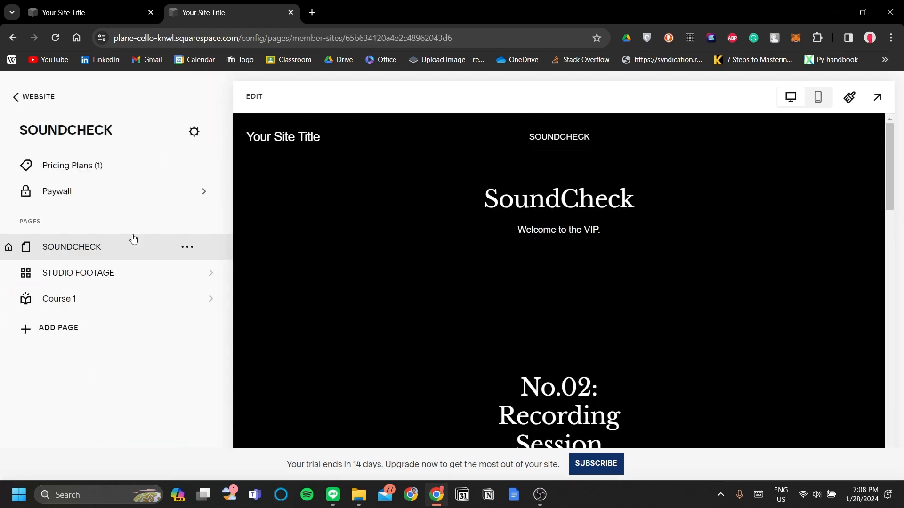
- Preview the SOUNDCHECK homepage and scroll to the Studio Footage and Unreleased Tracks sections
{"action": "left_click", "coordinate": [71, 247]}
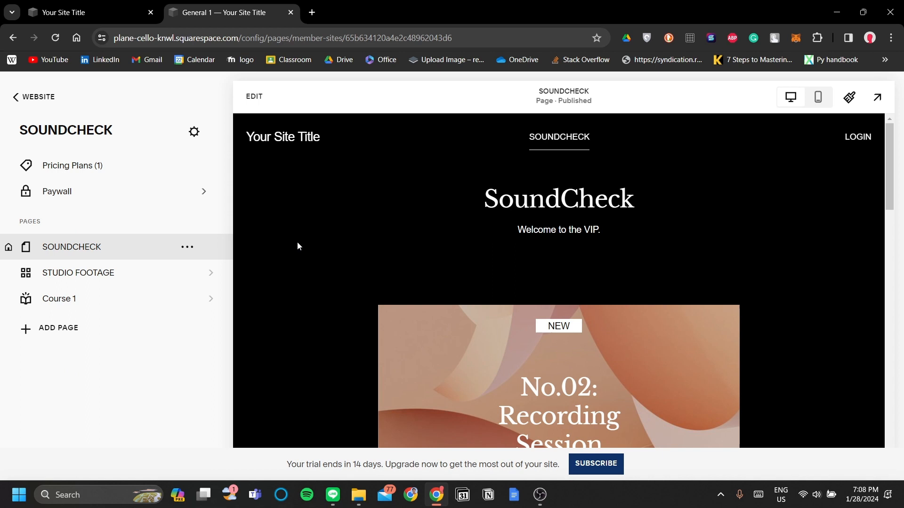
{"action": "mouse_move", "coordinate": [564, 320]}
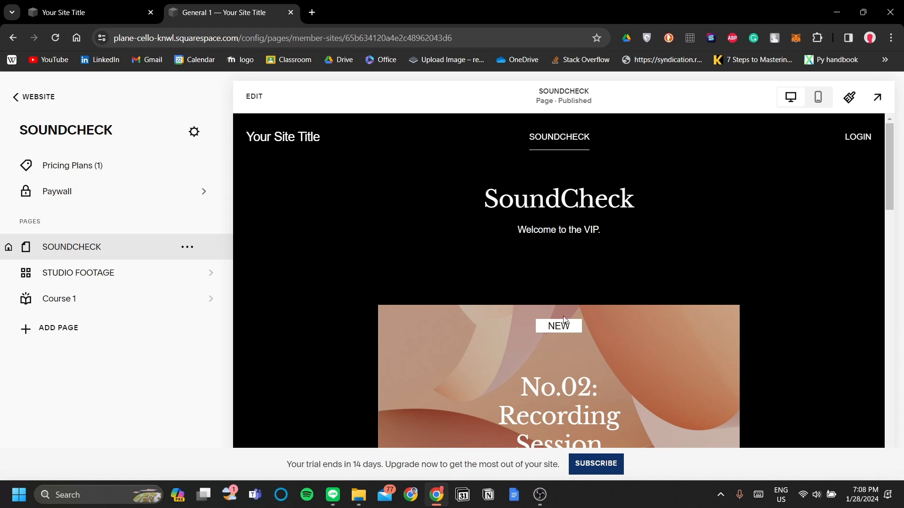
{"action": "scroll", "scroll_direction": "down", "scroll_amount": 3}
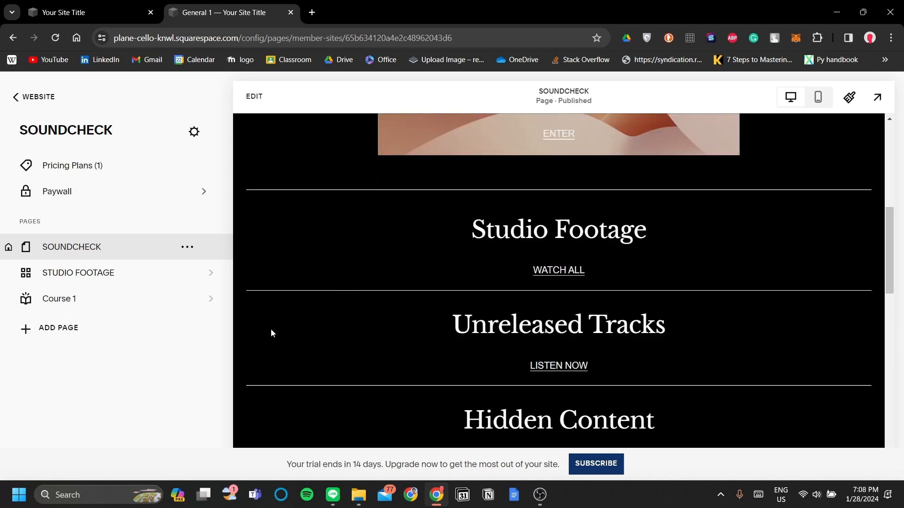
{"action": "mouse_move", "coordinate": [146, 306]}
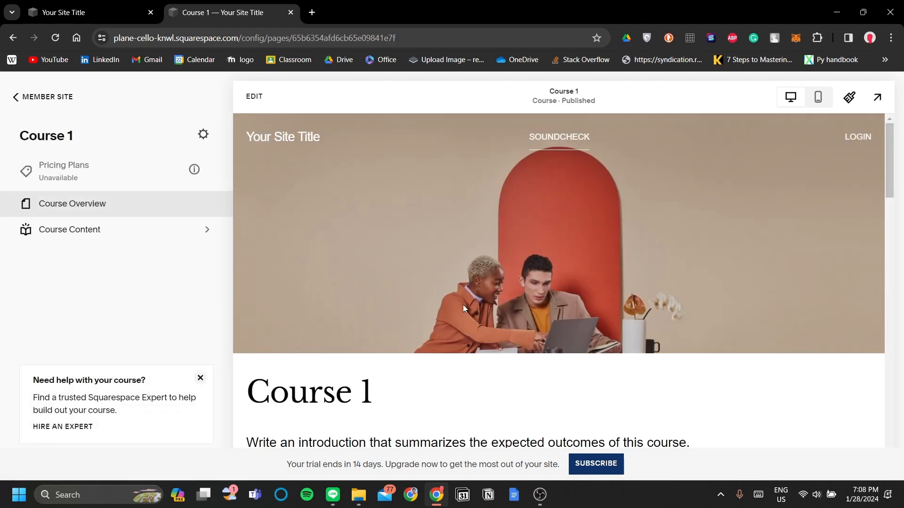
{"action": "scroll", "scroll_direction": "down", "scroll_amount": 3}
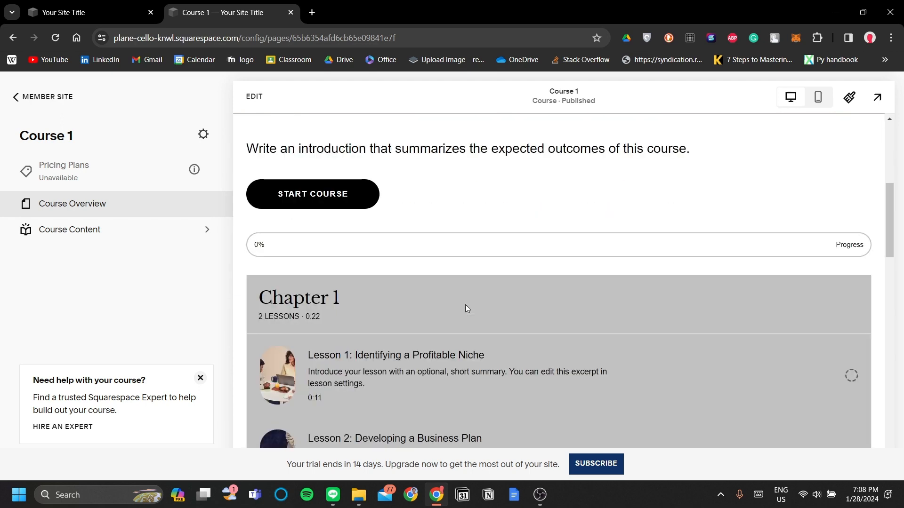
{"action": "scroll", "scroll_direction": "down", "scroll_amount": 3}
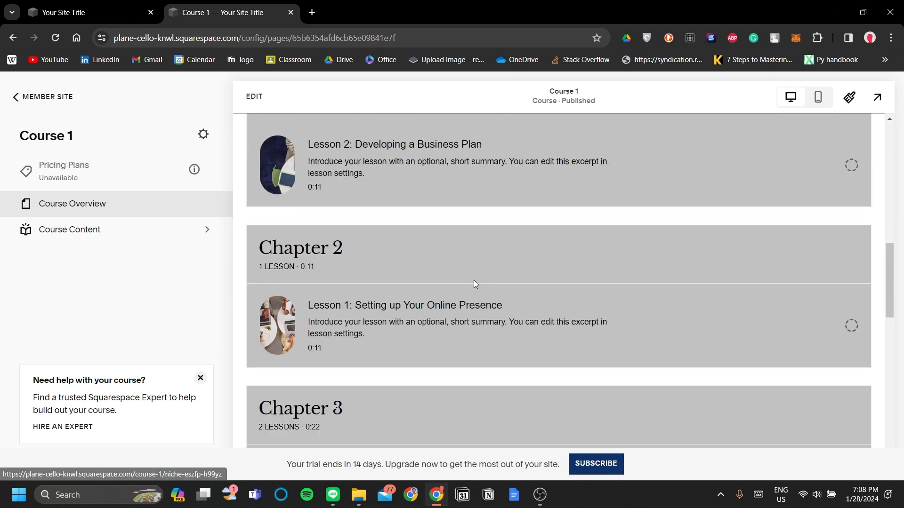
{"action": "scroll", "scroll_direction": "up", "scroll_amount": 3}
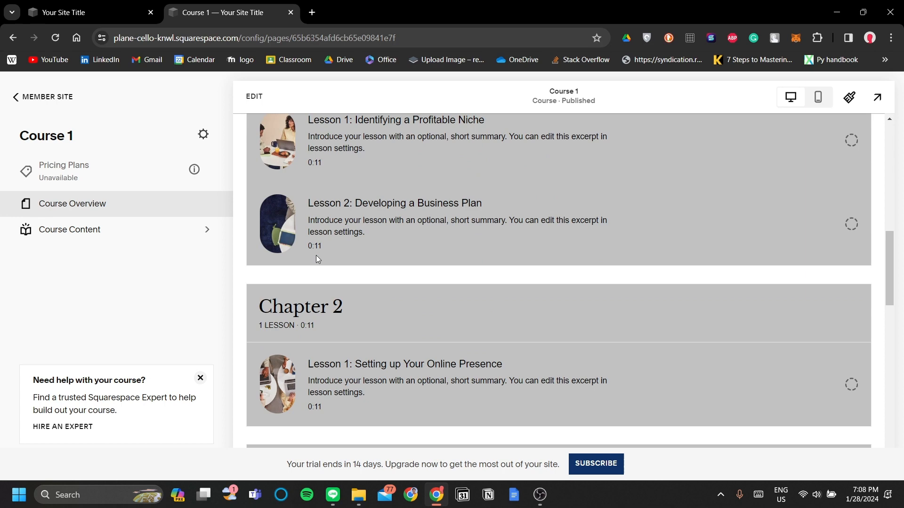
{"action": "scroll", "scroll_direction": "up", "scroll_amount": 3}
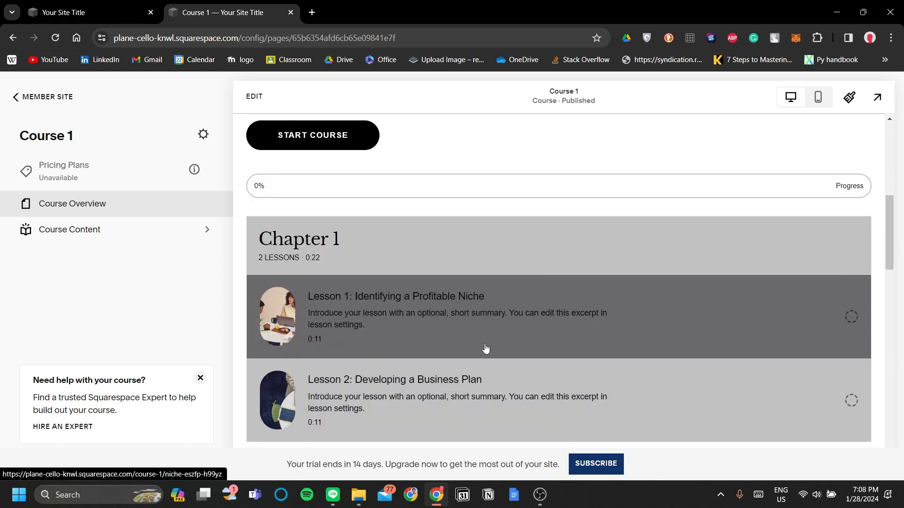
{"action": "scroll", "scroll_direction": "up", "scroll_amount": 3}
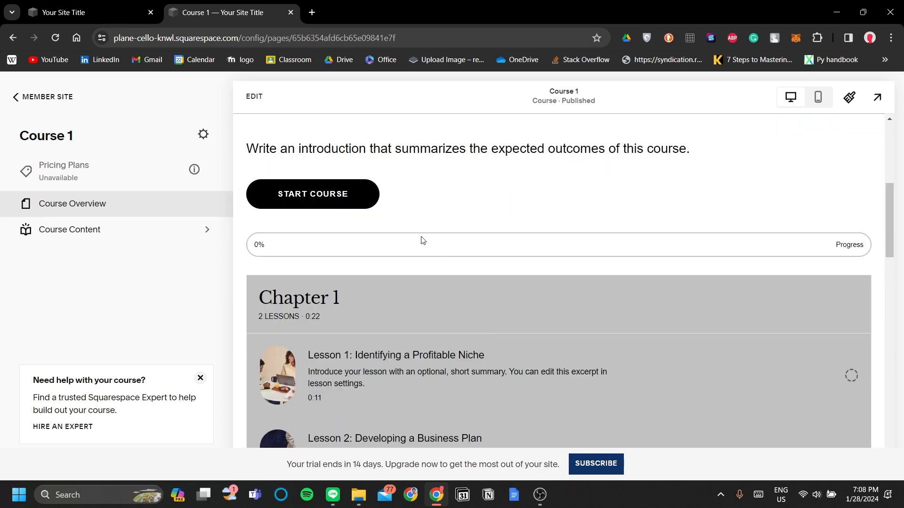
{"action": "mouse_move", "coordinate": [378, 281]}
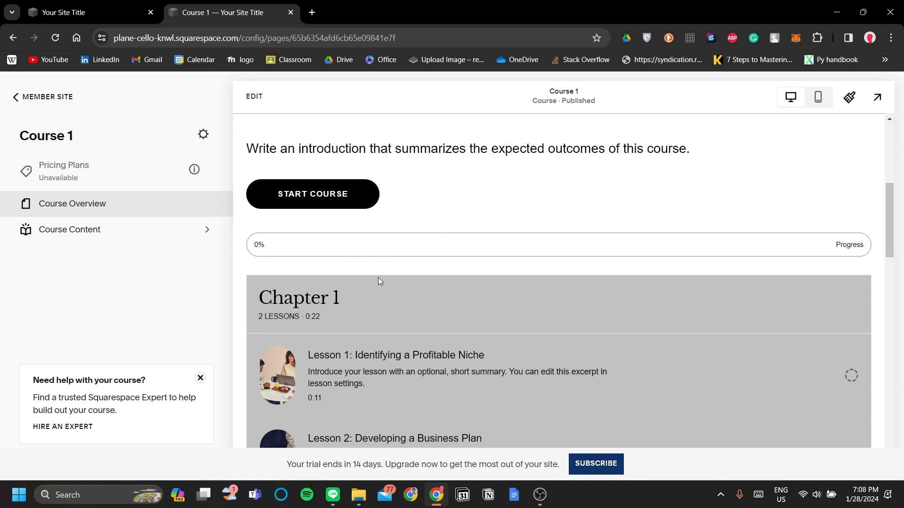
{"action": "scroll", "scroll_direction": "up", "scroll_amount": 3}
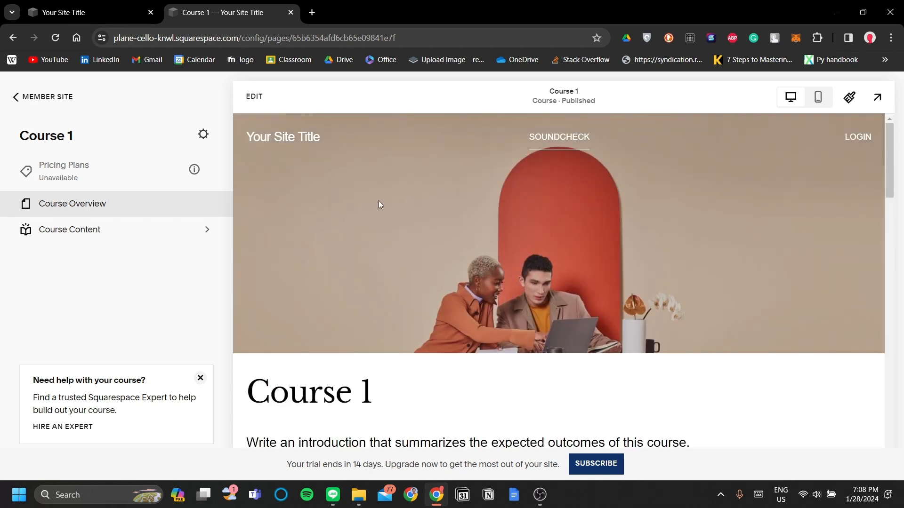
{"action": "mouse_move", "coordinate": [341, 192]}
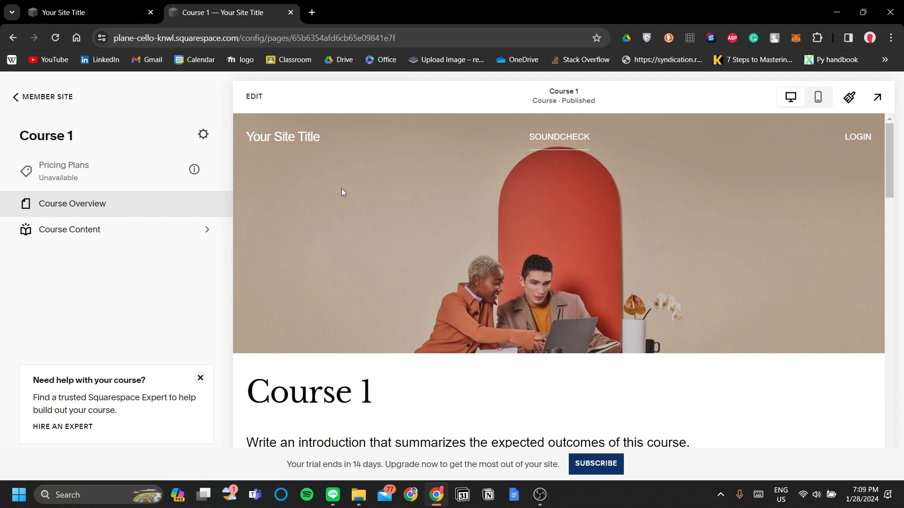
{"action": "mouse_move", "coordinate": [368, 233]}
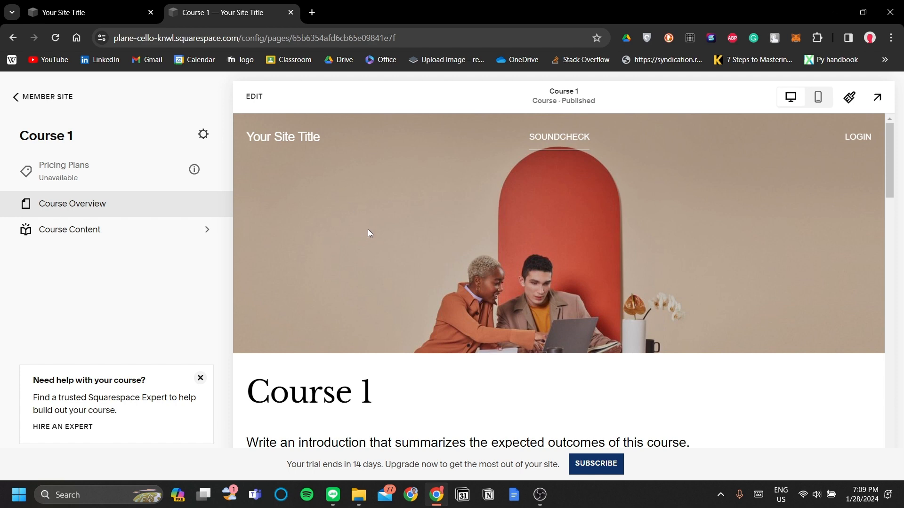
{"action": "mouse_move", "coordinate": [438, 349]}
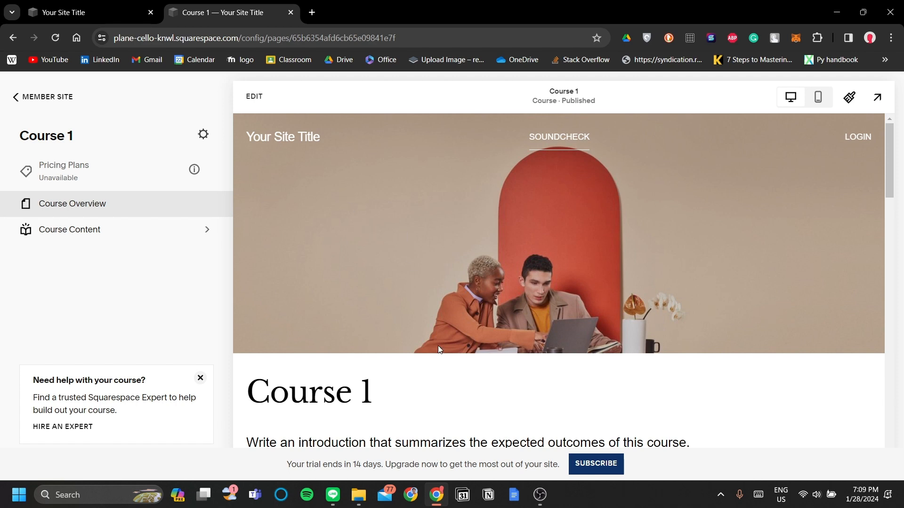
{"action": "mouse_move", "coordinate": [412, 314]}
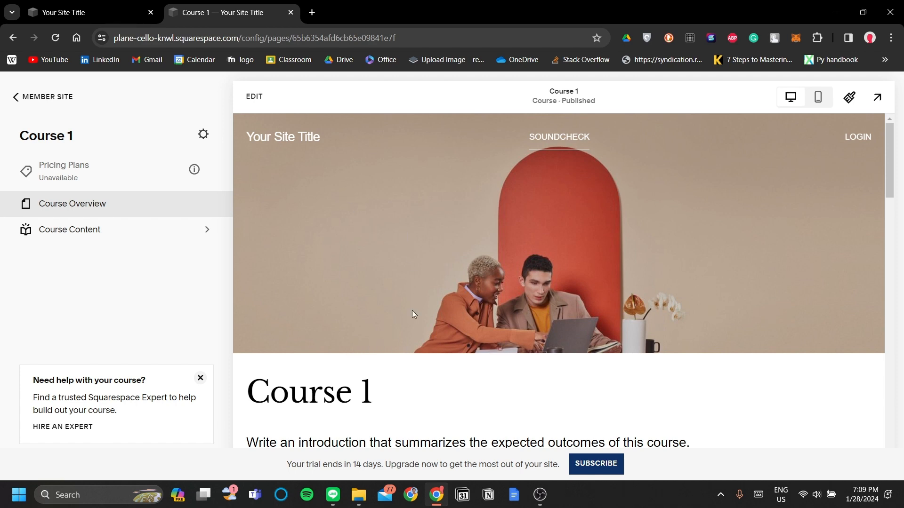
{"action": "mouse_move", "coordinate": [161, 281]}
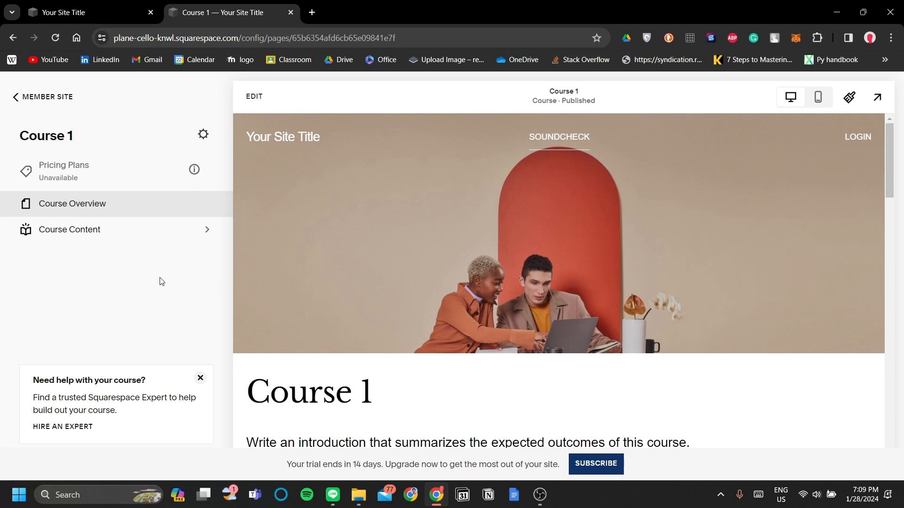
{"action": "mouse_move", "coordinate": [23, 97]}
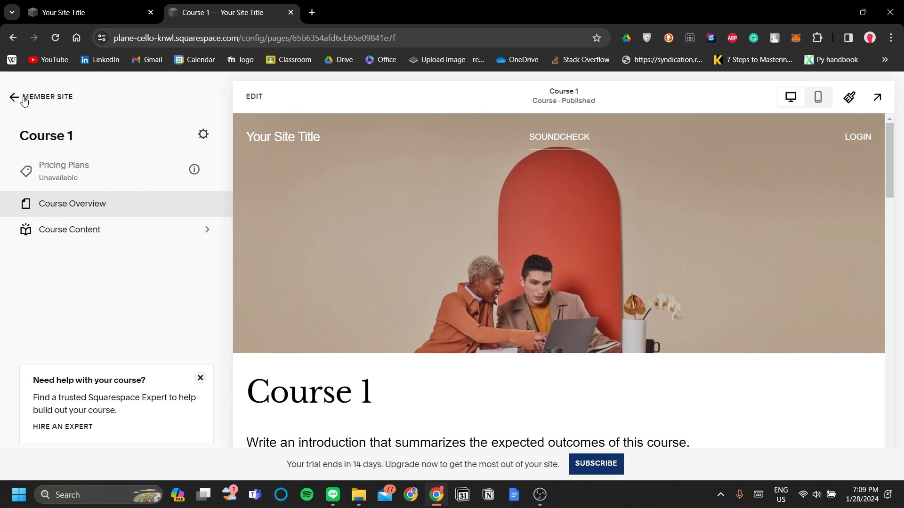
- Back out from Course 1 through SOUNDCHECK pages and the Website list to the dashboard
{"action": "left_click", "coordinate": [13, 97]}
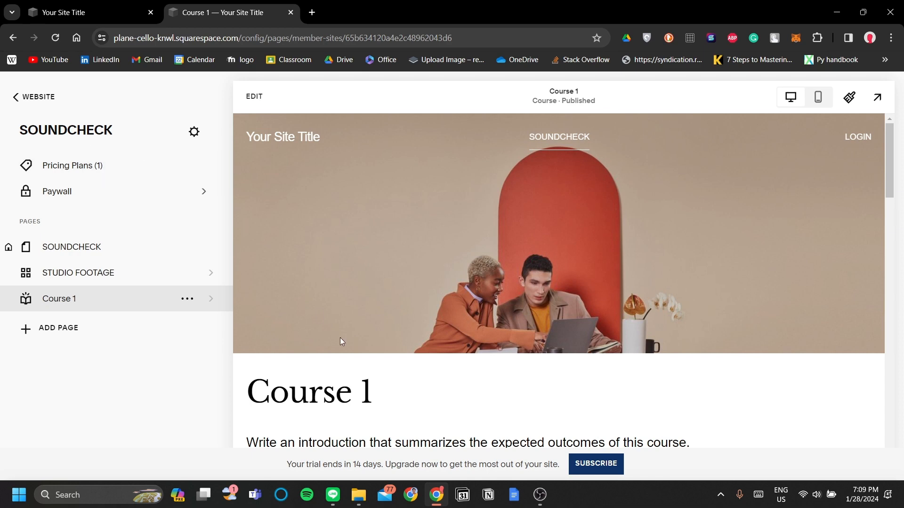
{"action": "scroll", "scroll_direction": "down", "scroll_amount": 3}
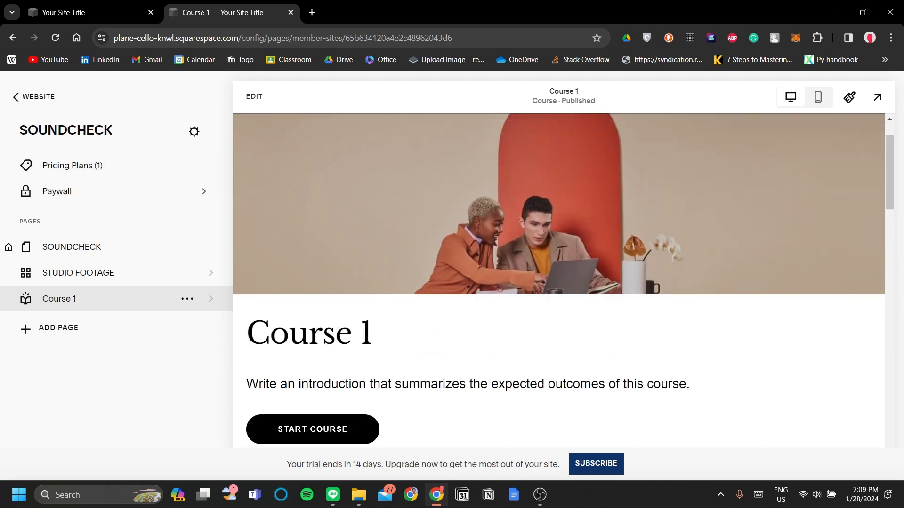
{"action": "scroll", "scroll_direction": "down", "scroll_amount": 3}
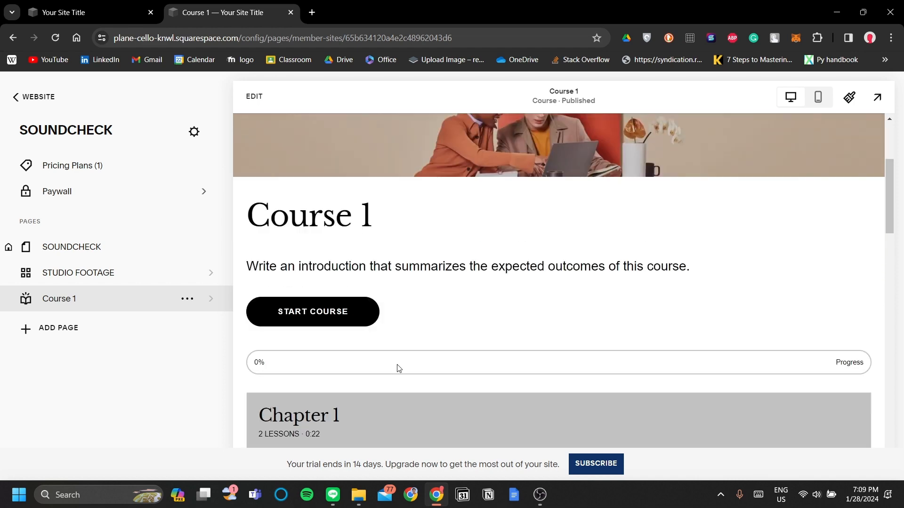
{"action": "scroll", "scroll_direction": "down", "scroll_amount": 3}
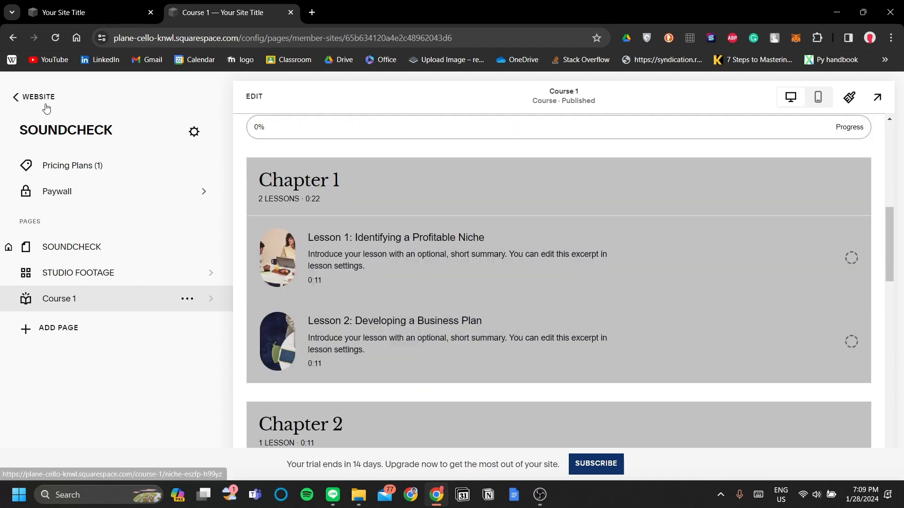
{"action": "left_click", "coordinate": [14, 97]}
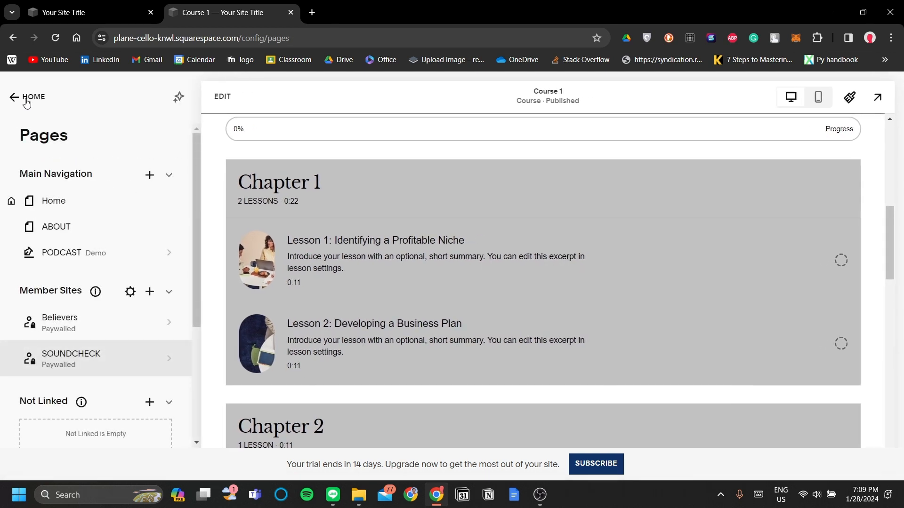
{"action": "left_click", "coordinate": [27, 97]}
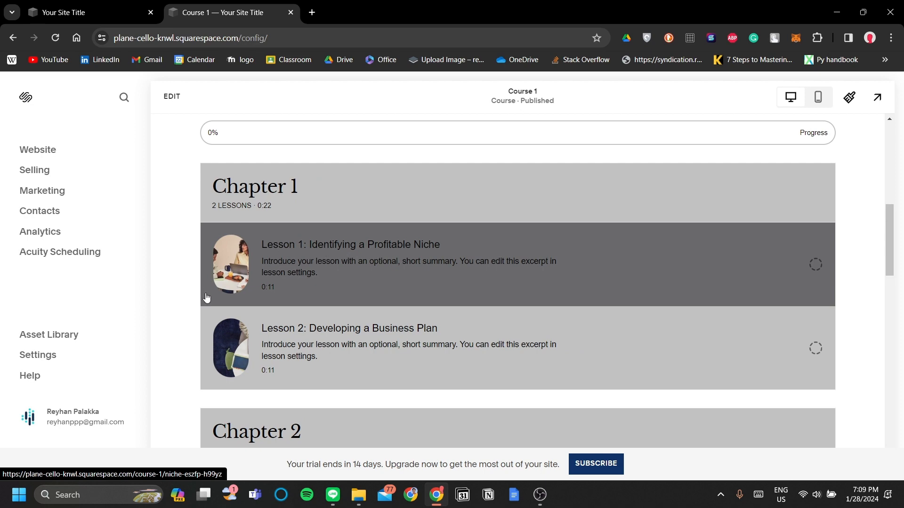
- Scroll the preview to show the SOUNDCHECK member homepage with its SoundCheck welcome heading
{"action": "scroll", "scroll_direction": "up", "scroll_amount": 3}
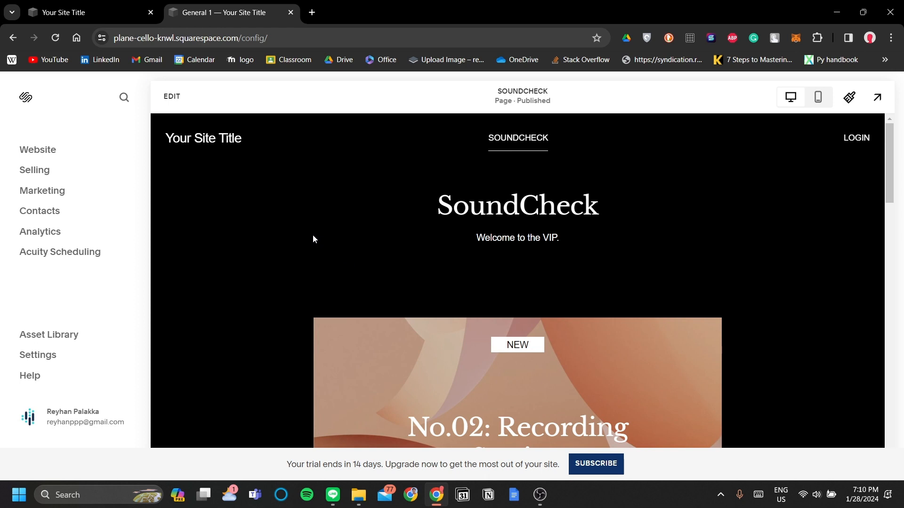
{"action": "mouse_move", "coordinate": [289, 209]}
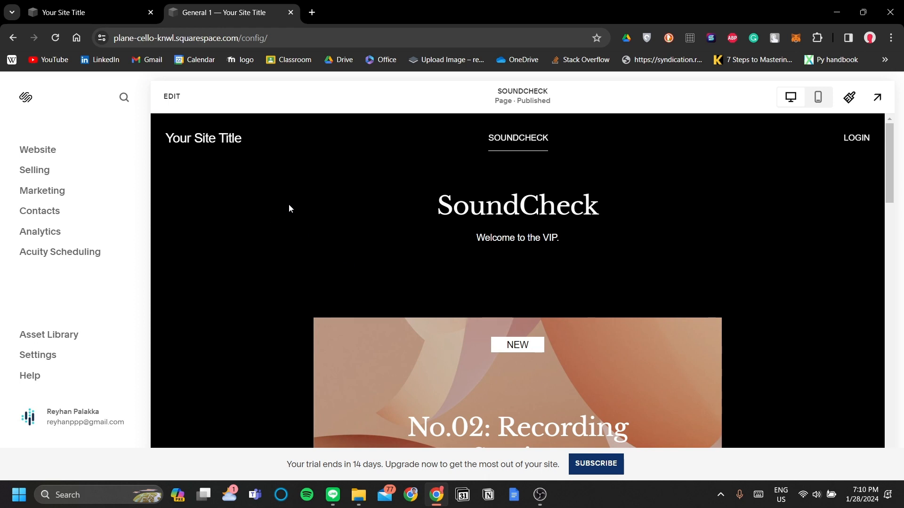
{"action": "mouse_move", "coordinate": [85, 177]}
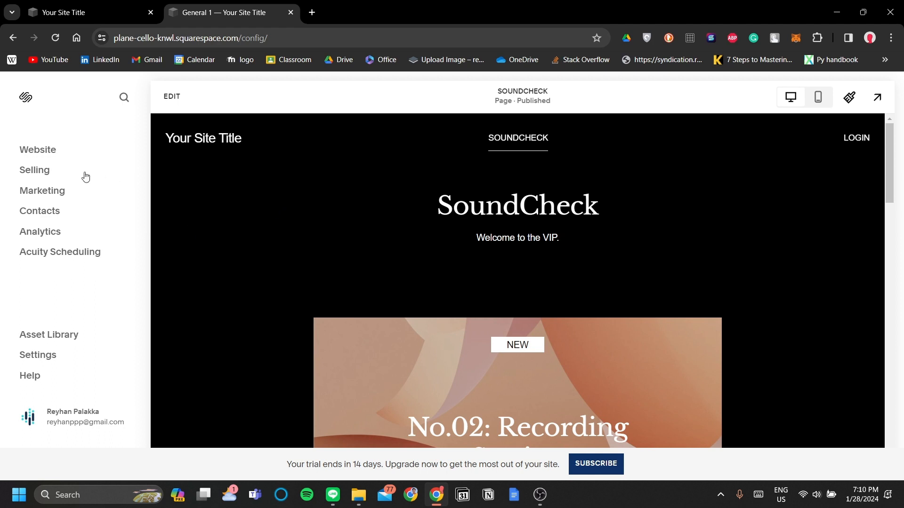
- Go to Selling's Digital Products to list the Believers, Believers+ and Gold Subscription plans
{"action": "left_click", "coordinate": [33, 170]}
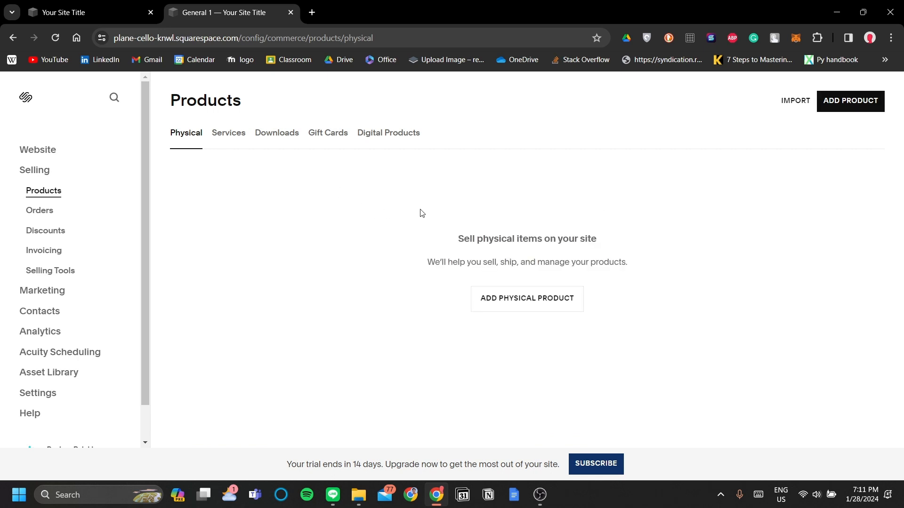
{"action": "mouse_move", "coordinate": [388, 138]}
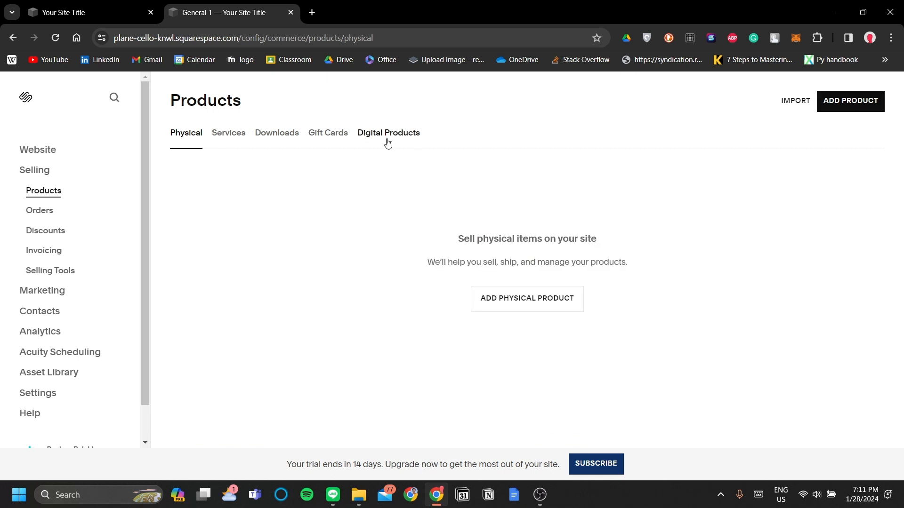
{"action": "left_click", "coordinate": [388, 133]}
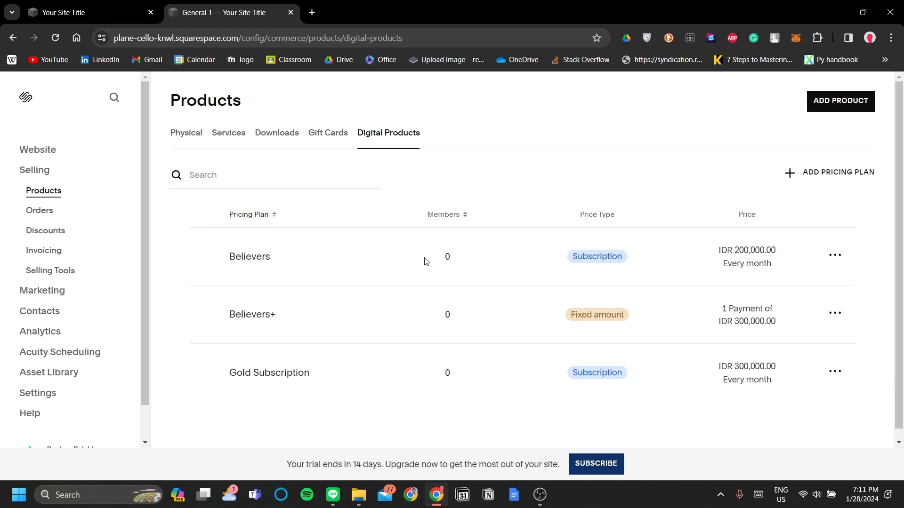
{"action": "mouse_move", "coordinate": [551, 256]}
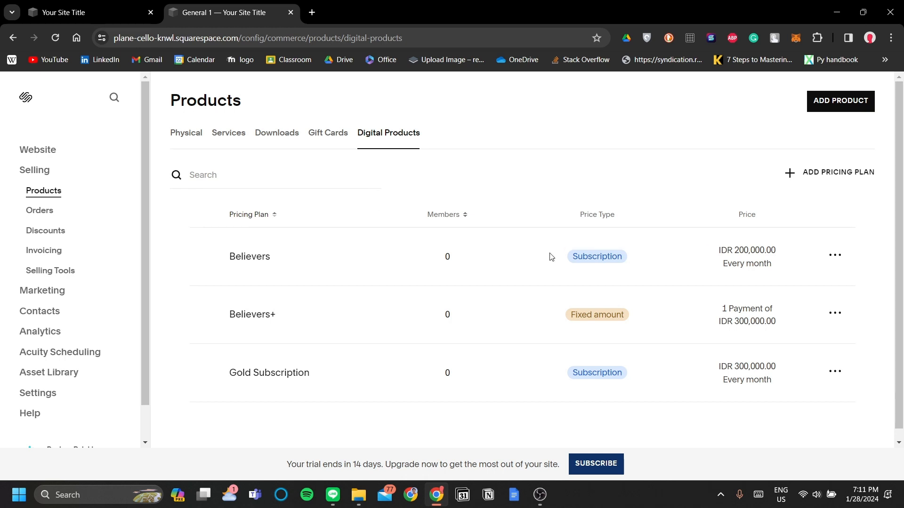
{"action": "mouse_move", "coordinate": [227, 268]}
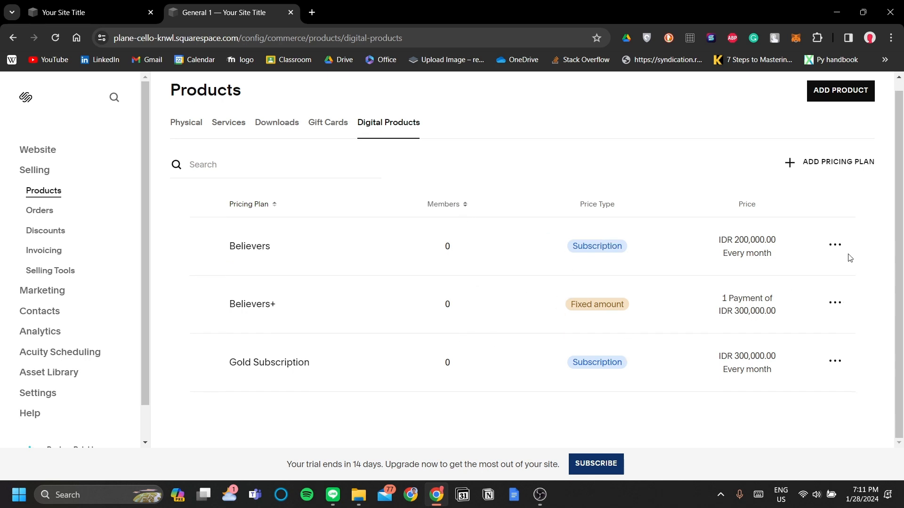
{"action": "left_click", "coordinate": [834, 245]}
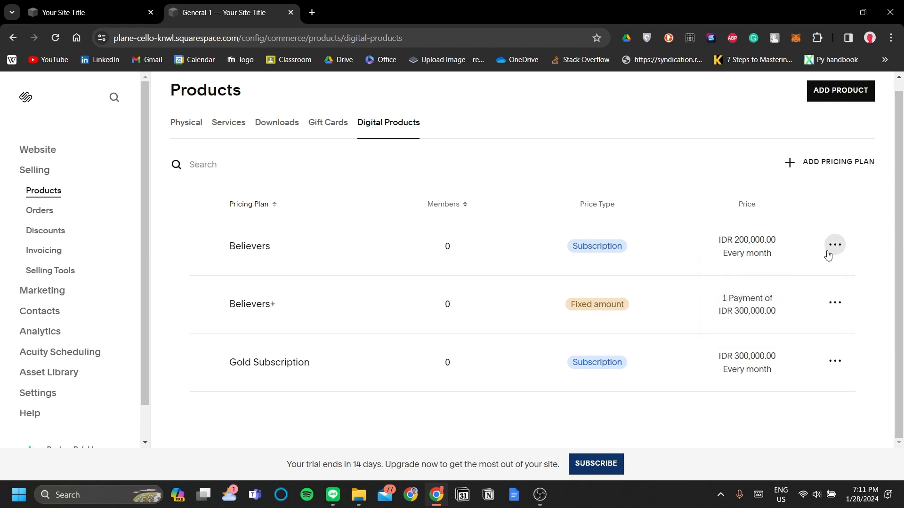
{"action": "left_click", "coordinate": [835, 244]}
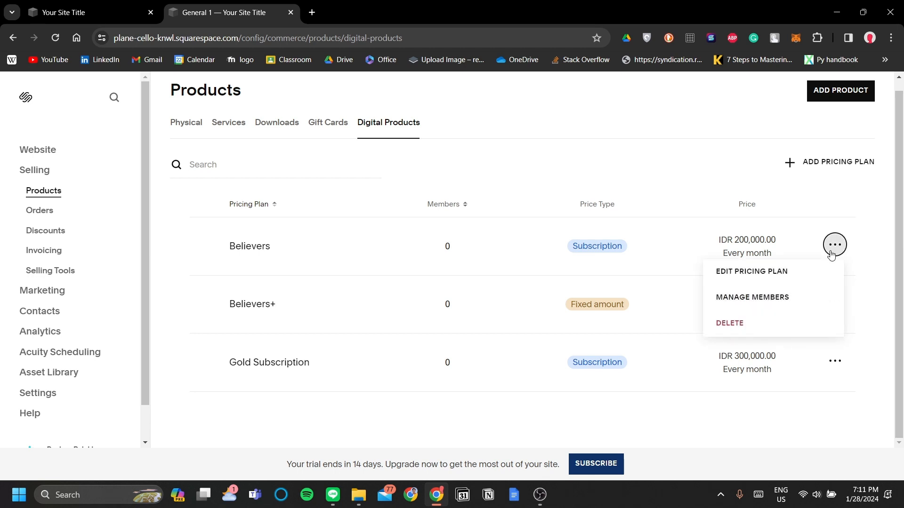
{"action": "left_click", "coordinate": [487, 275]}
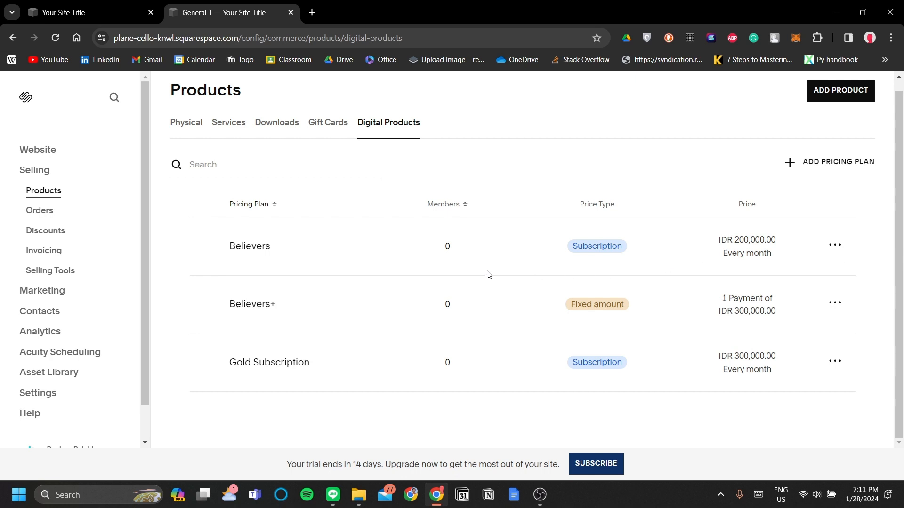
{"action": "mouse_move", "coordinate": [485, 307]}
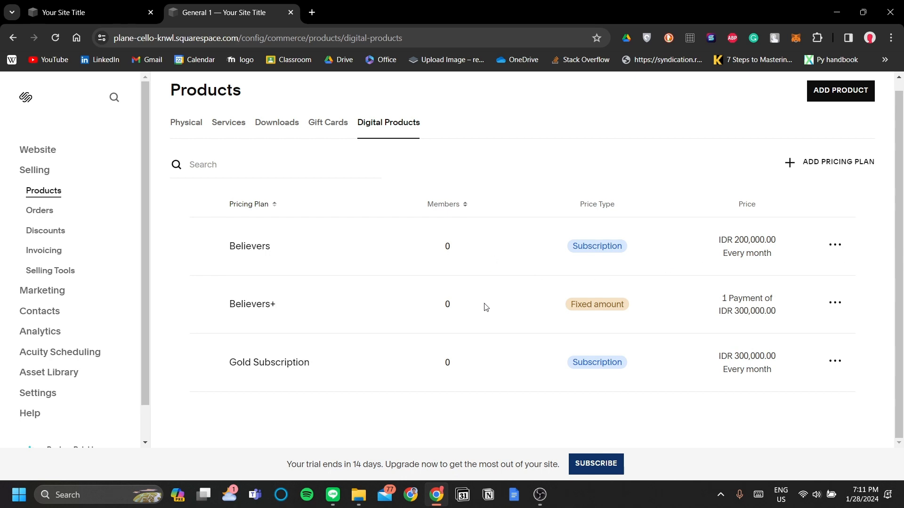
{"action": "mouse_move", "coordinate": [329, 306]}
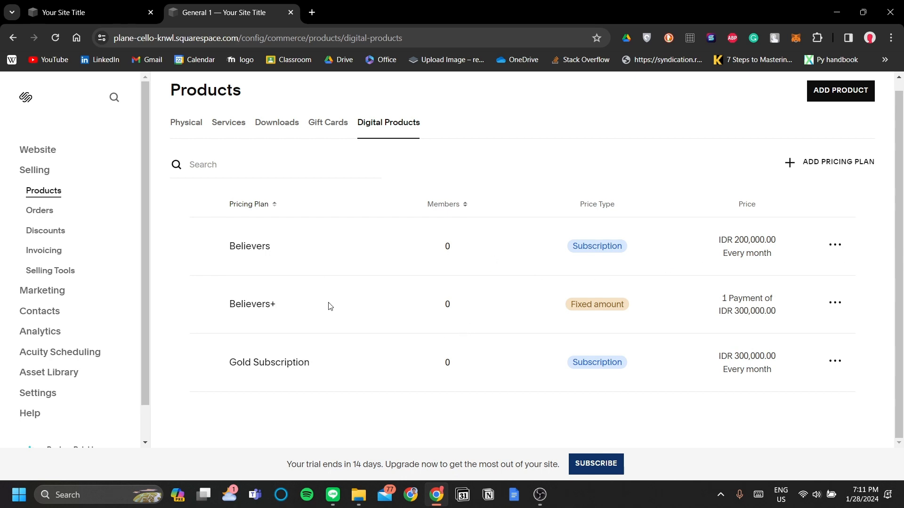